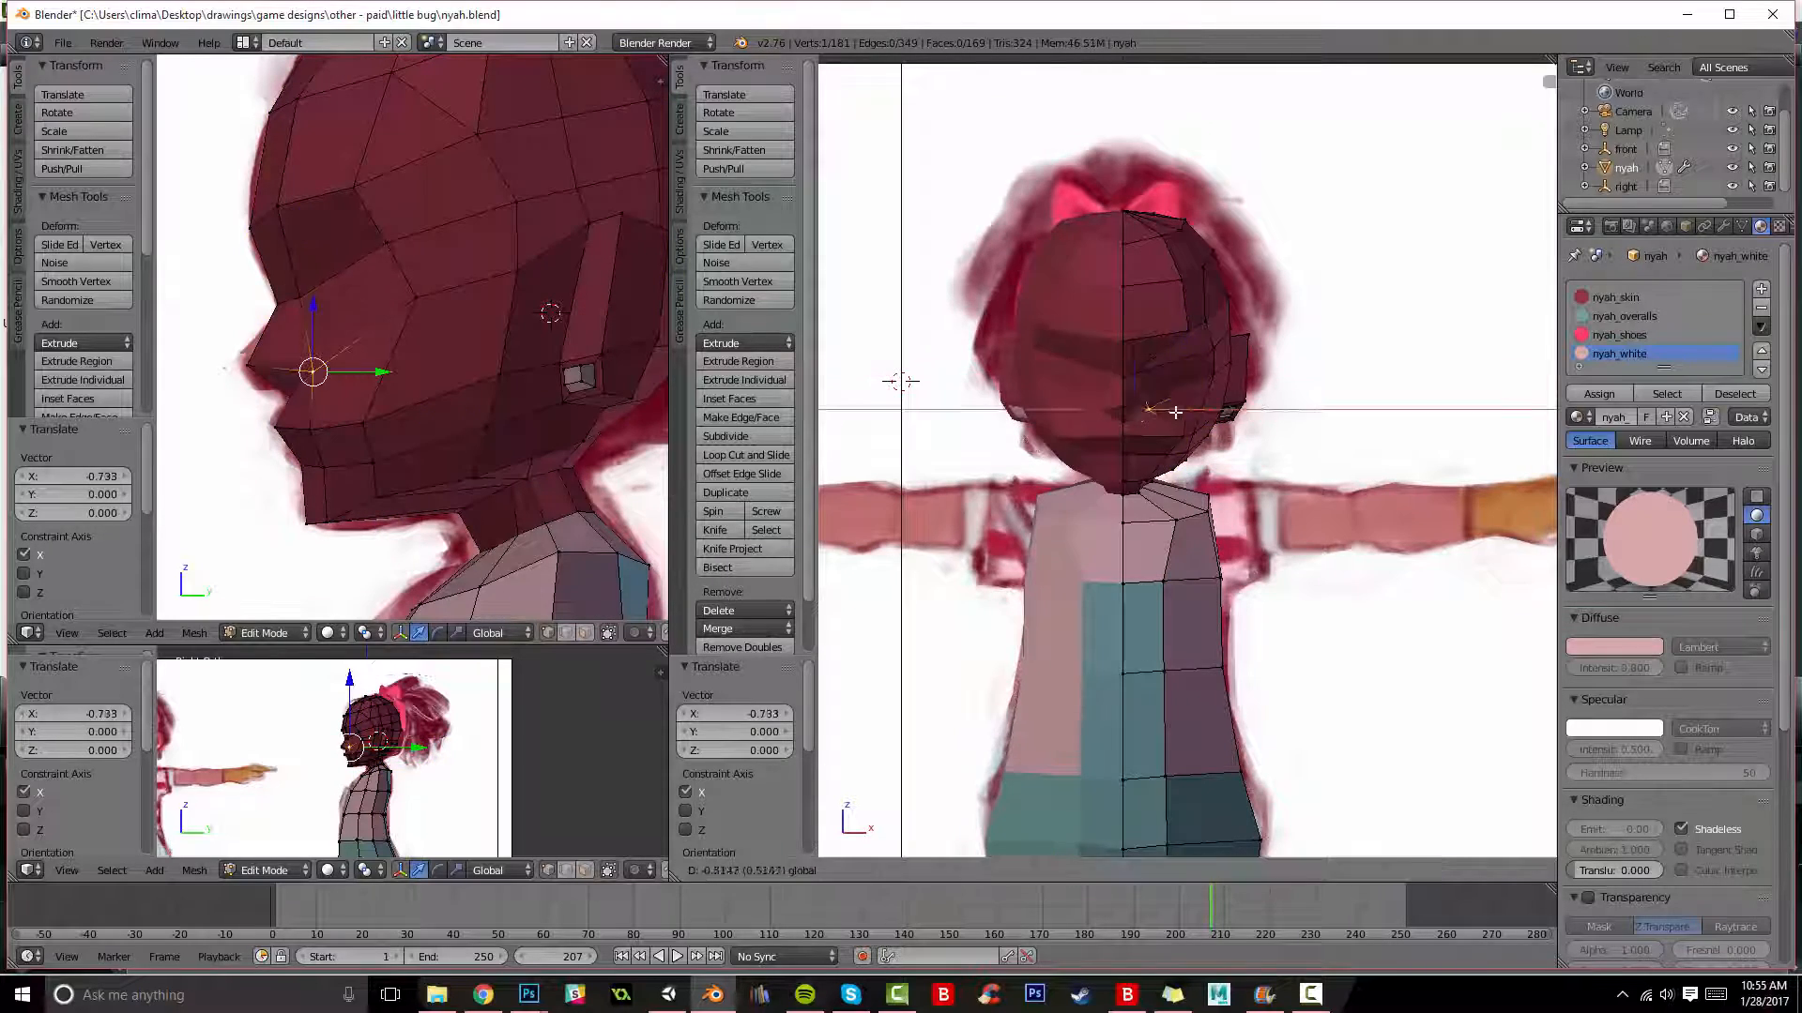
Step: Shift a face vertex and nudge the vertex behind the ear backward, checking the head shape from several angles
left_click_drag(1174, 411, 1149, 385)
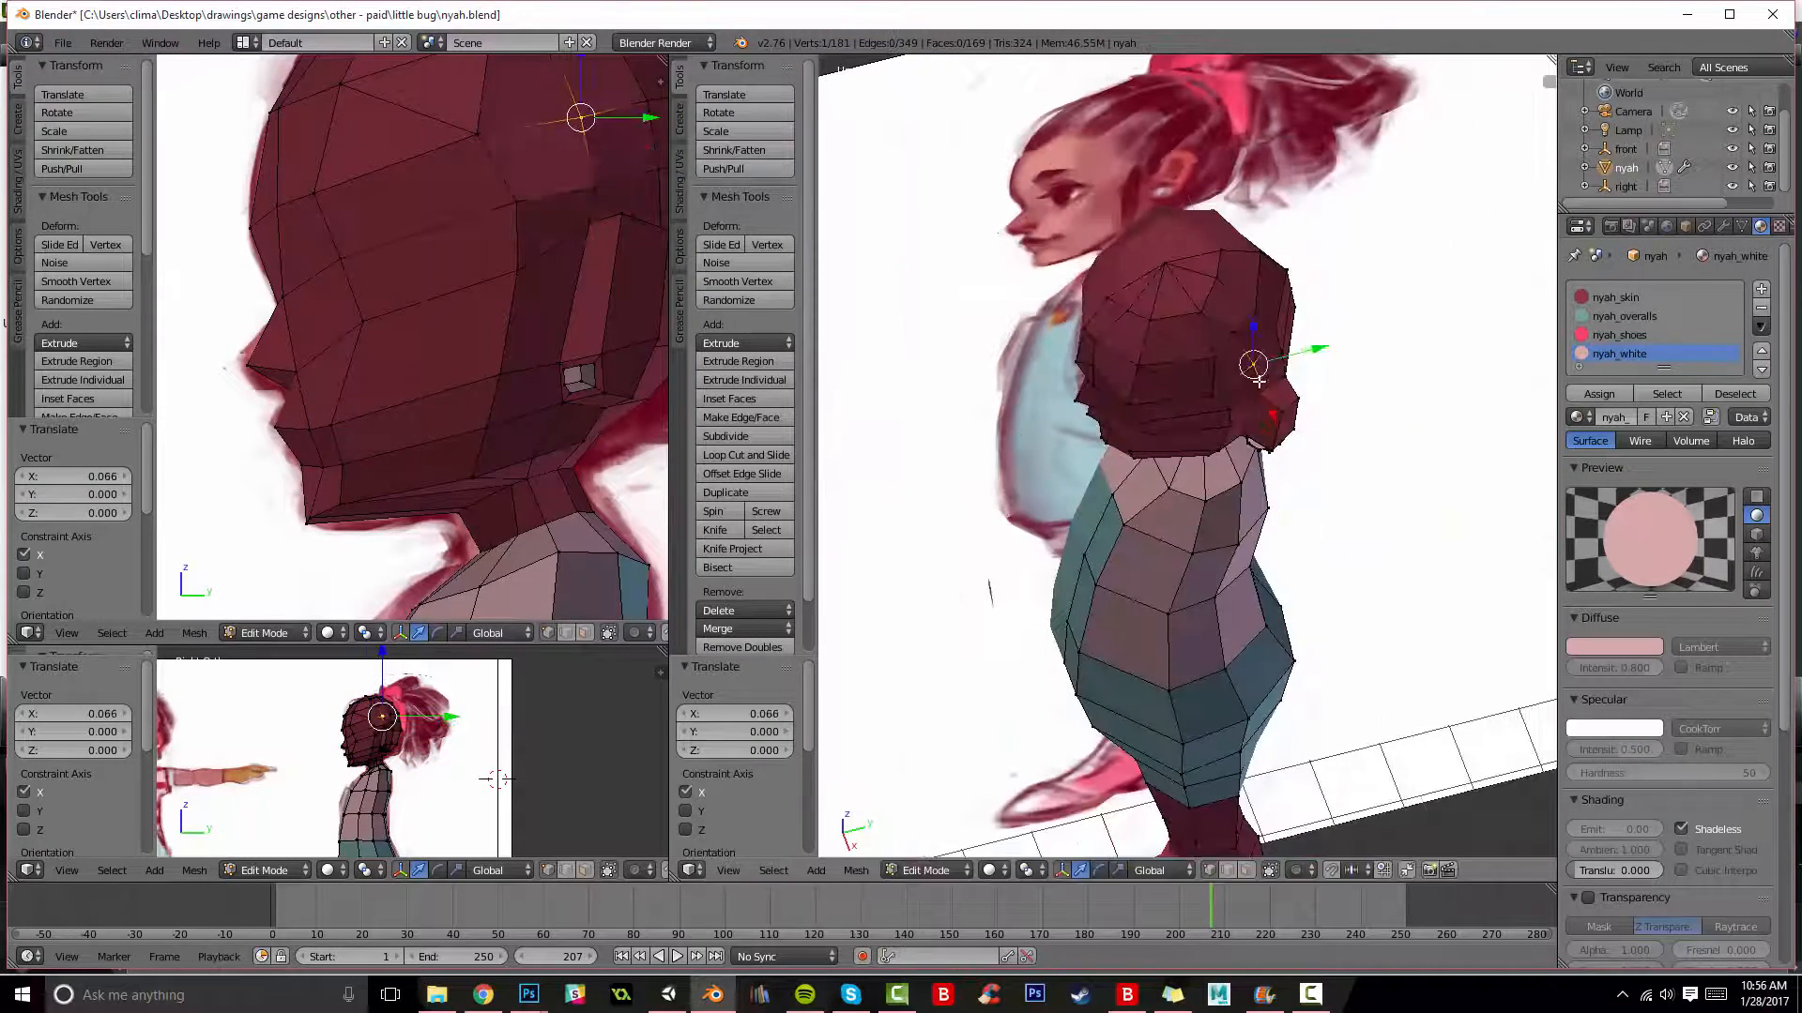
left_click_drag(1252, 366, 1310, 315)
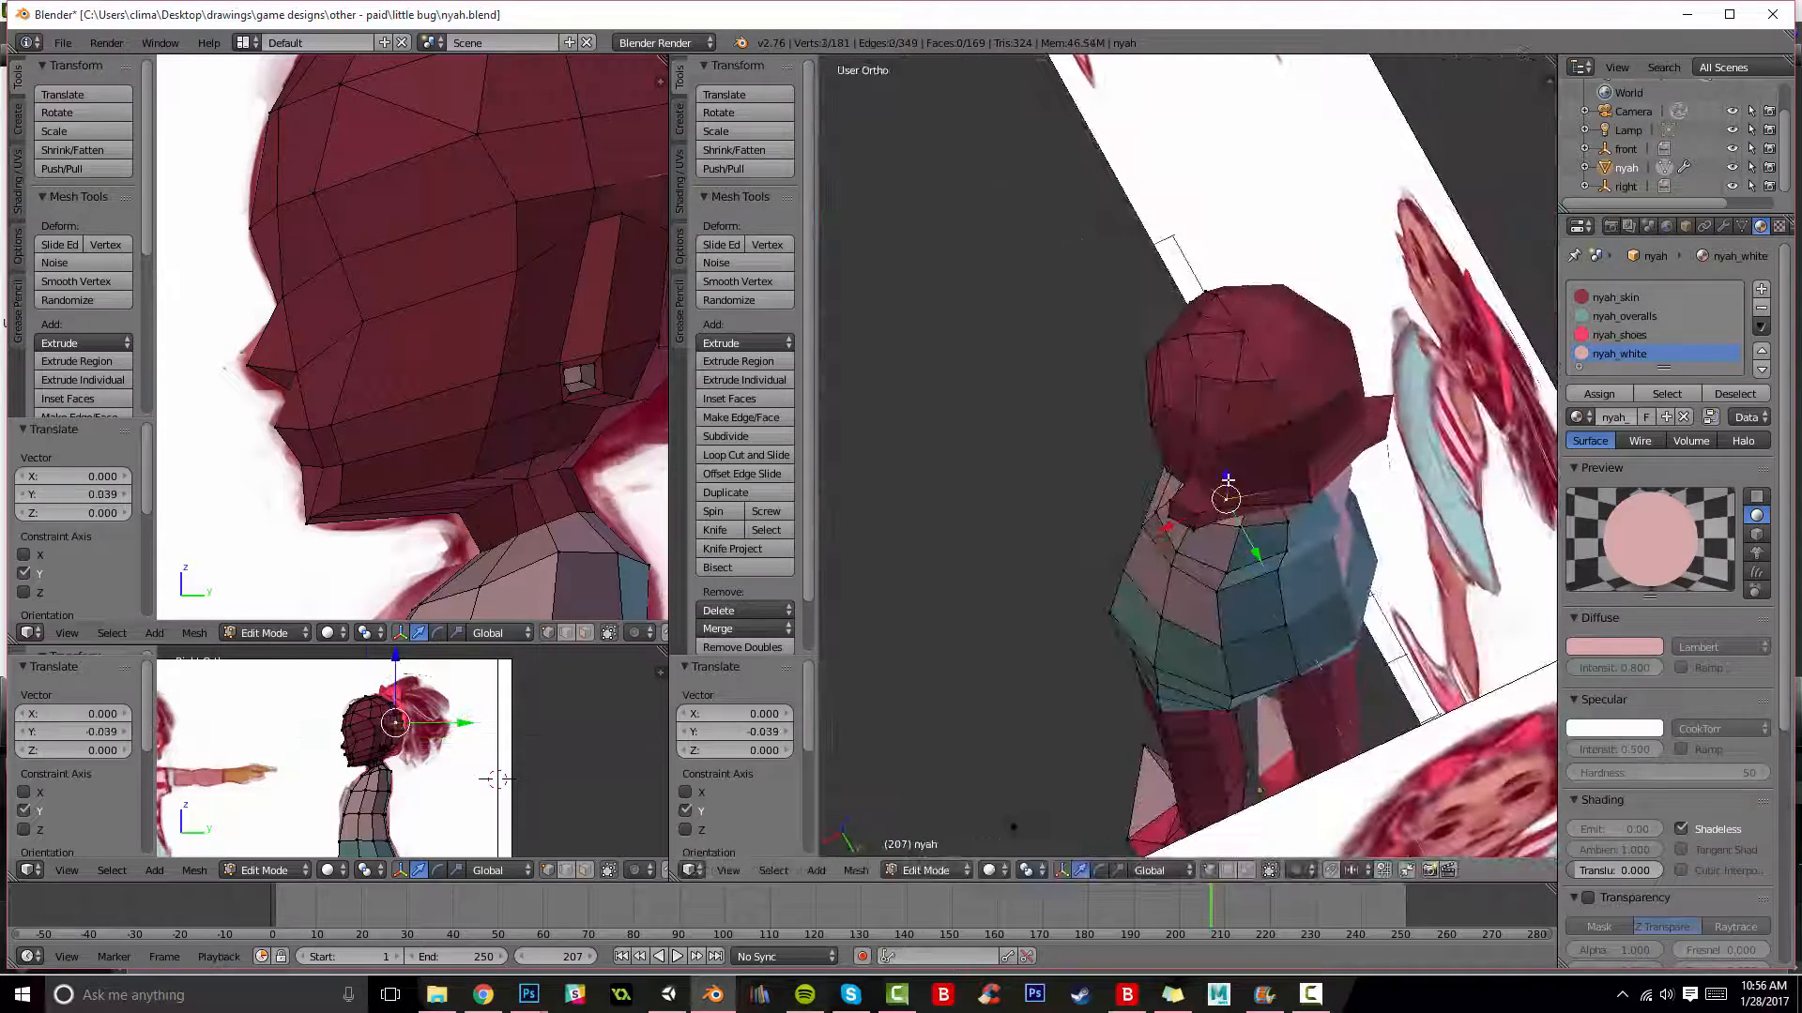
left_click_drag(1224, 497, 1190, 362)
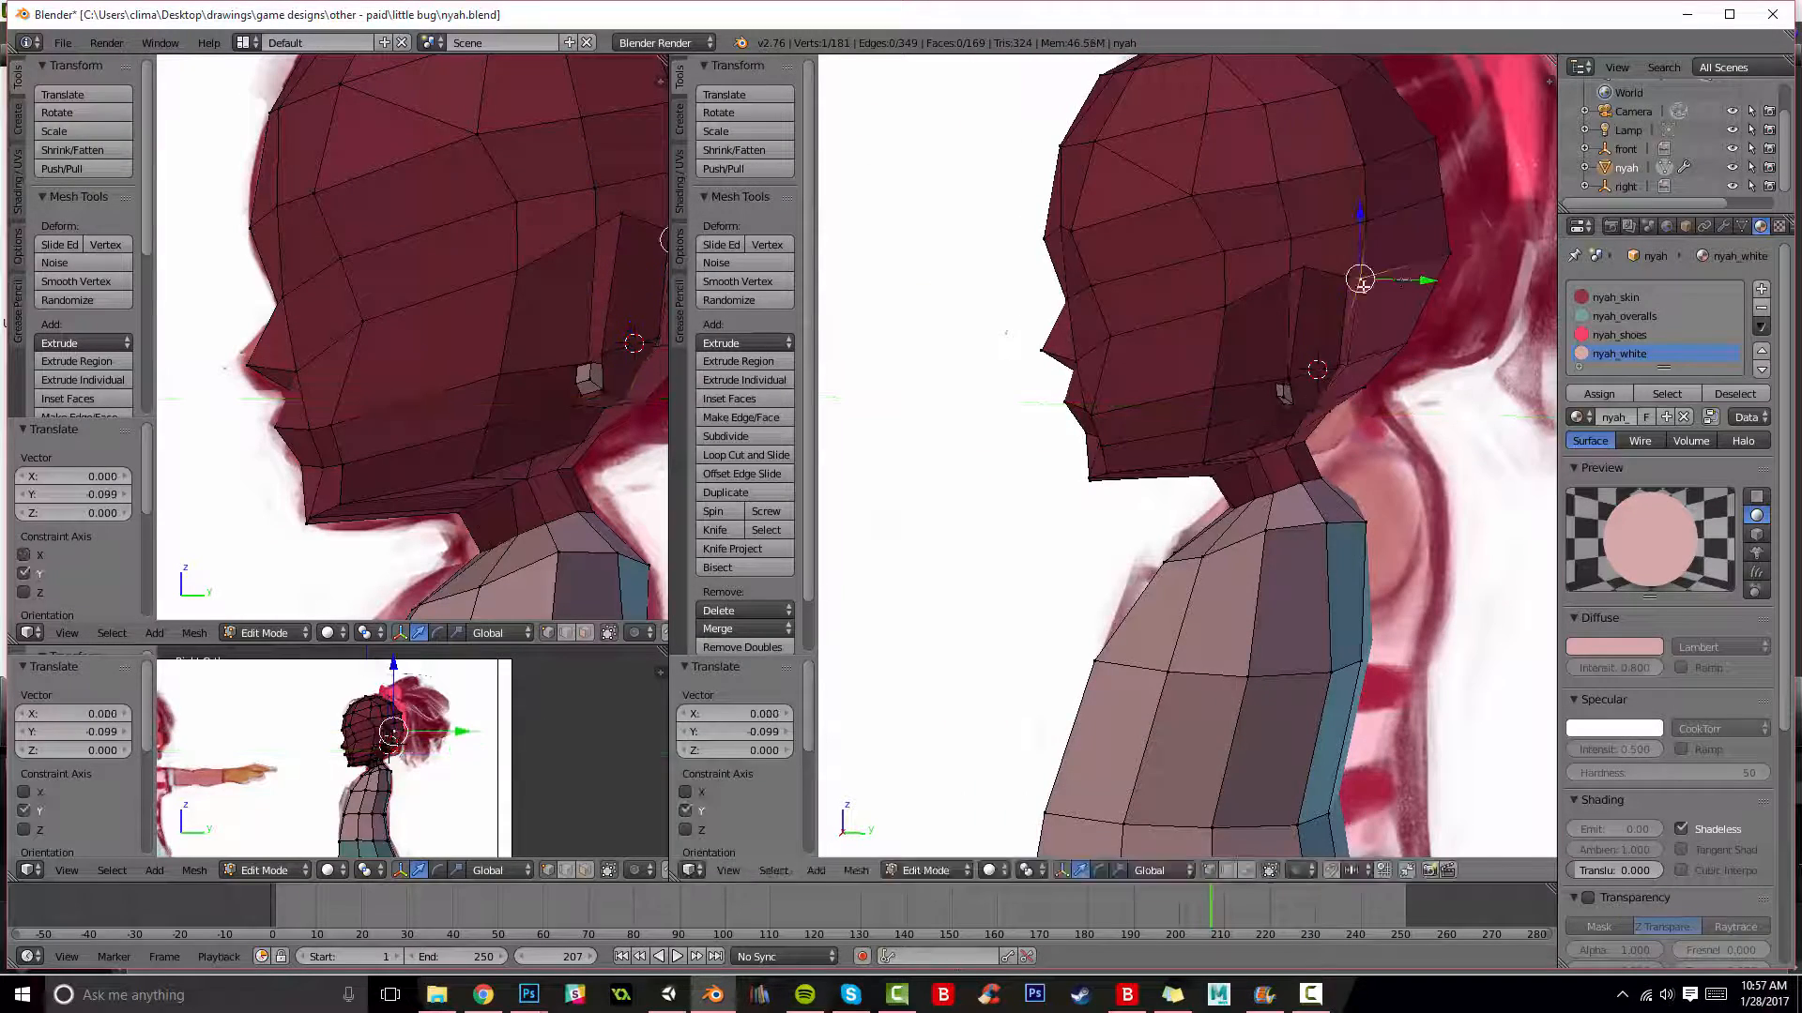
left_click_drag(1361, 279, 1246, 339)
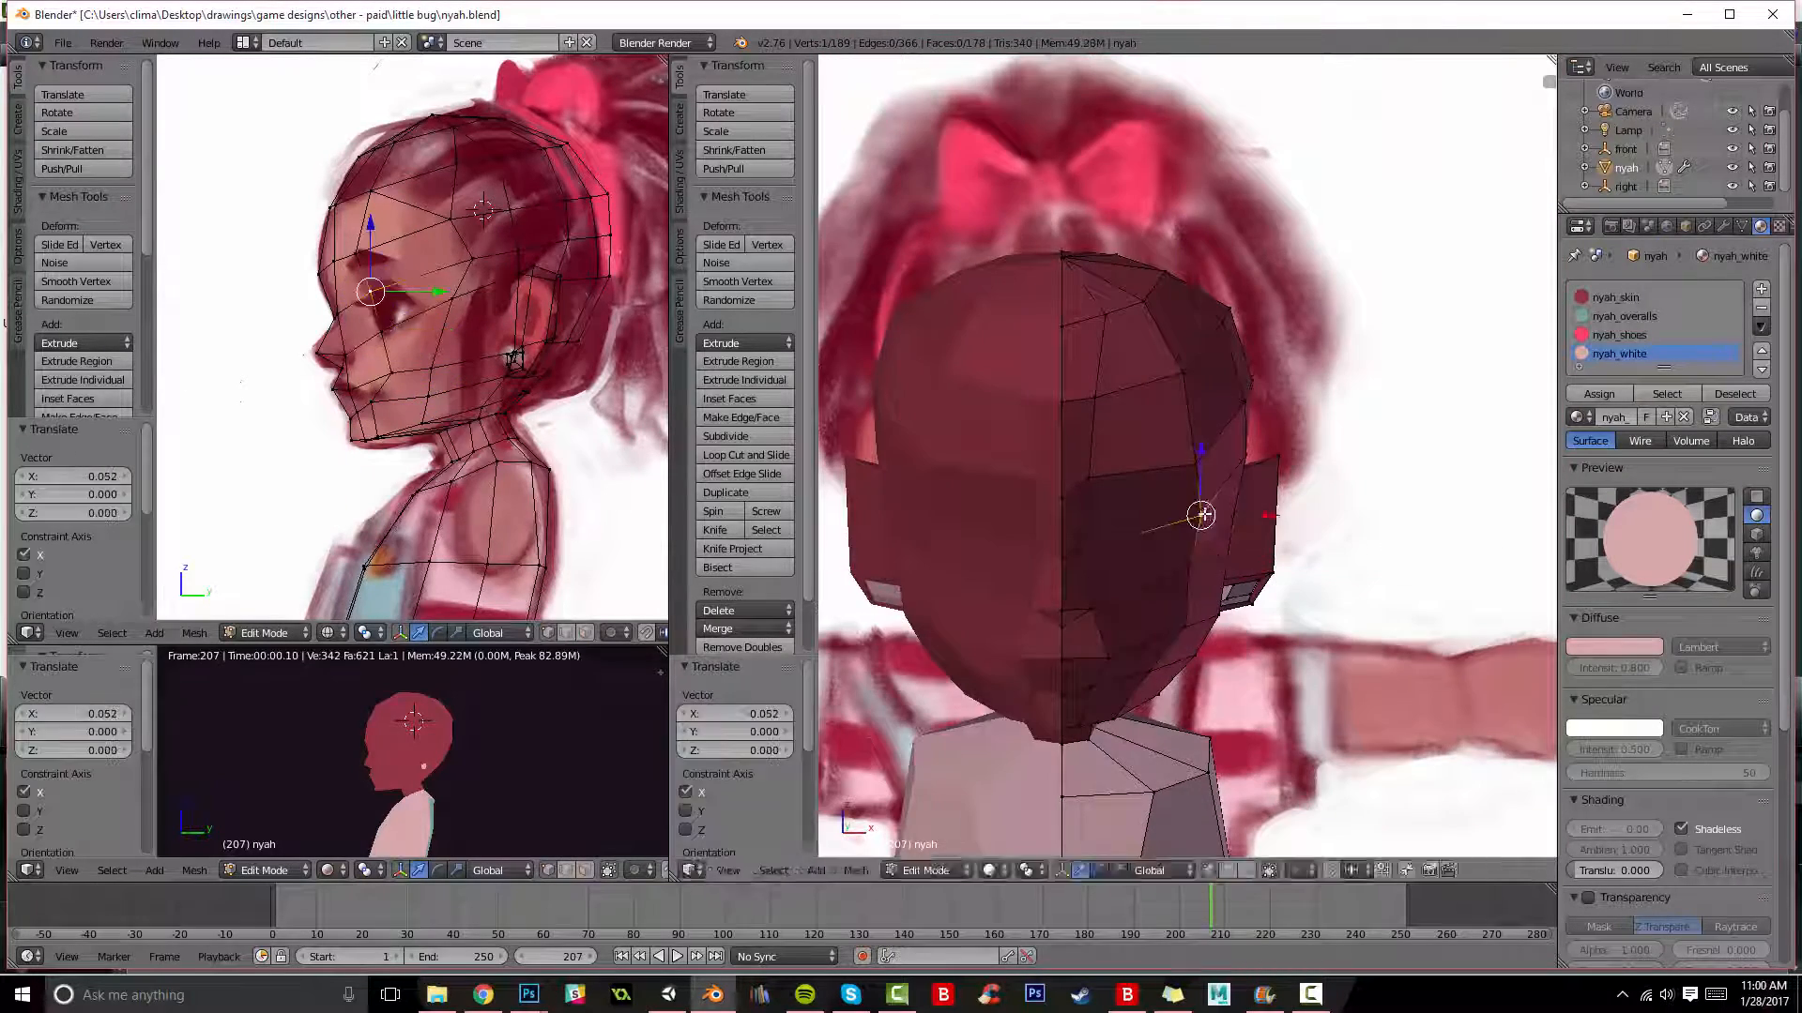
Step: Reposition the vertex beside the eye along the side-view profile
left_click_drag(1201, 514, 1023, 482)
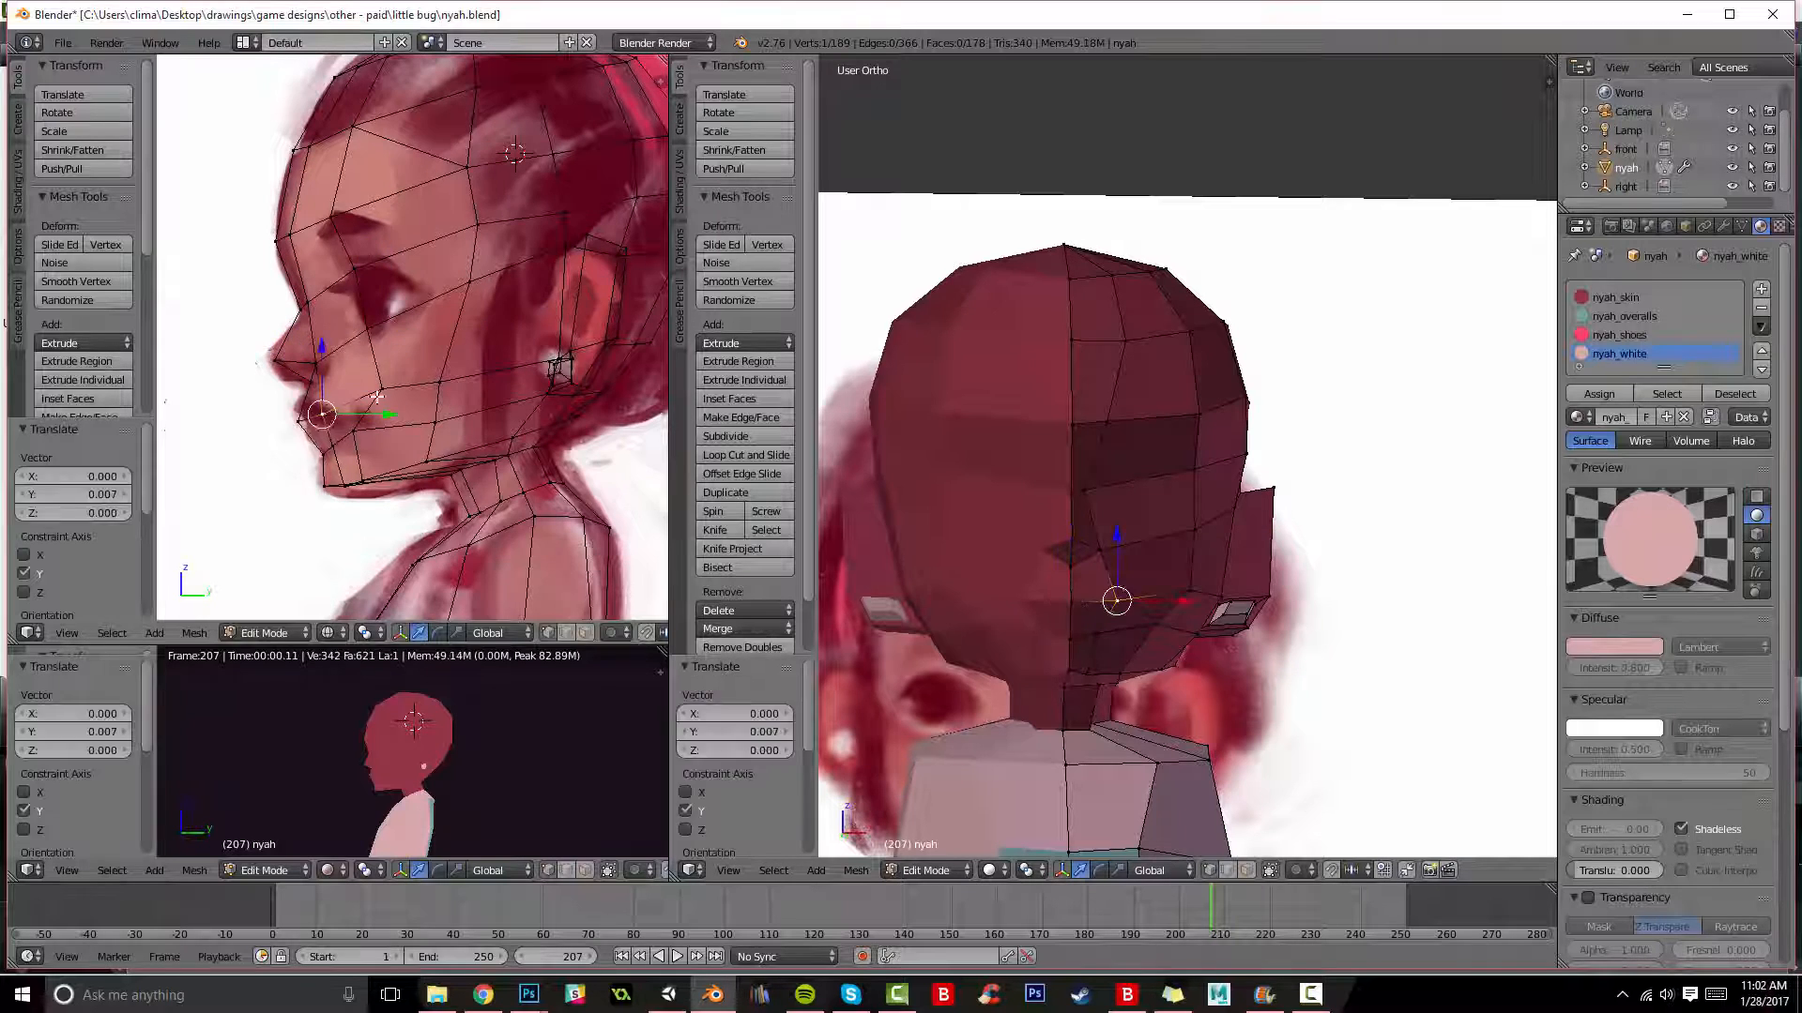
Step: Raise the upper-lip and under-nose vertices so the mouth follows the reference profile
left_click_drag(321, 413, 390, 426)
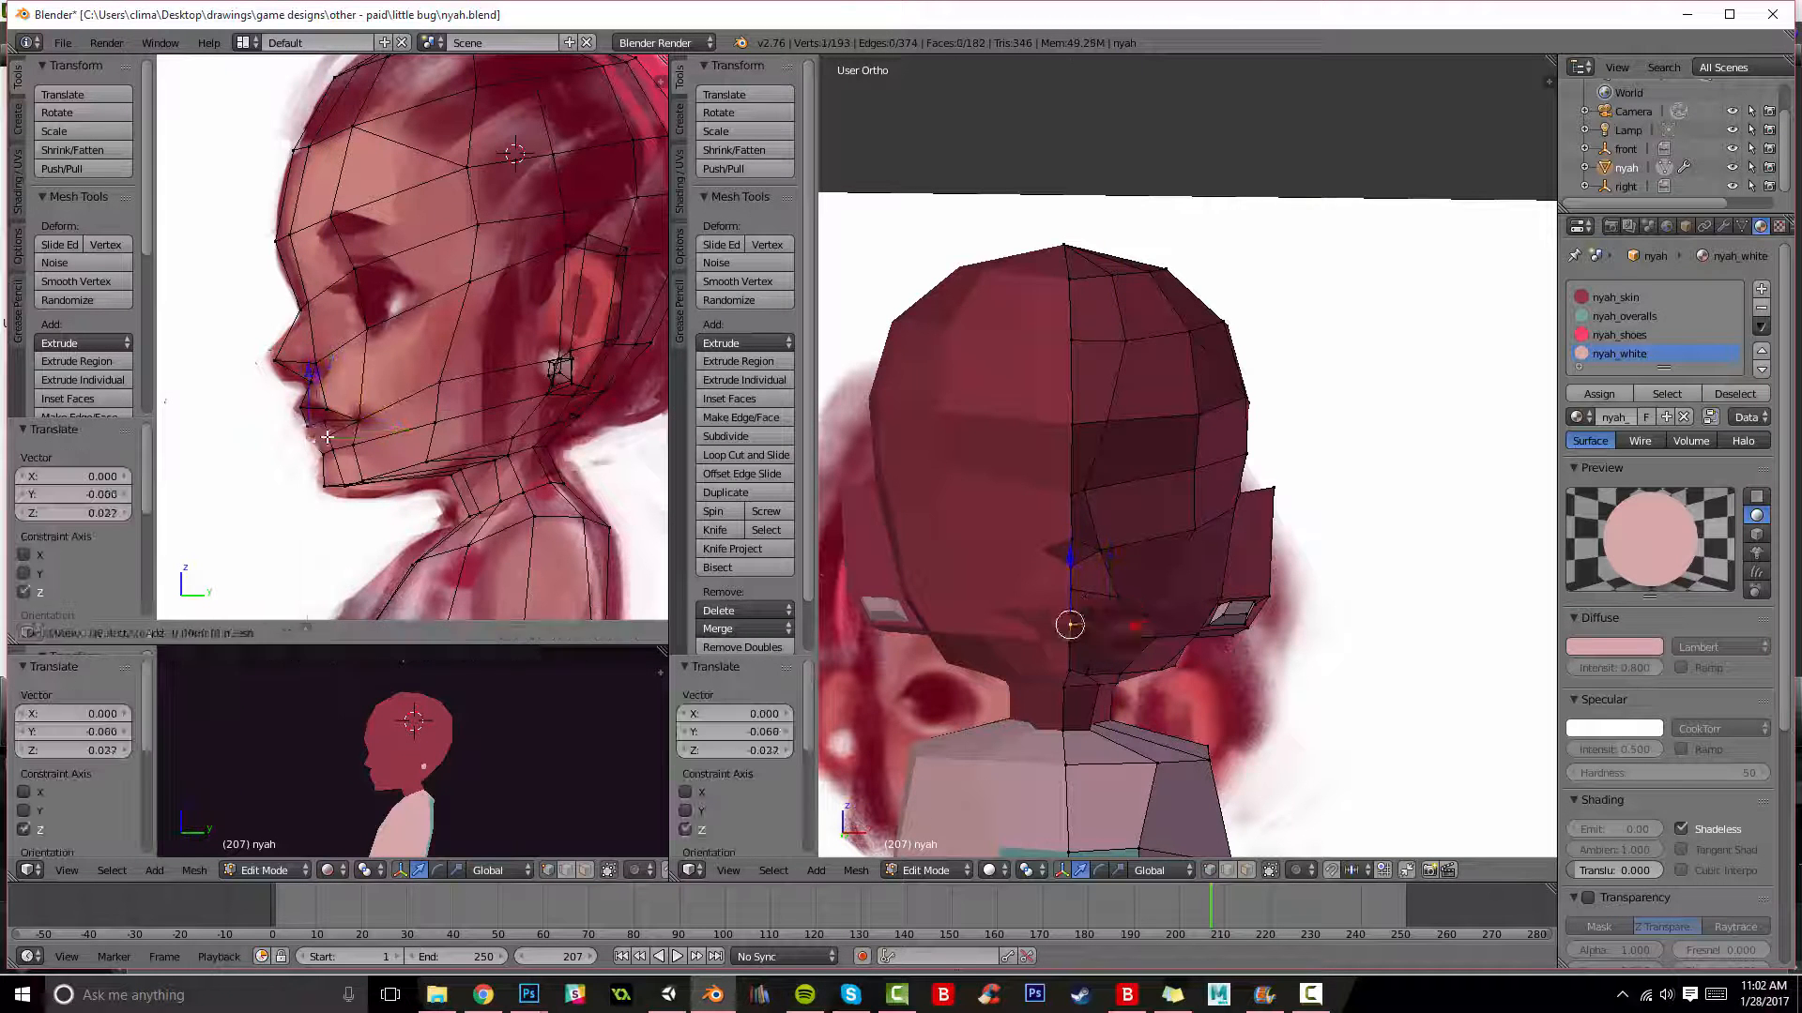
left_click_drag(326, 437, 326, 390)
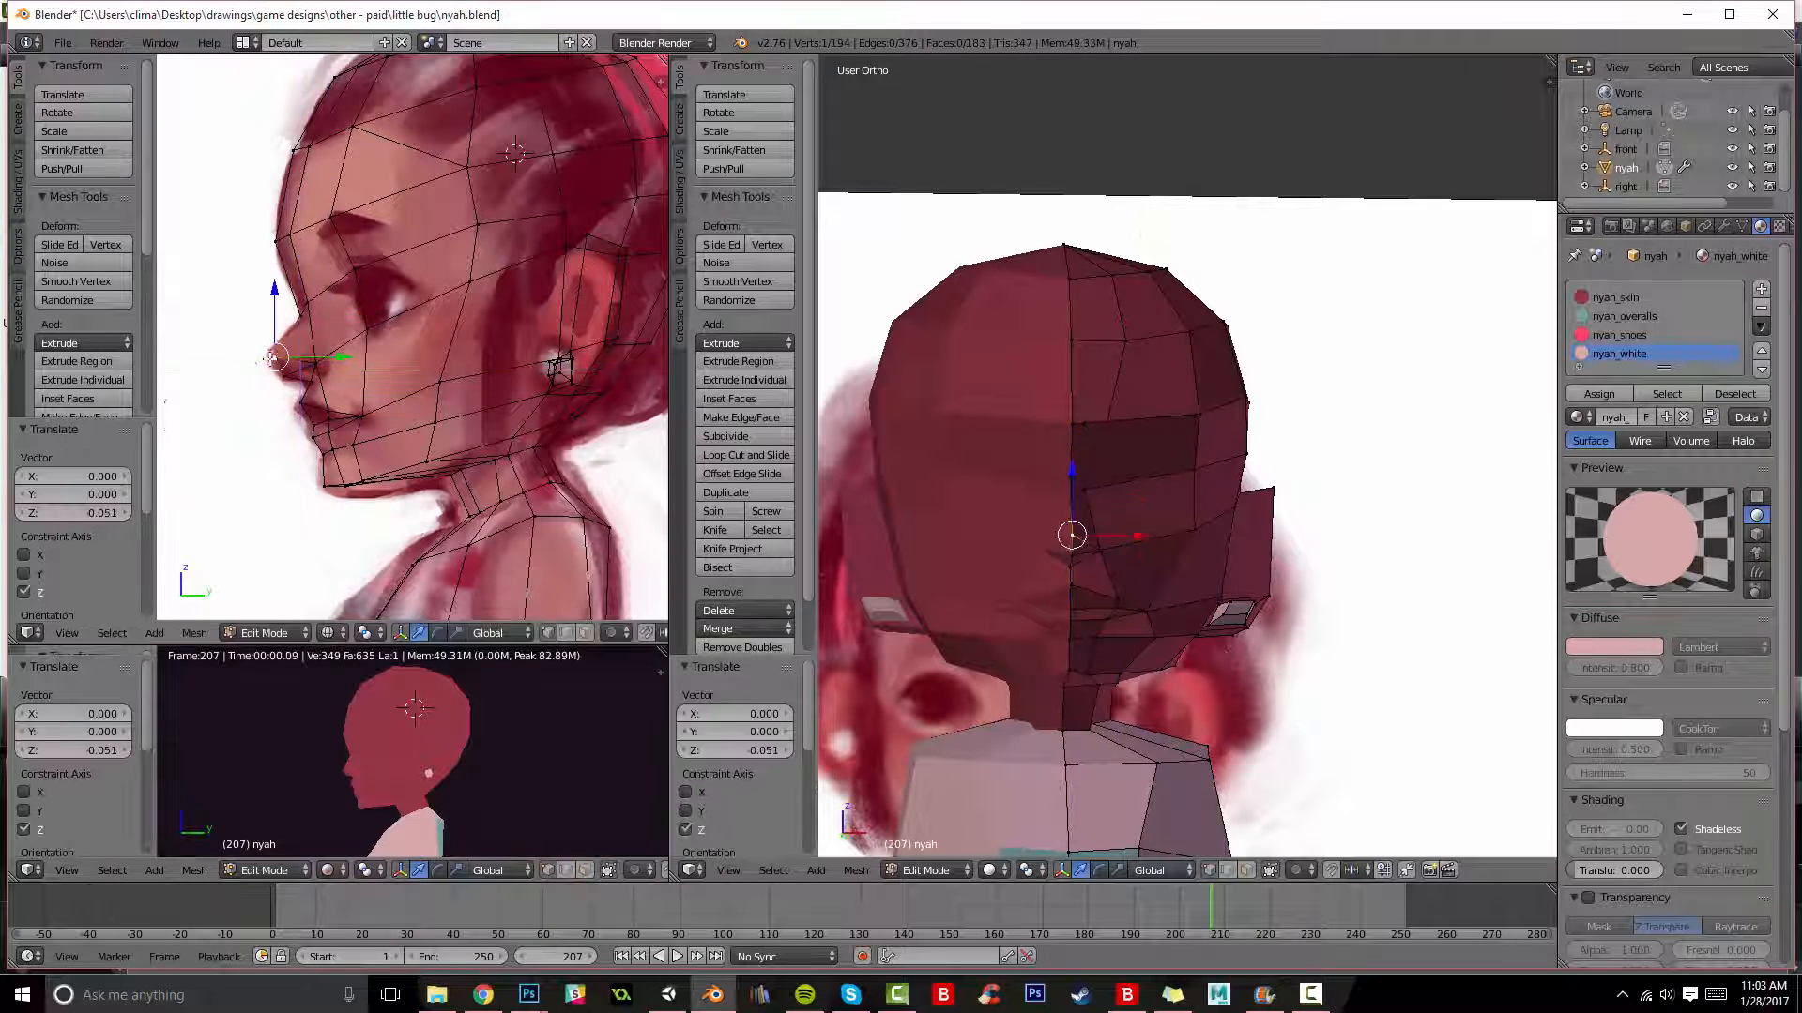
left_click_drag(276, 357, 309, 334)
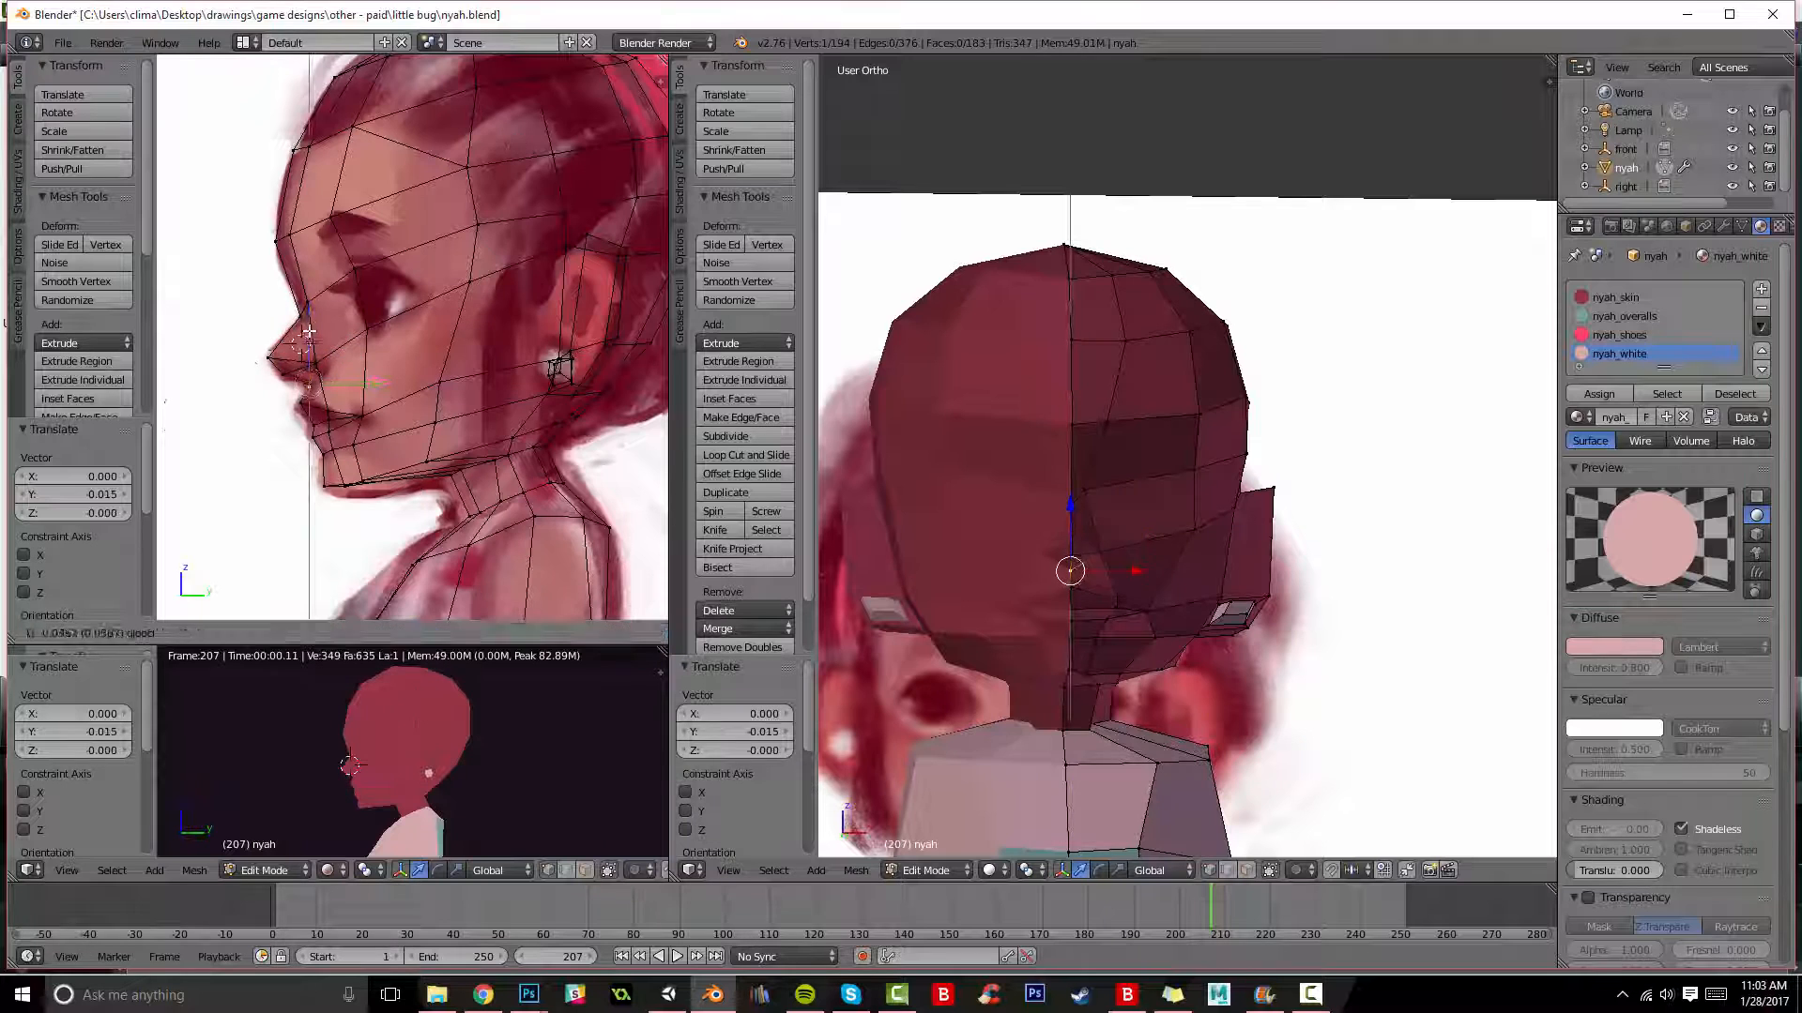
left_click_drag(308, 330, 362, 227)
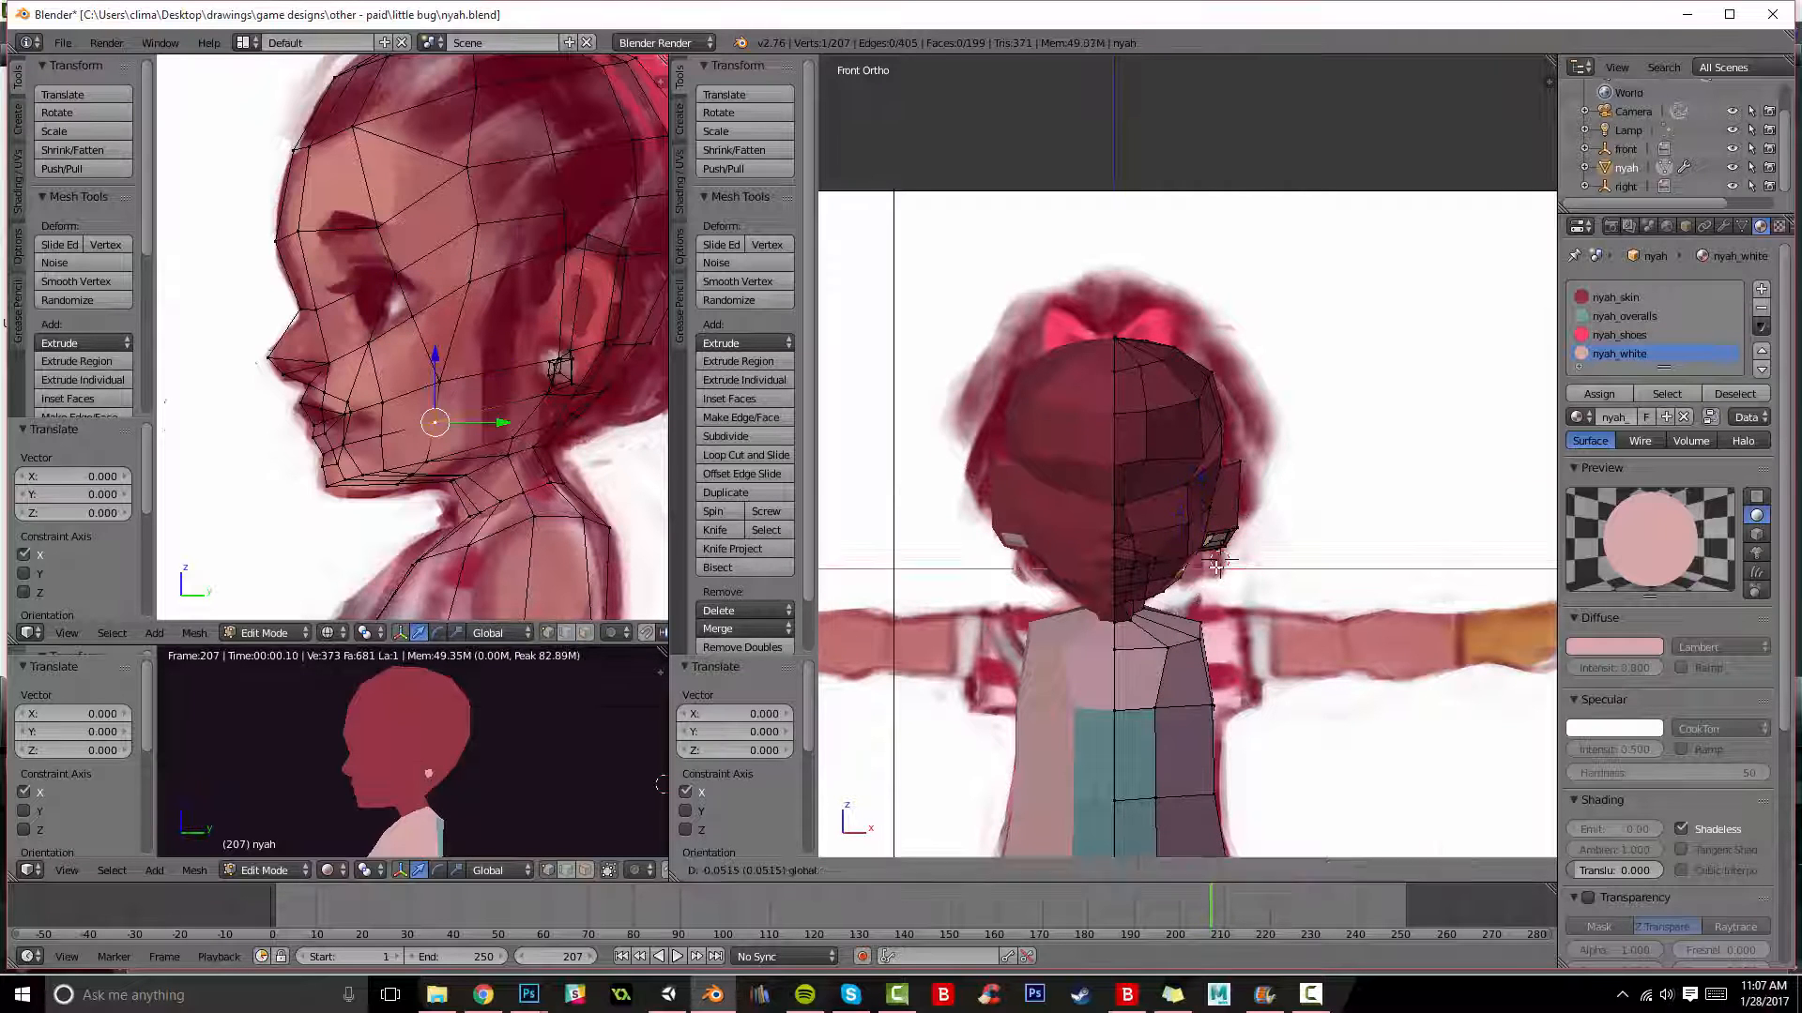
Step: Move a mouth vertex across the face while the dark red nyah_lips material is applied
left_click_drag(437, 422, 374, 405)
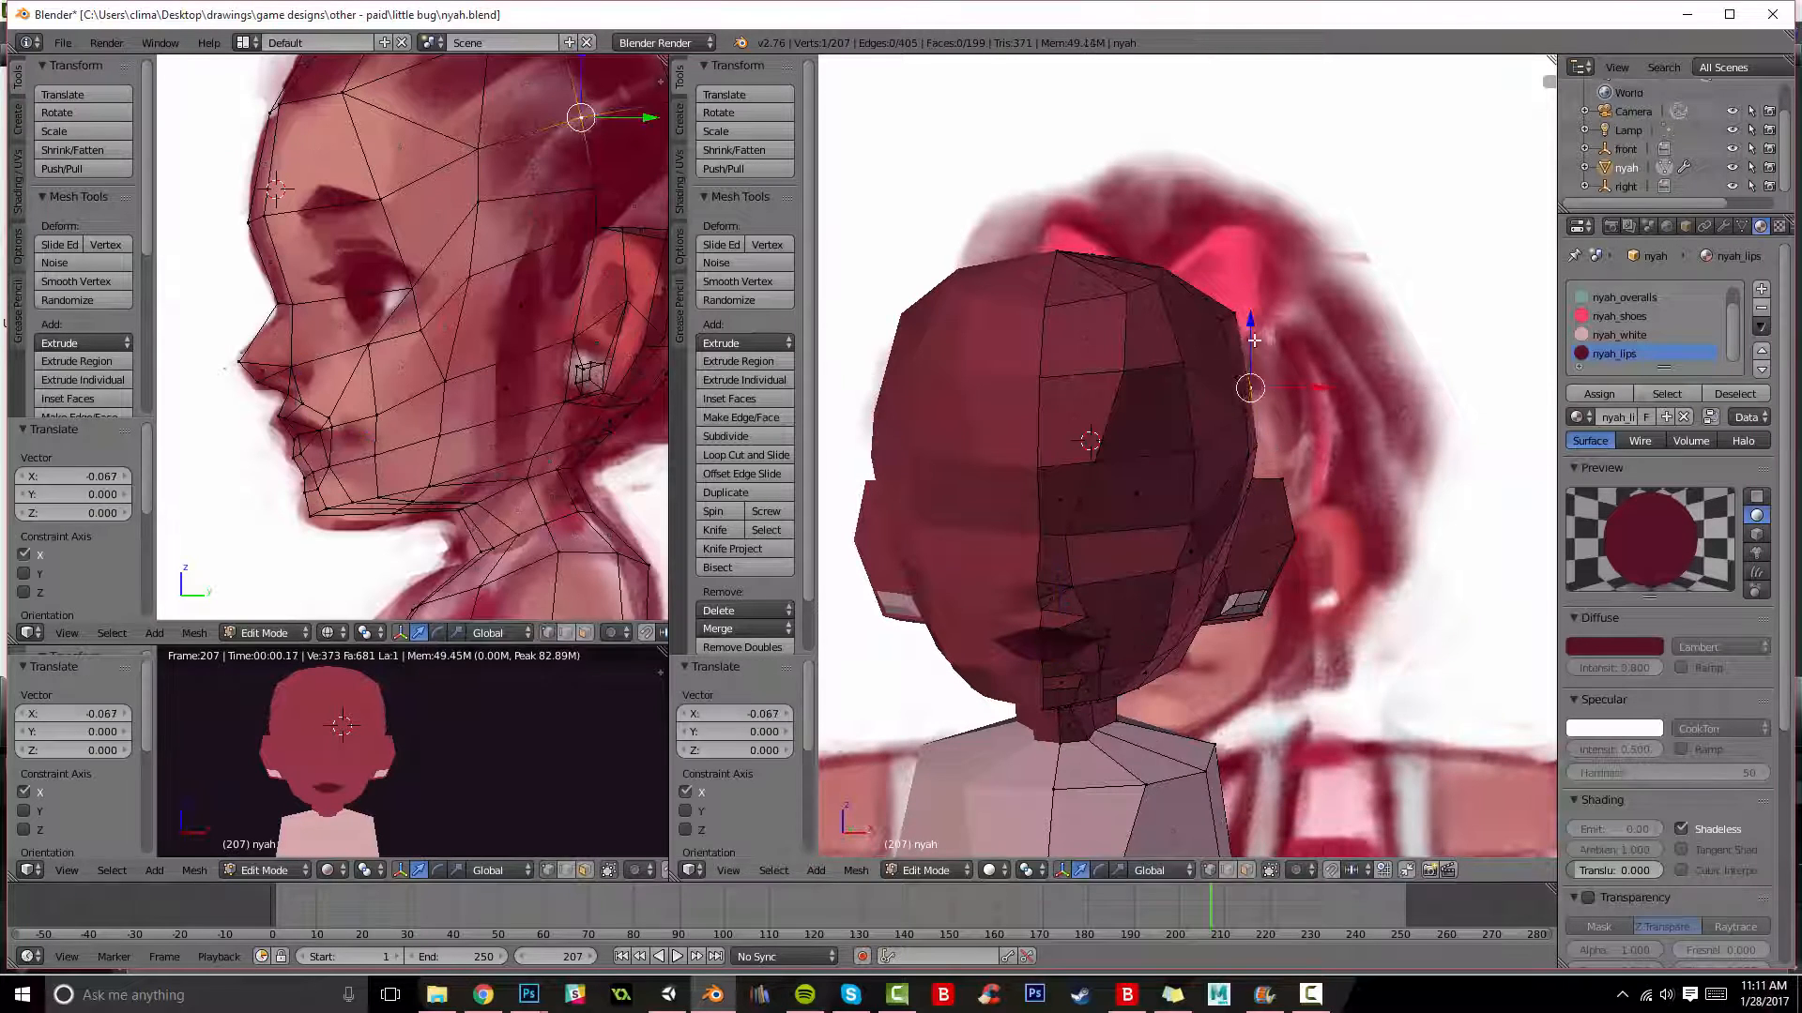
Step: Move the ear vertex inward and shift the lip corner vertex sideways
left_click_drag(580, 114, 580, 376)
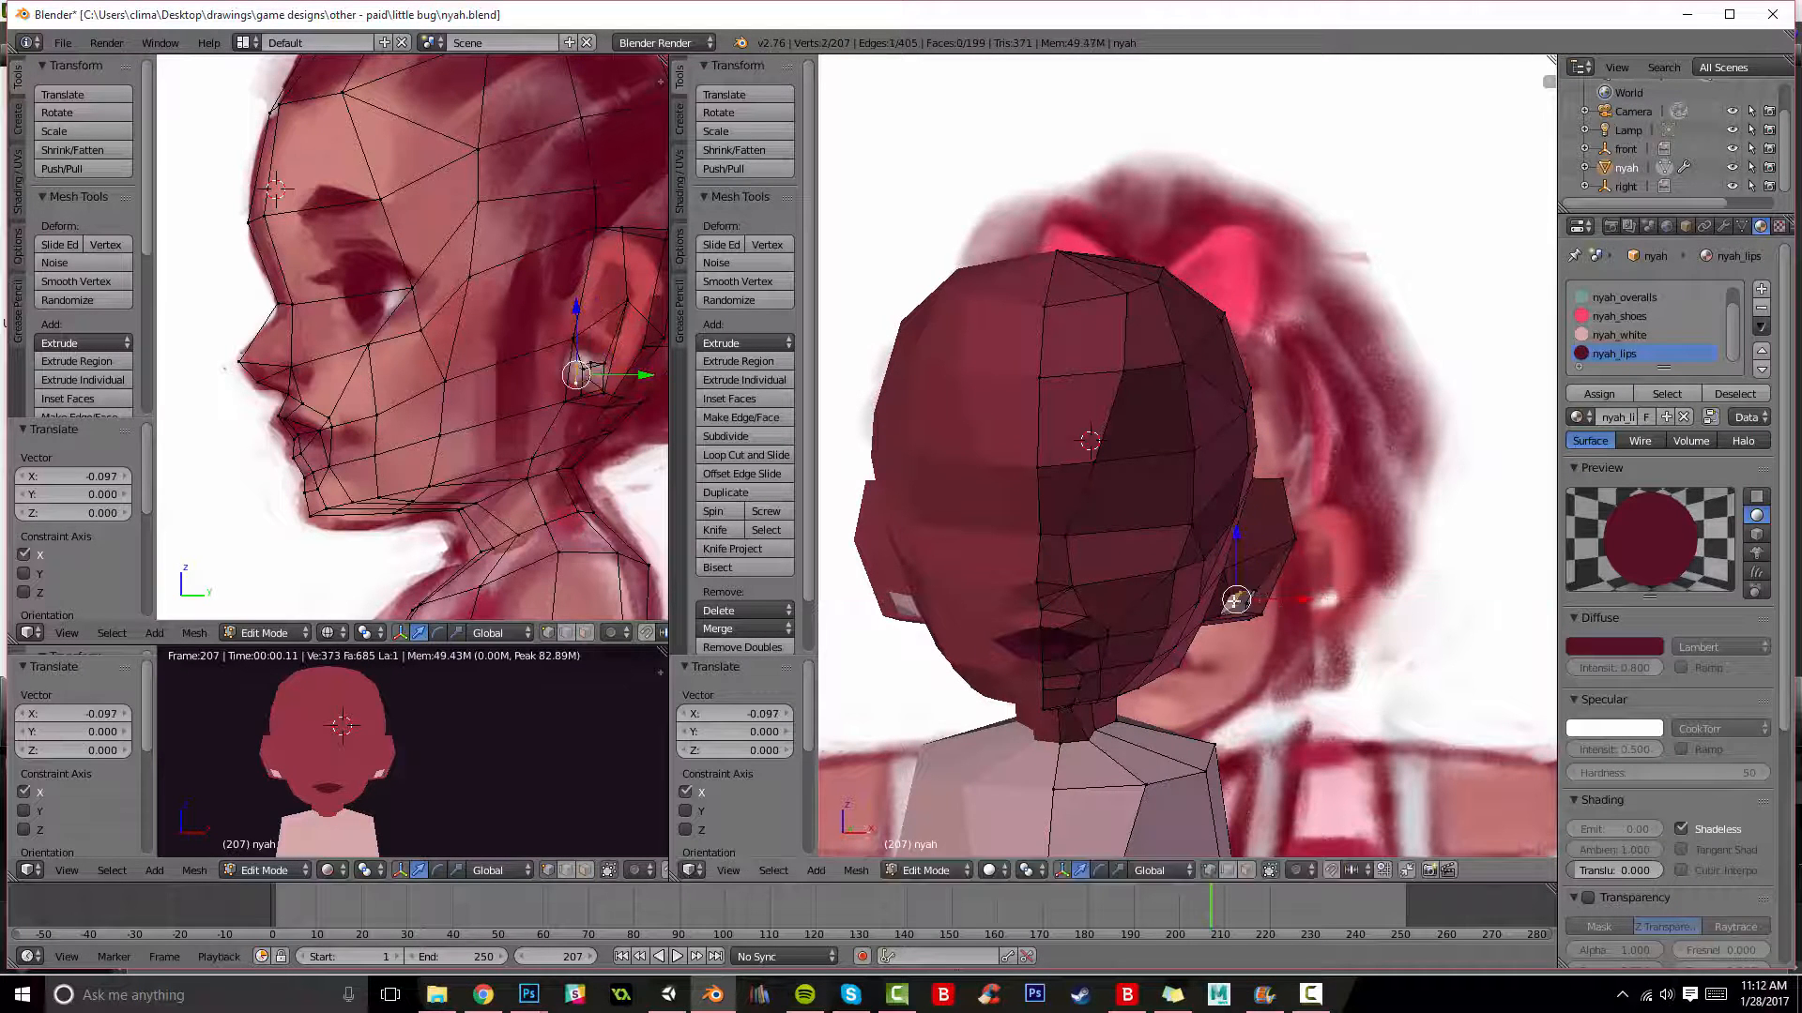
left_click_drag(574, 375, 606, 362)
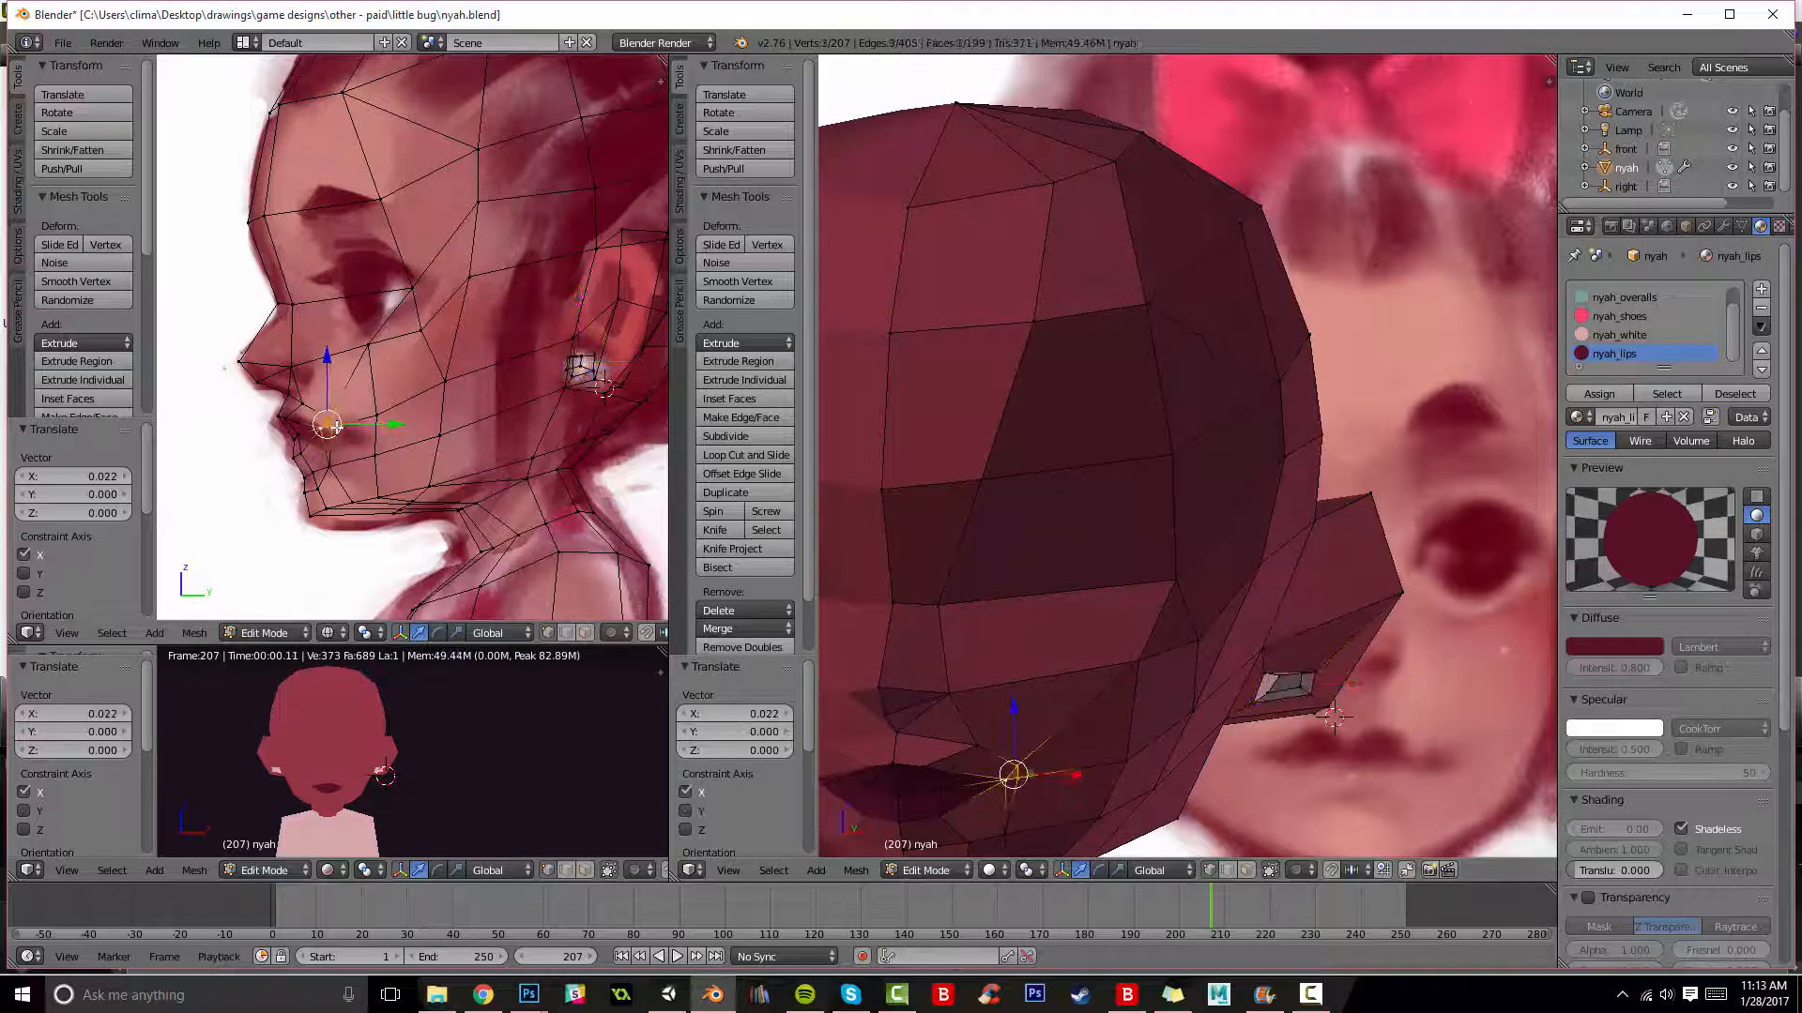
left_click_drag(325, 427, 280, 416)
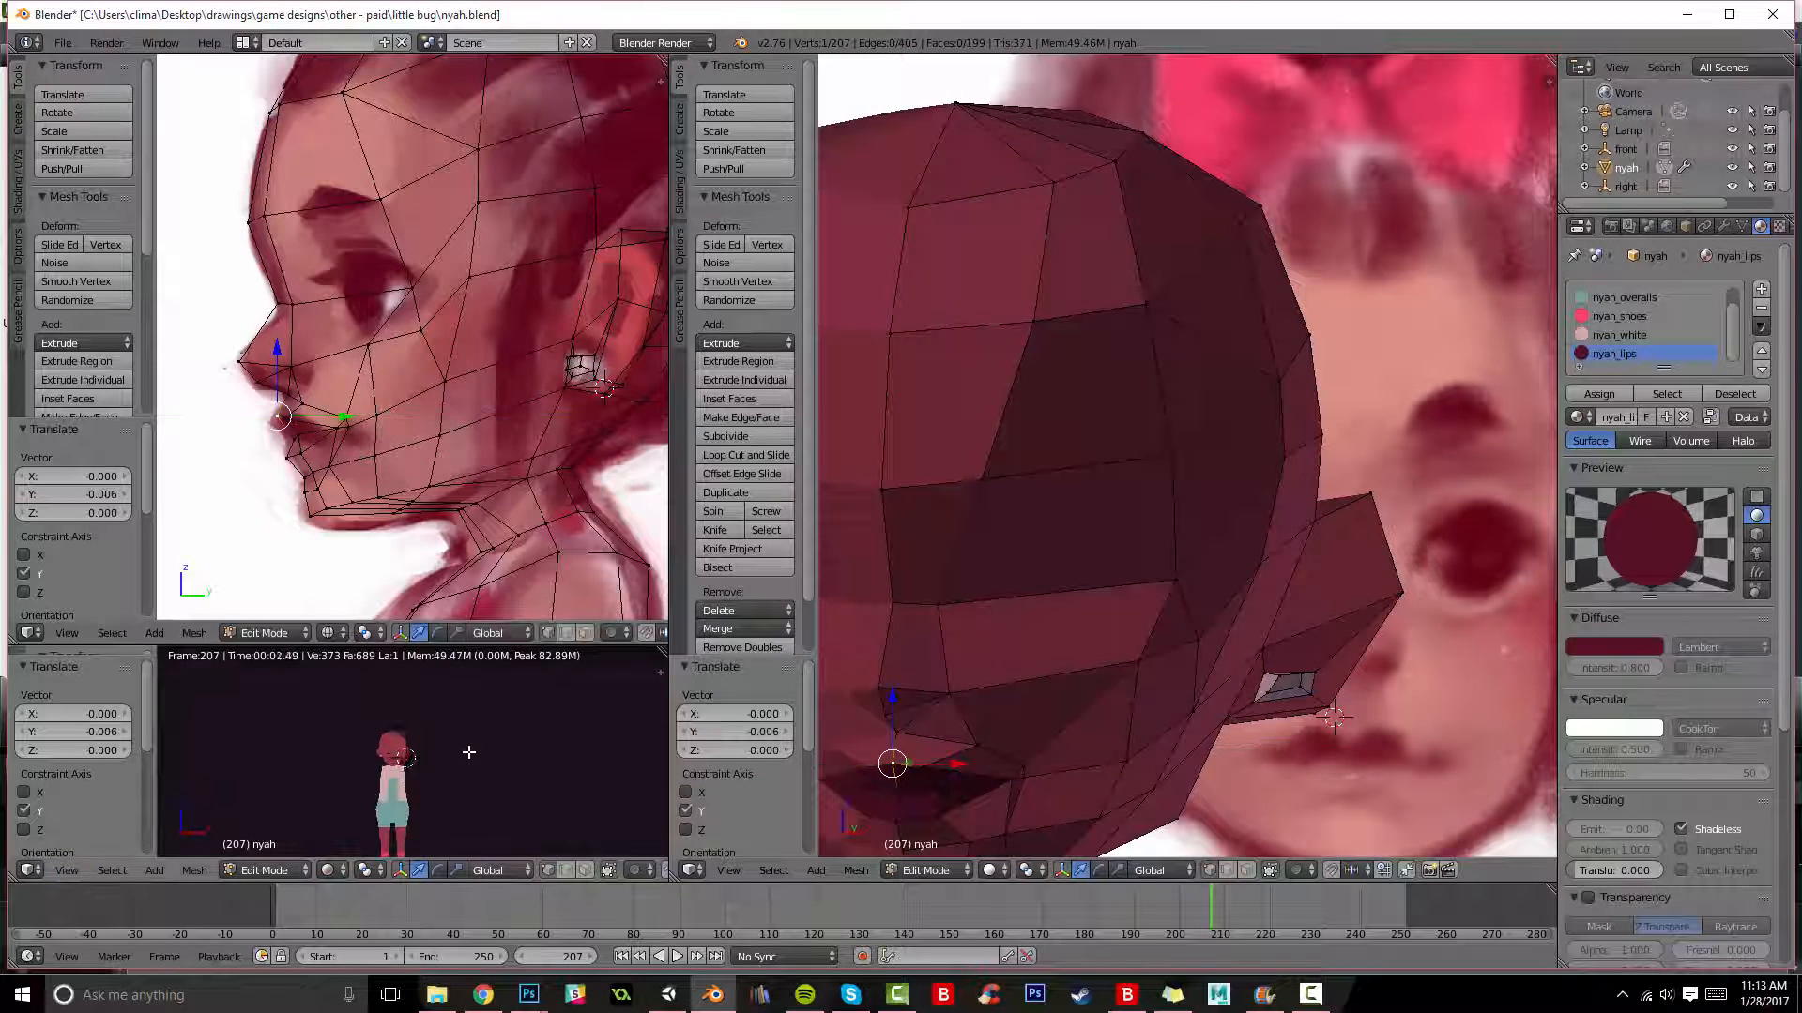
Step: Lower and pull the lower-lip vertices into place, then pick the vertex beneath the mouth for the chin
left_click(1644, 297)
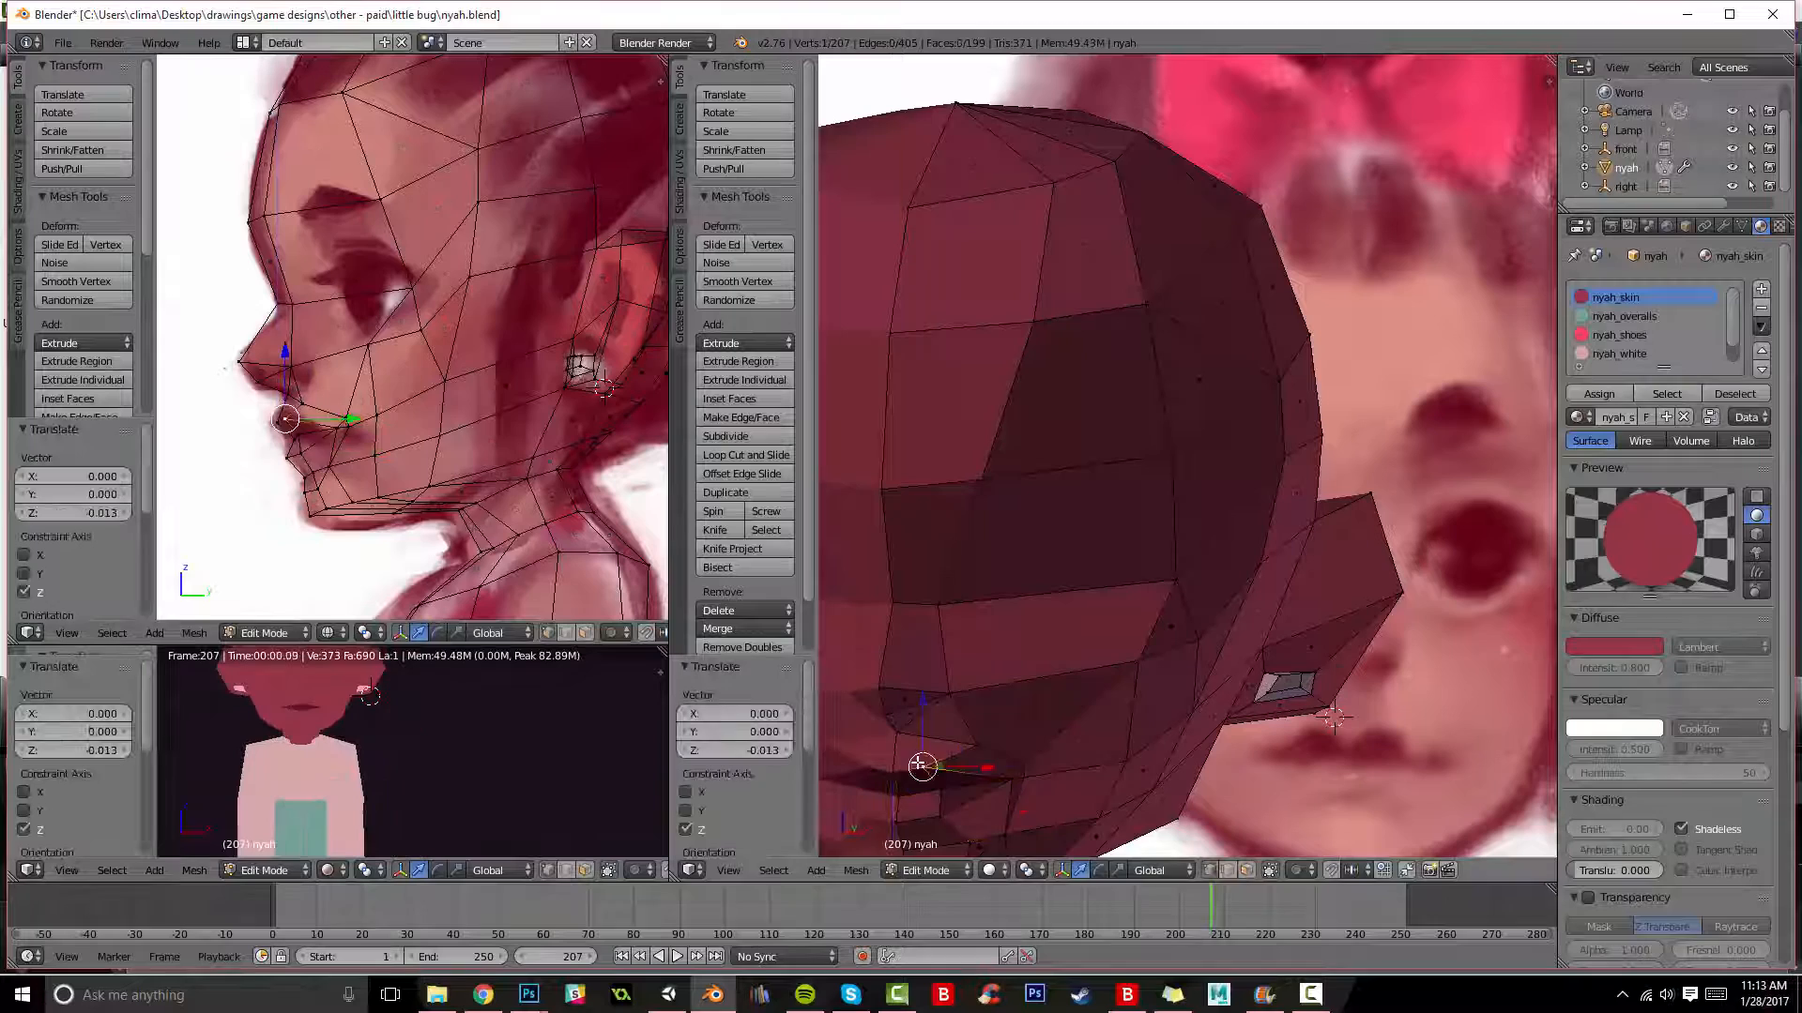
left_click_drag(920, 766, 931, 760)
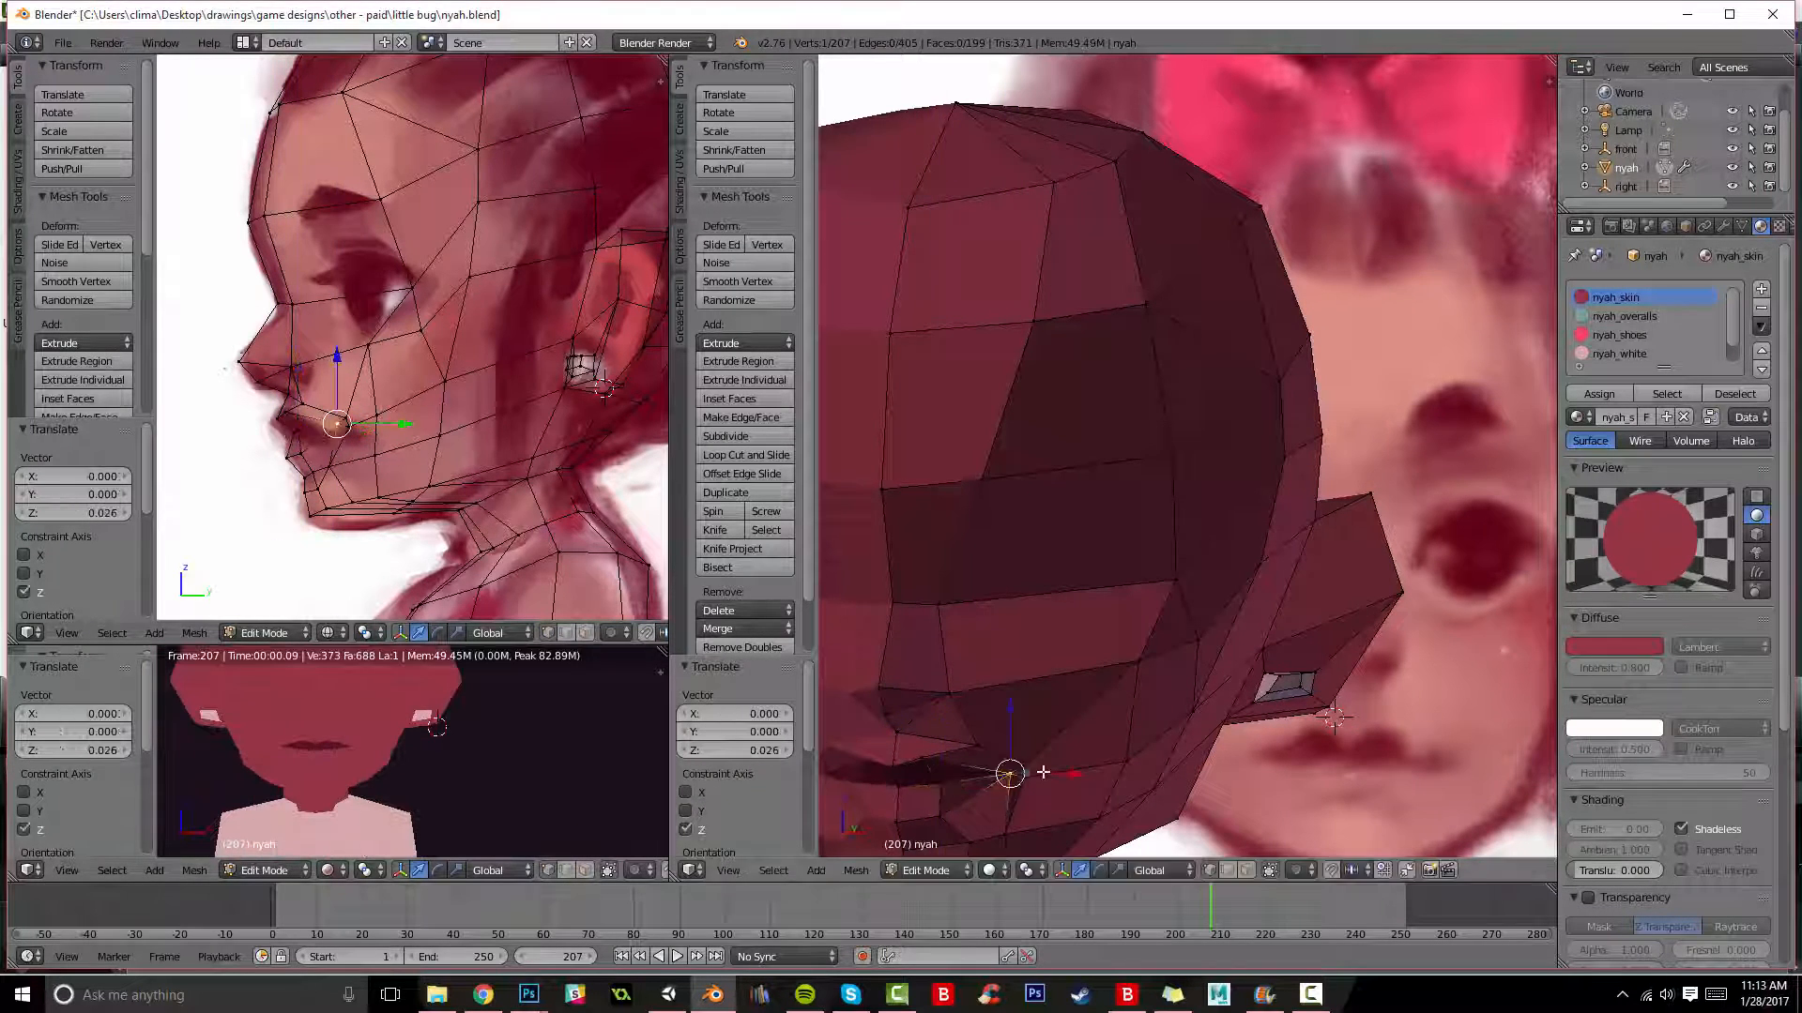
left_click_drag(1010, 772, 1051, 661)
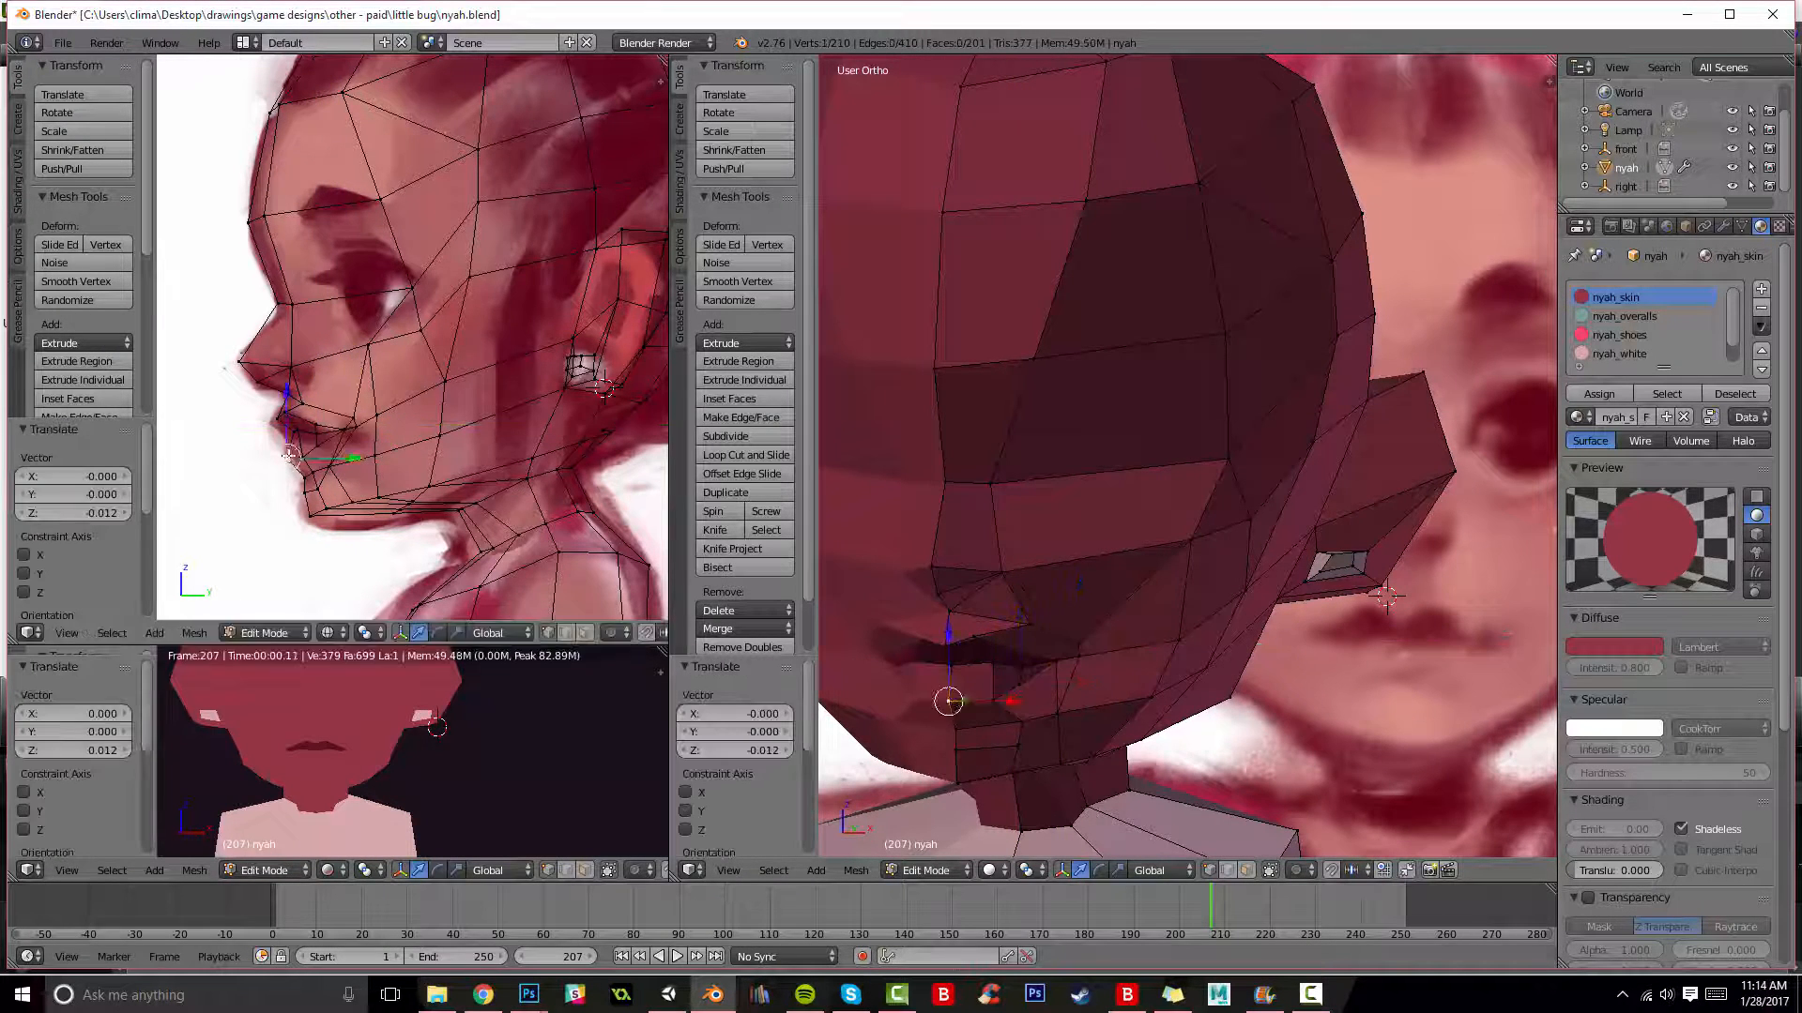
left_click_drag(948, 700, 1023, 608)
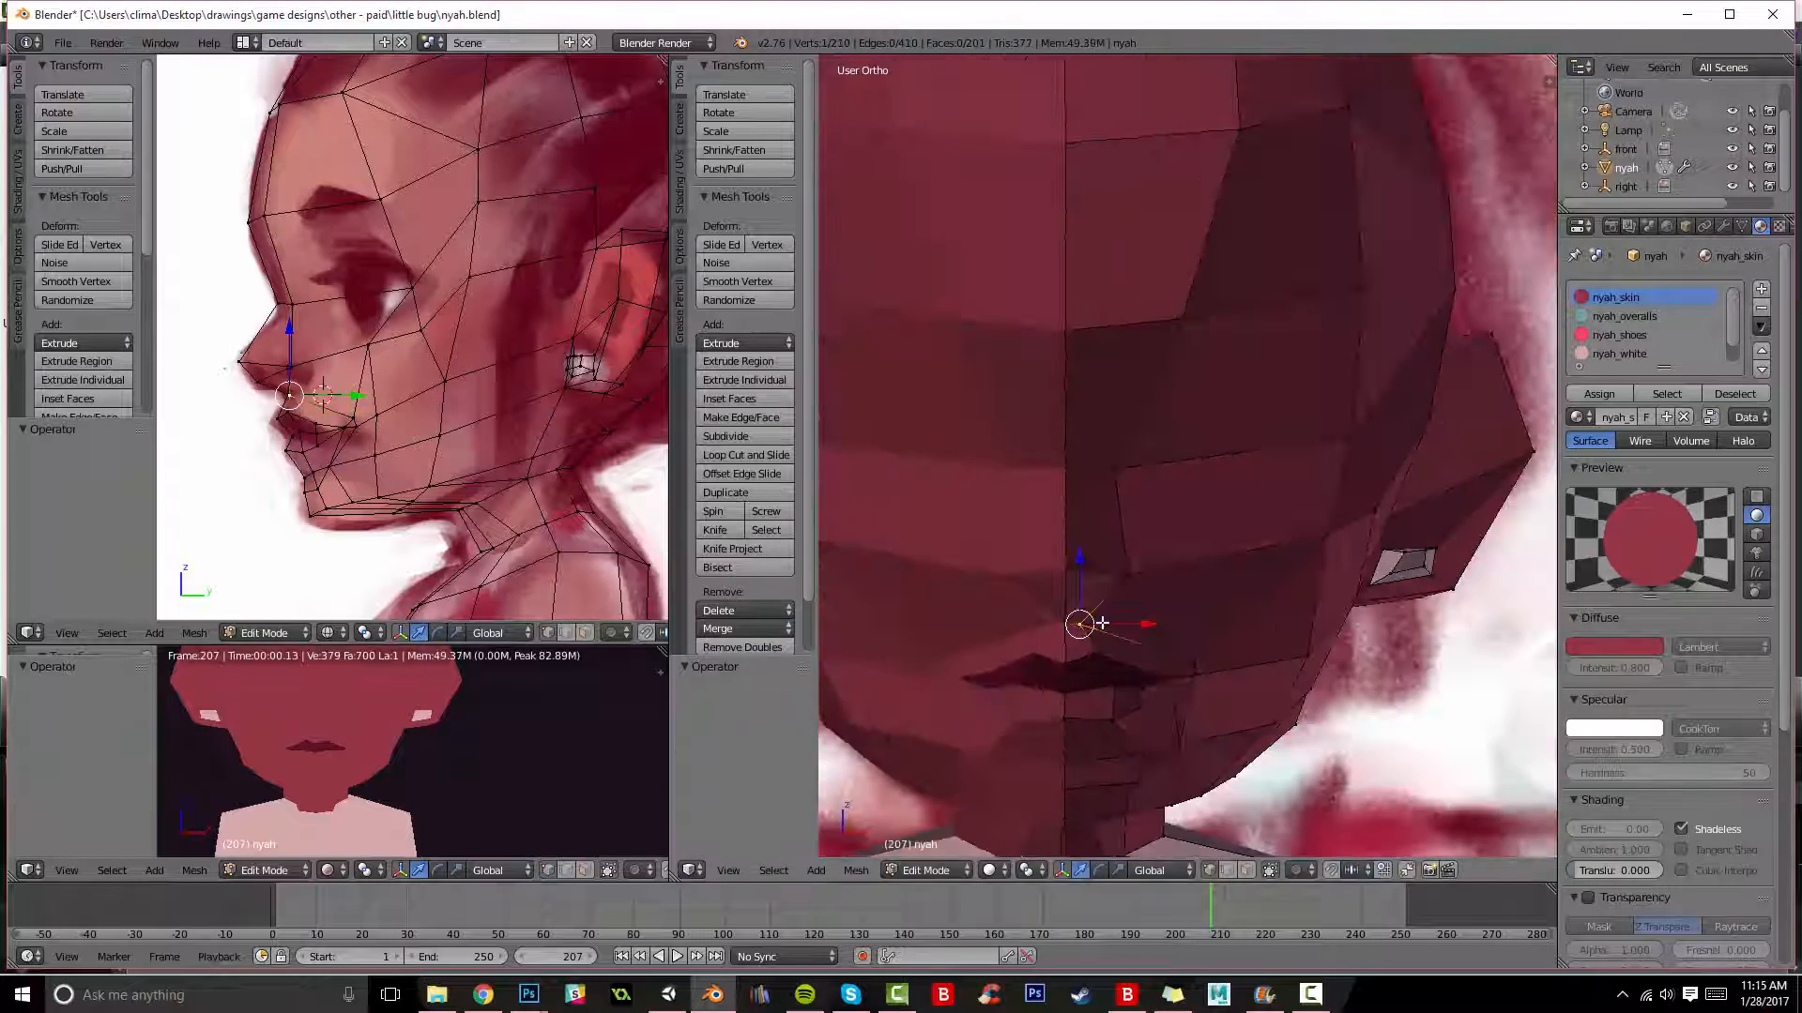
left_click(717, 629)
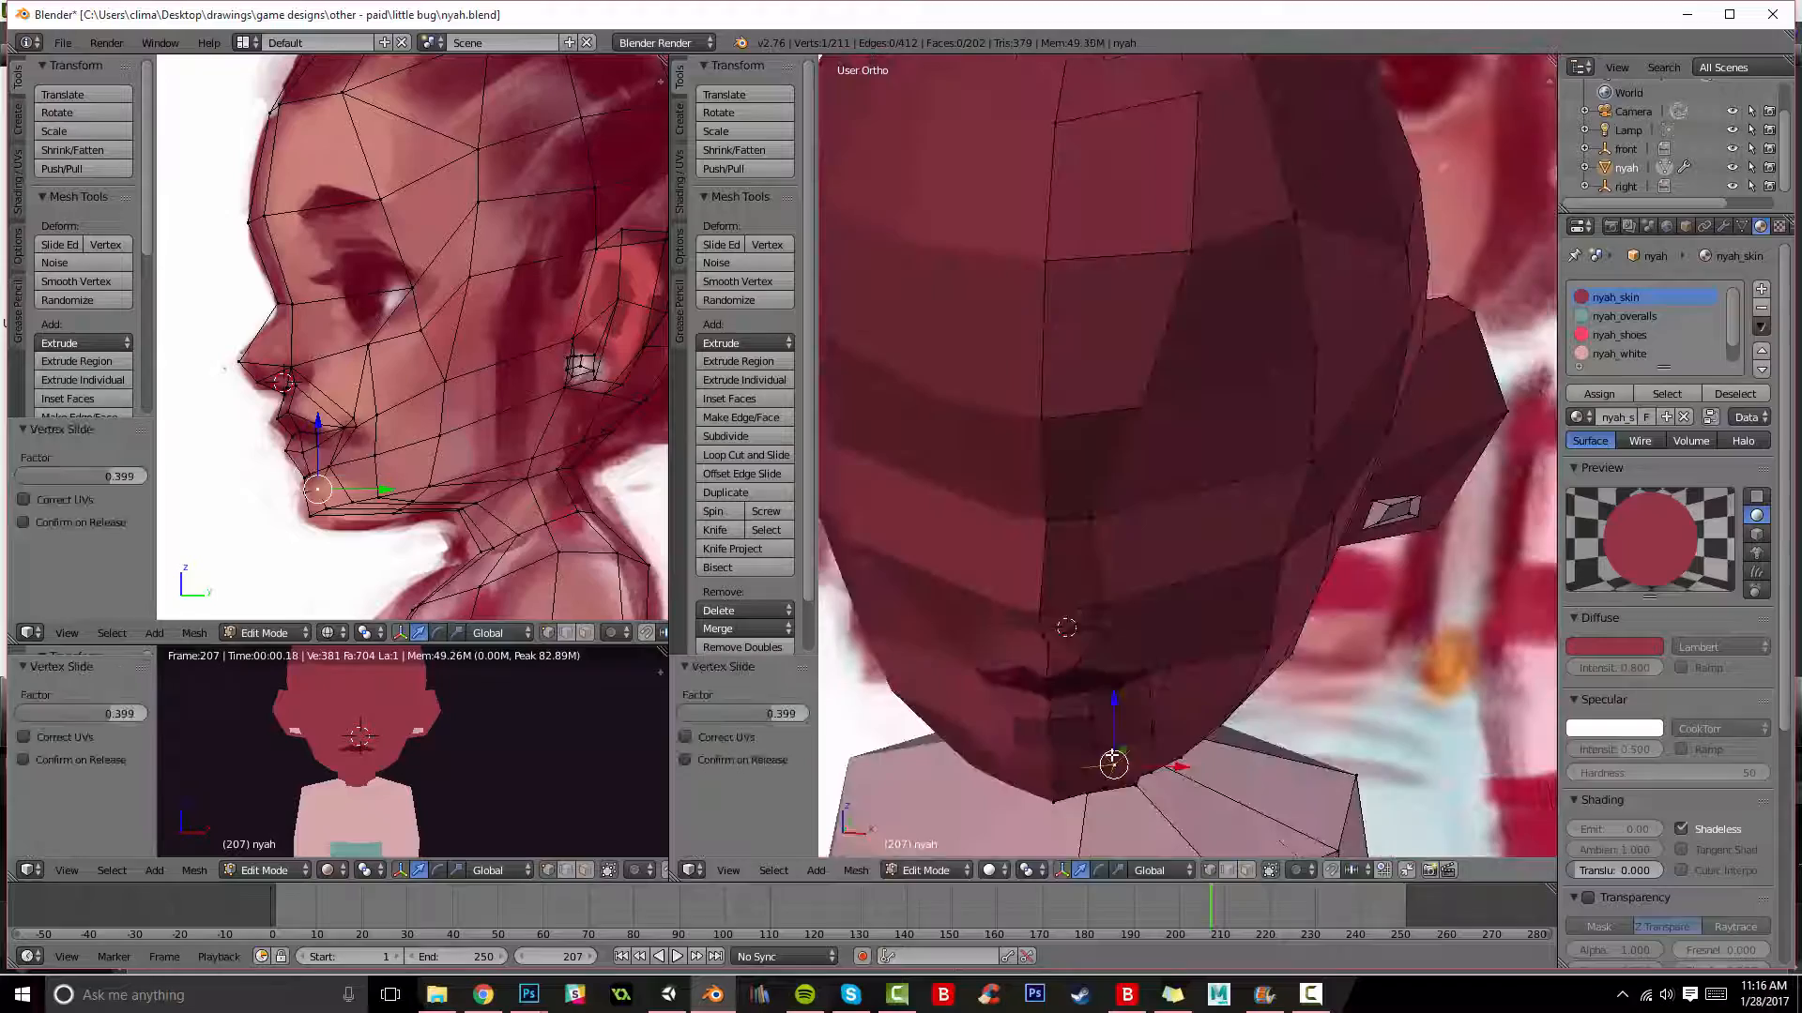
Step: Slide the chin vertex along its edge to tidy the lower face
left_click_drag(1111, 764, 1045, 700)
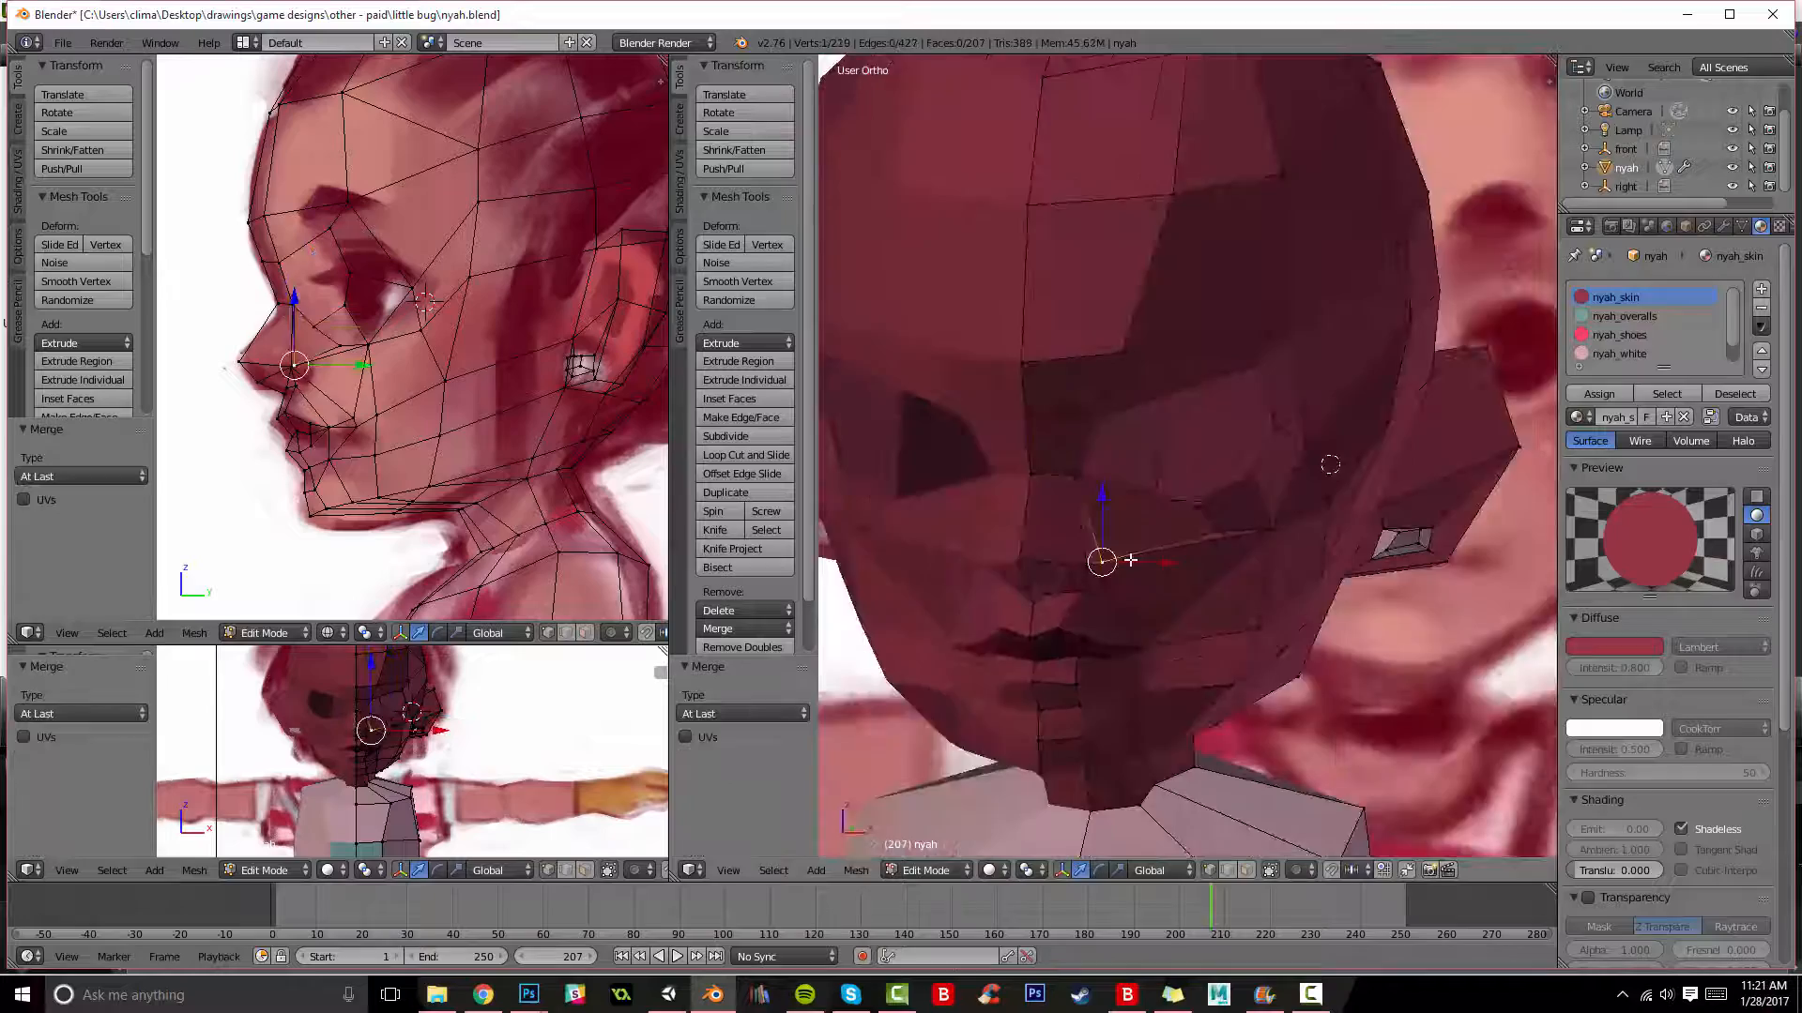
Step: Push the nostril vertices outward along X to widen the nose
left_click_drag(1104, 560, 1093, 559)
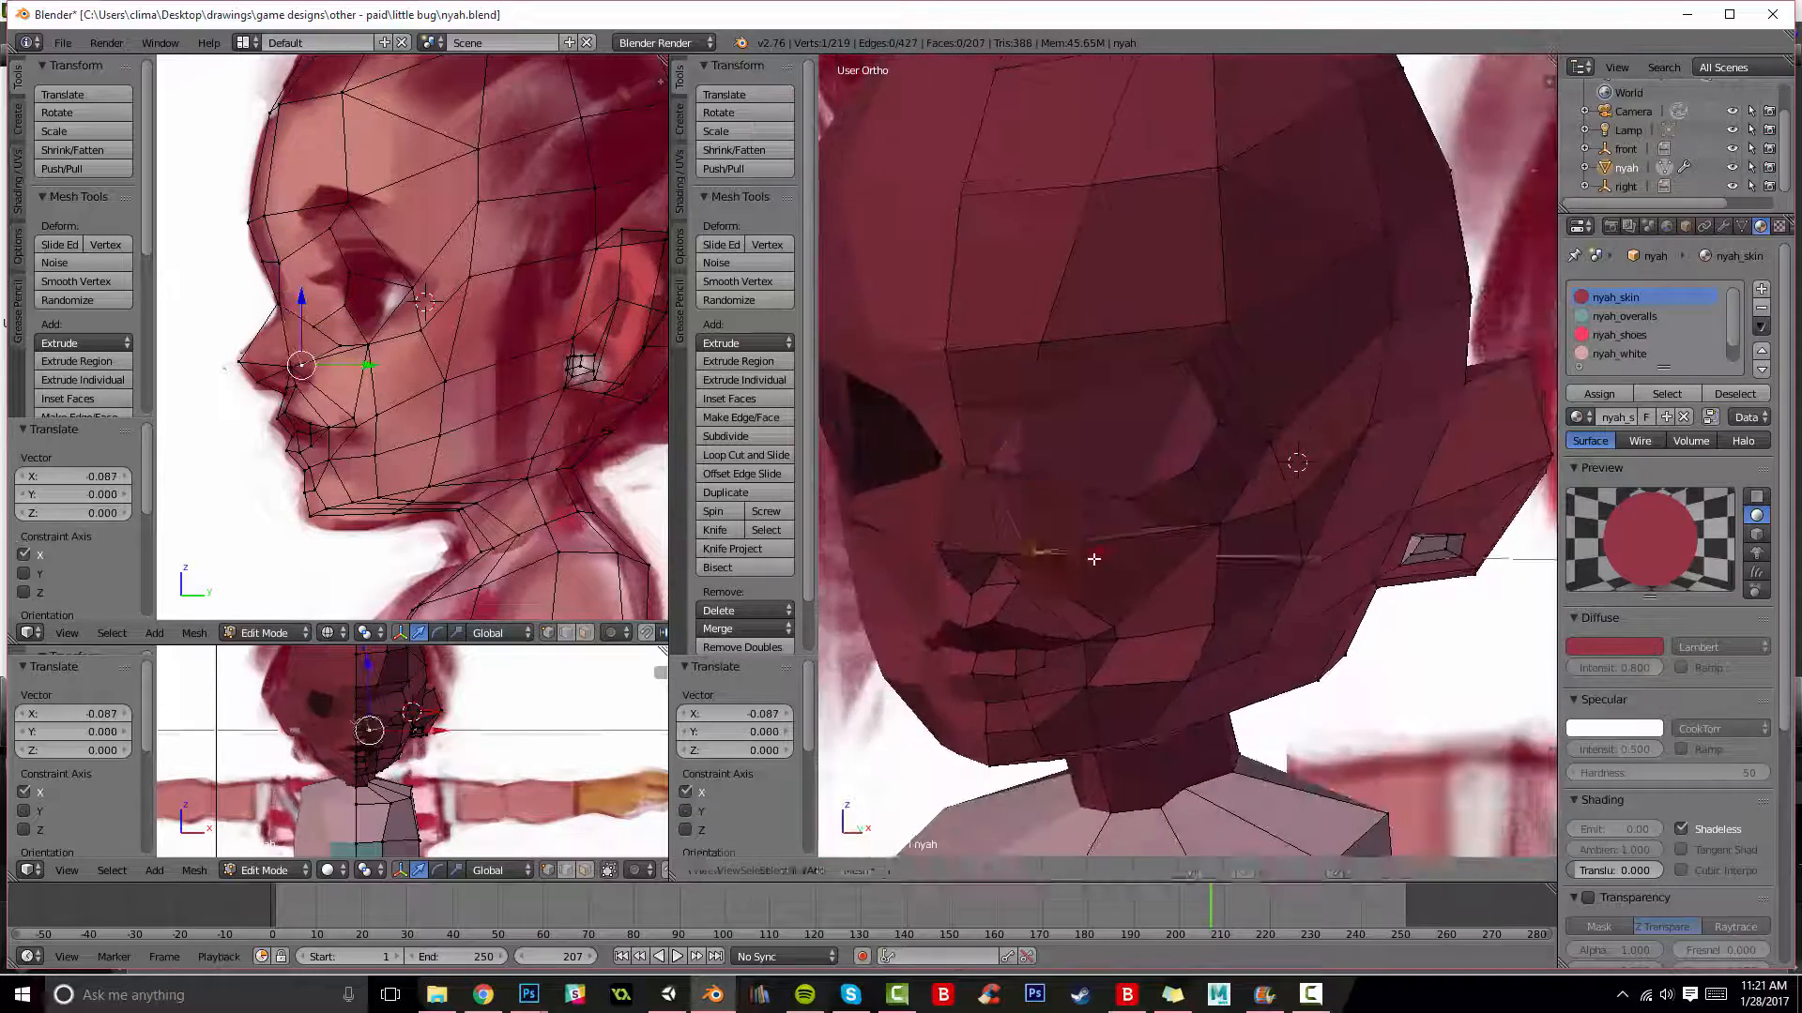
left_click(717, 628)
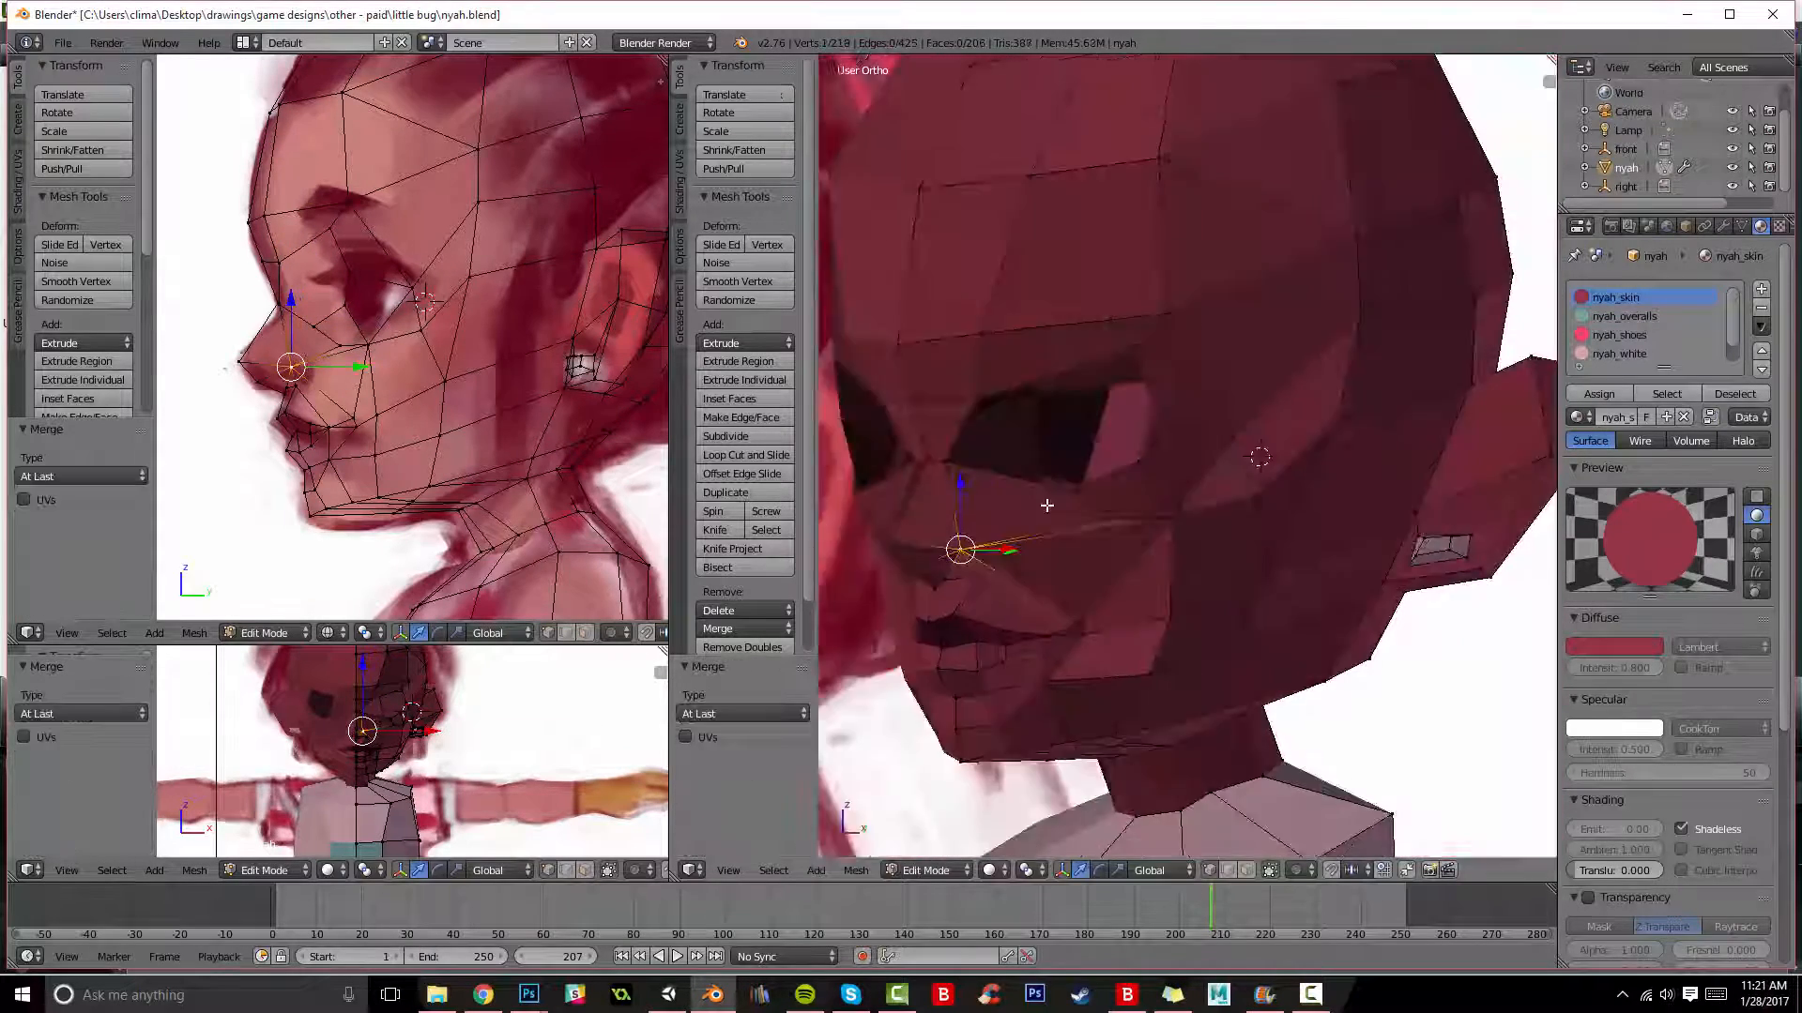
left_click_drag(959, 550, 1040, 463)
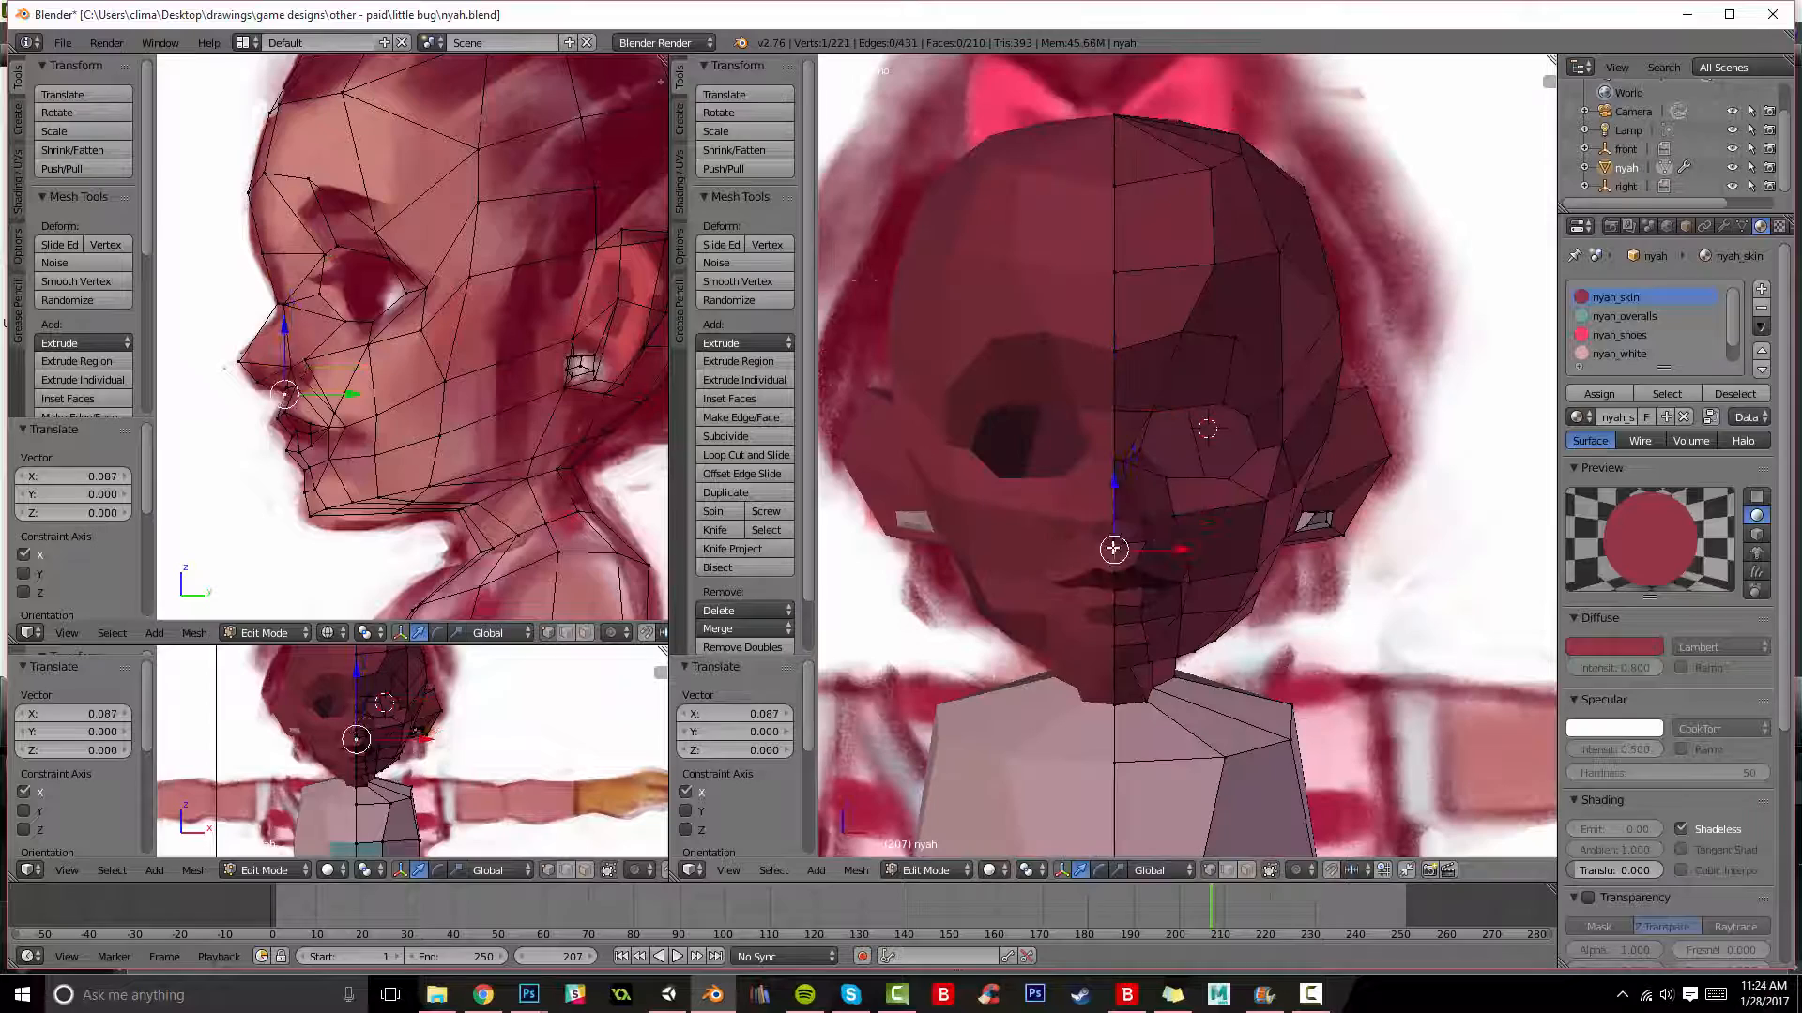
Step: Move the nostril, jaw and eye-socket vertices to match the profile, checking from below
left_click_drag(283, 394, 297, 394)
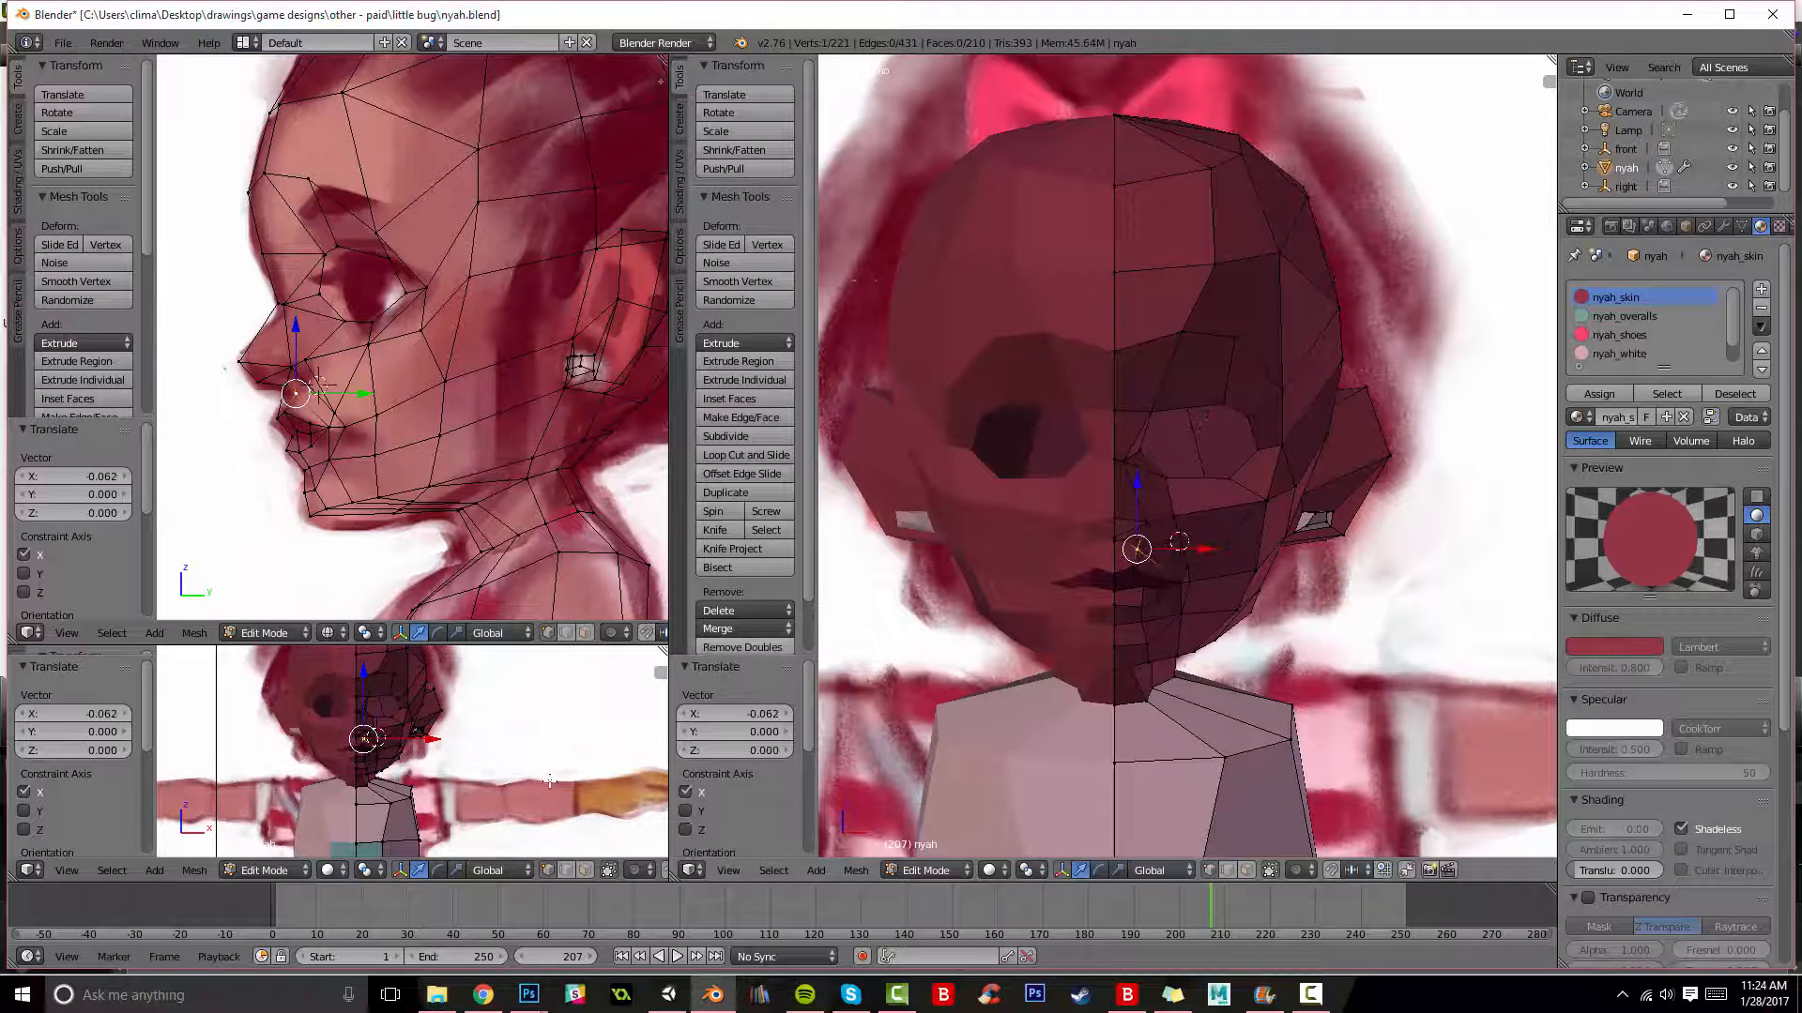
left_click_drag(296, 392, 428, 484)
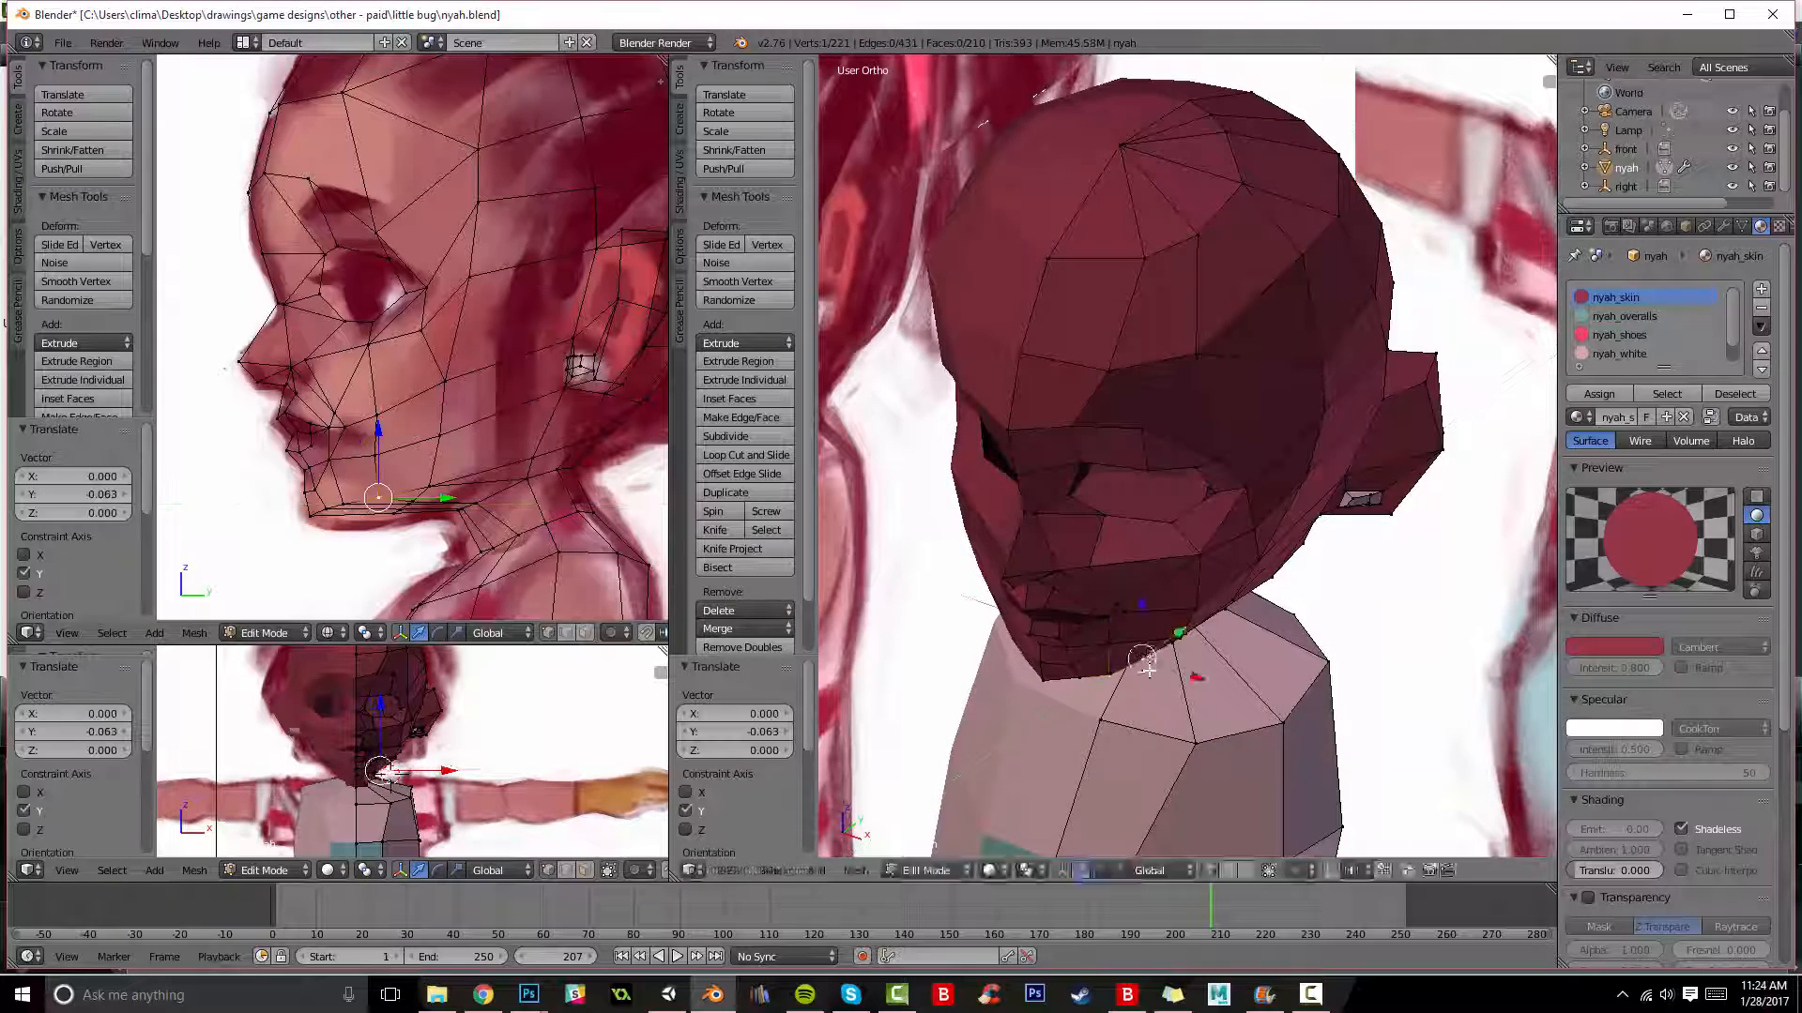
left_click_drag(1138, 661, 1177, 490)
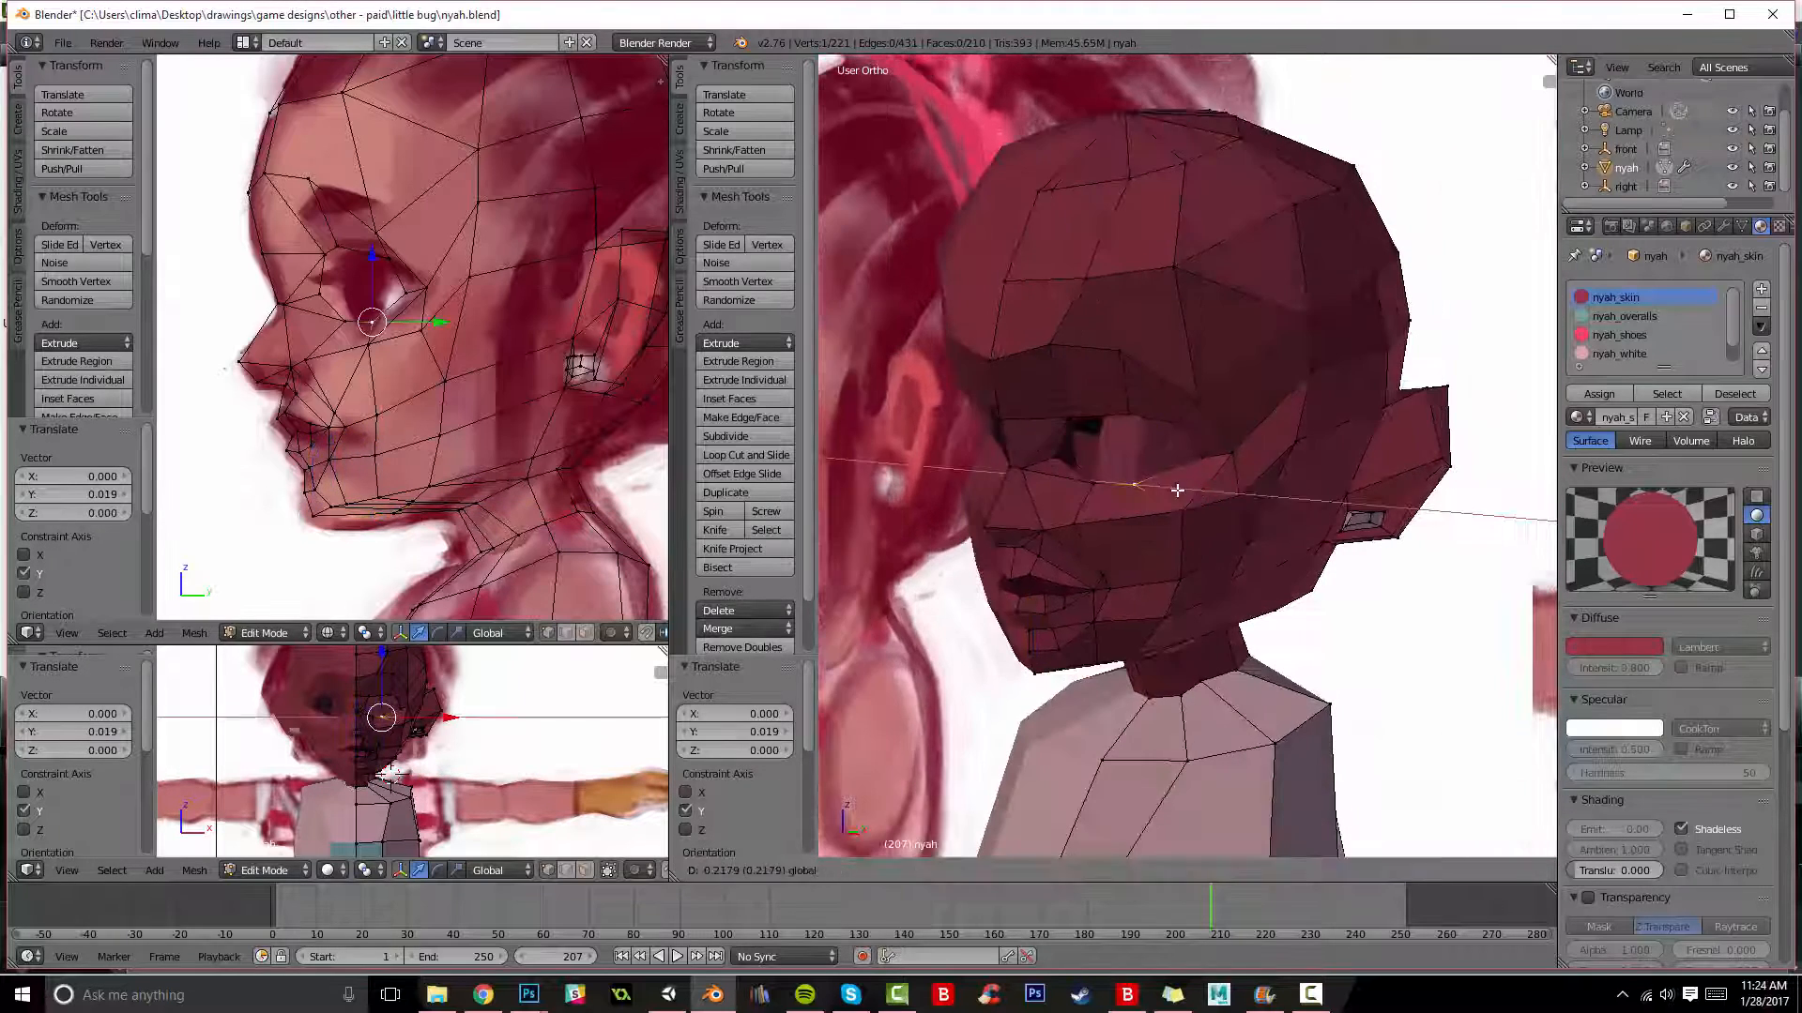
left_click_drag(372, 322, 334, 334)
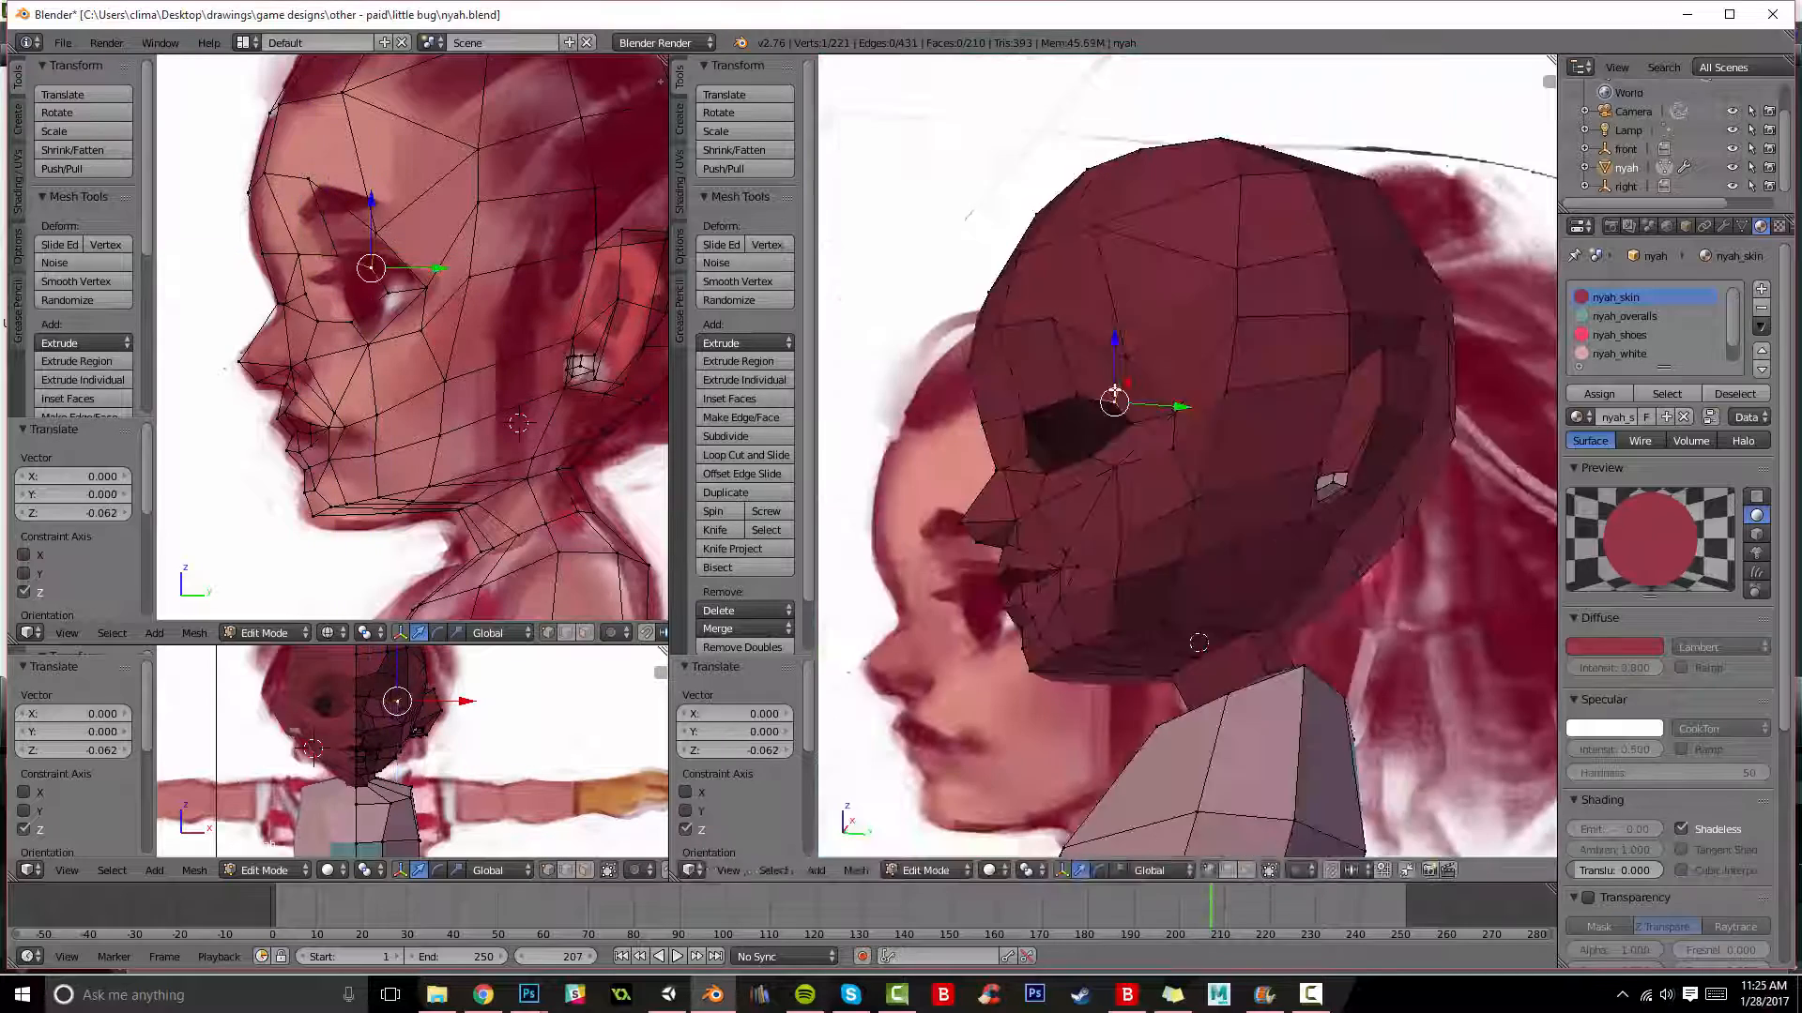
left_click_drag(1115, 402, 1012, 334)
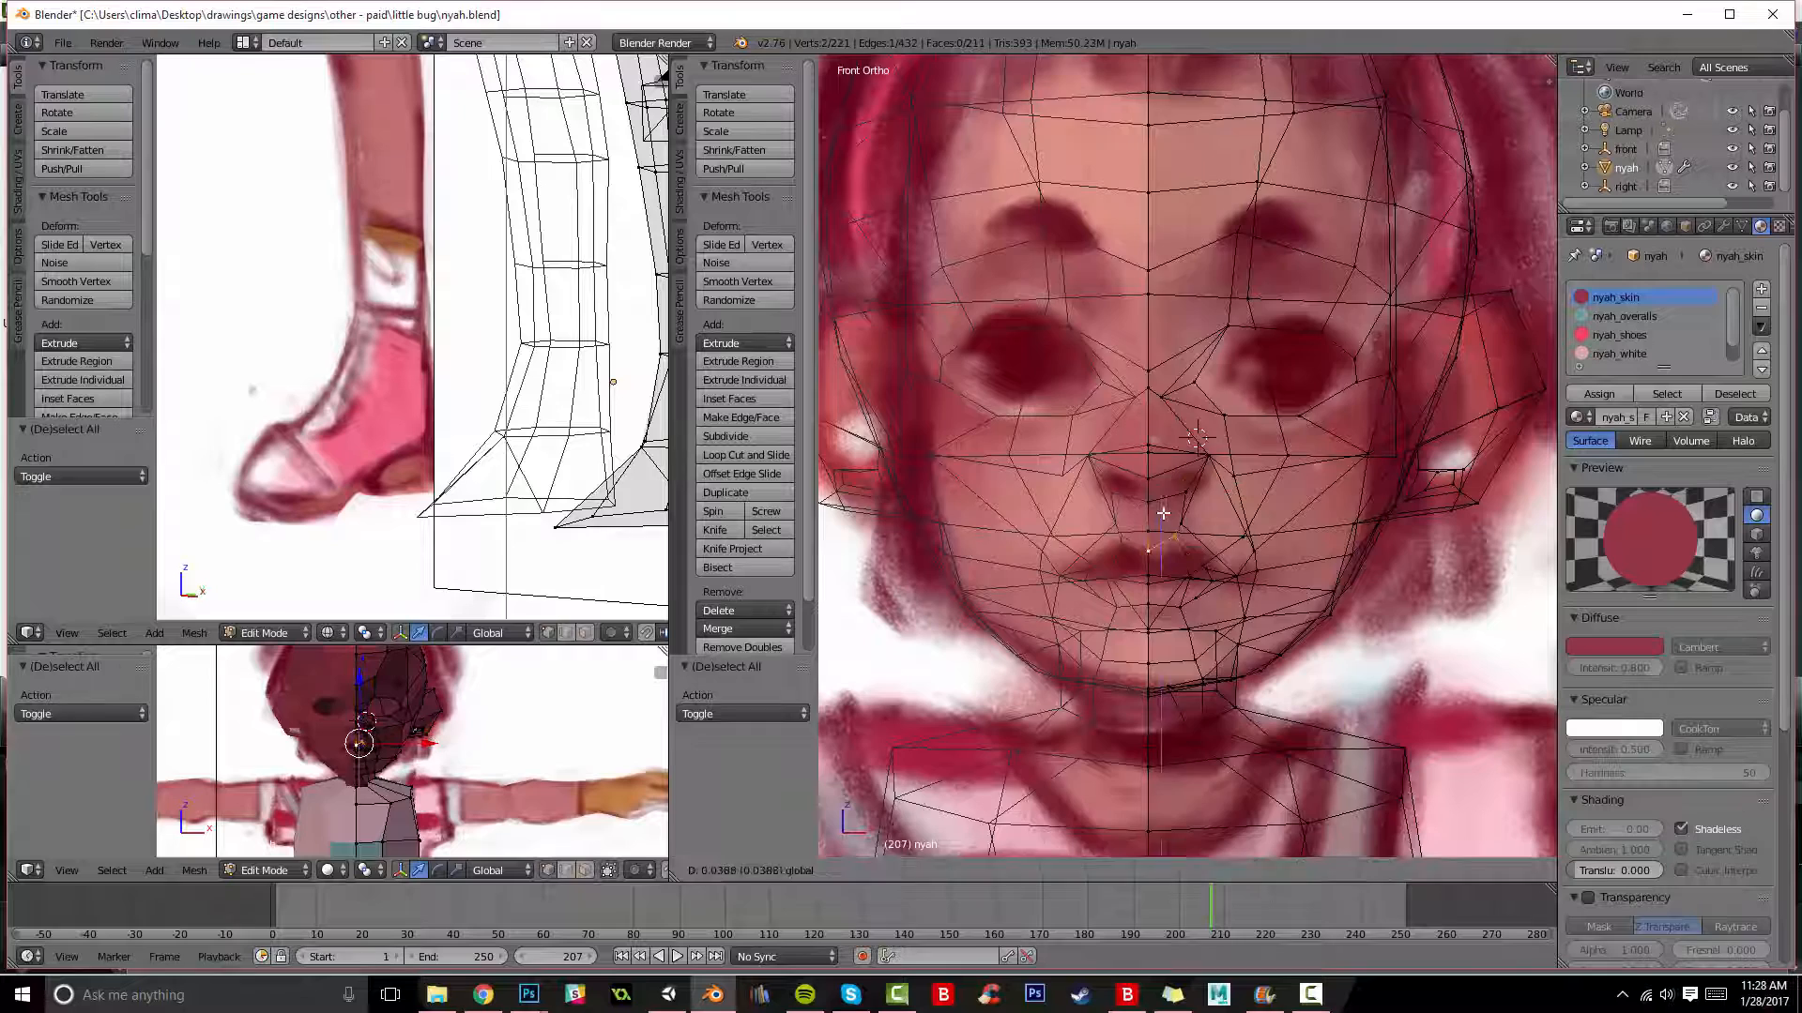
Step: Nudge a vertex beside the nose while assigning the lips and black materials
left_click_drag(1164, 512, 1186, 492)
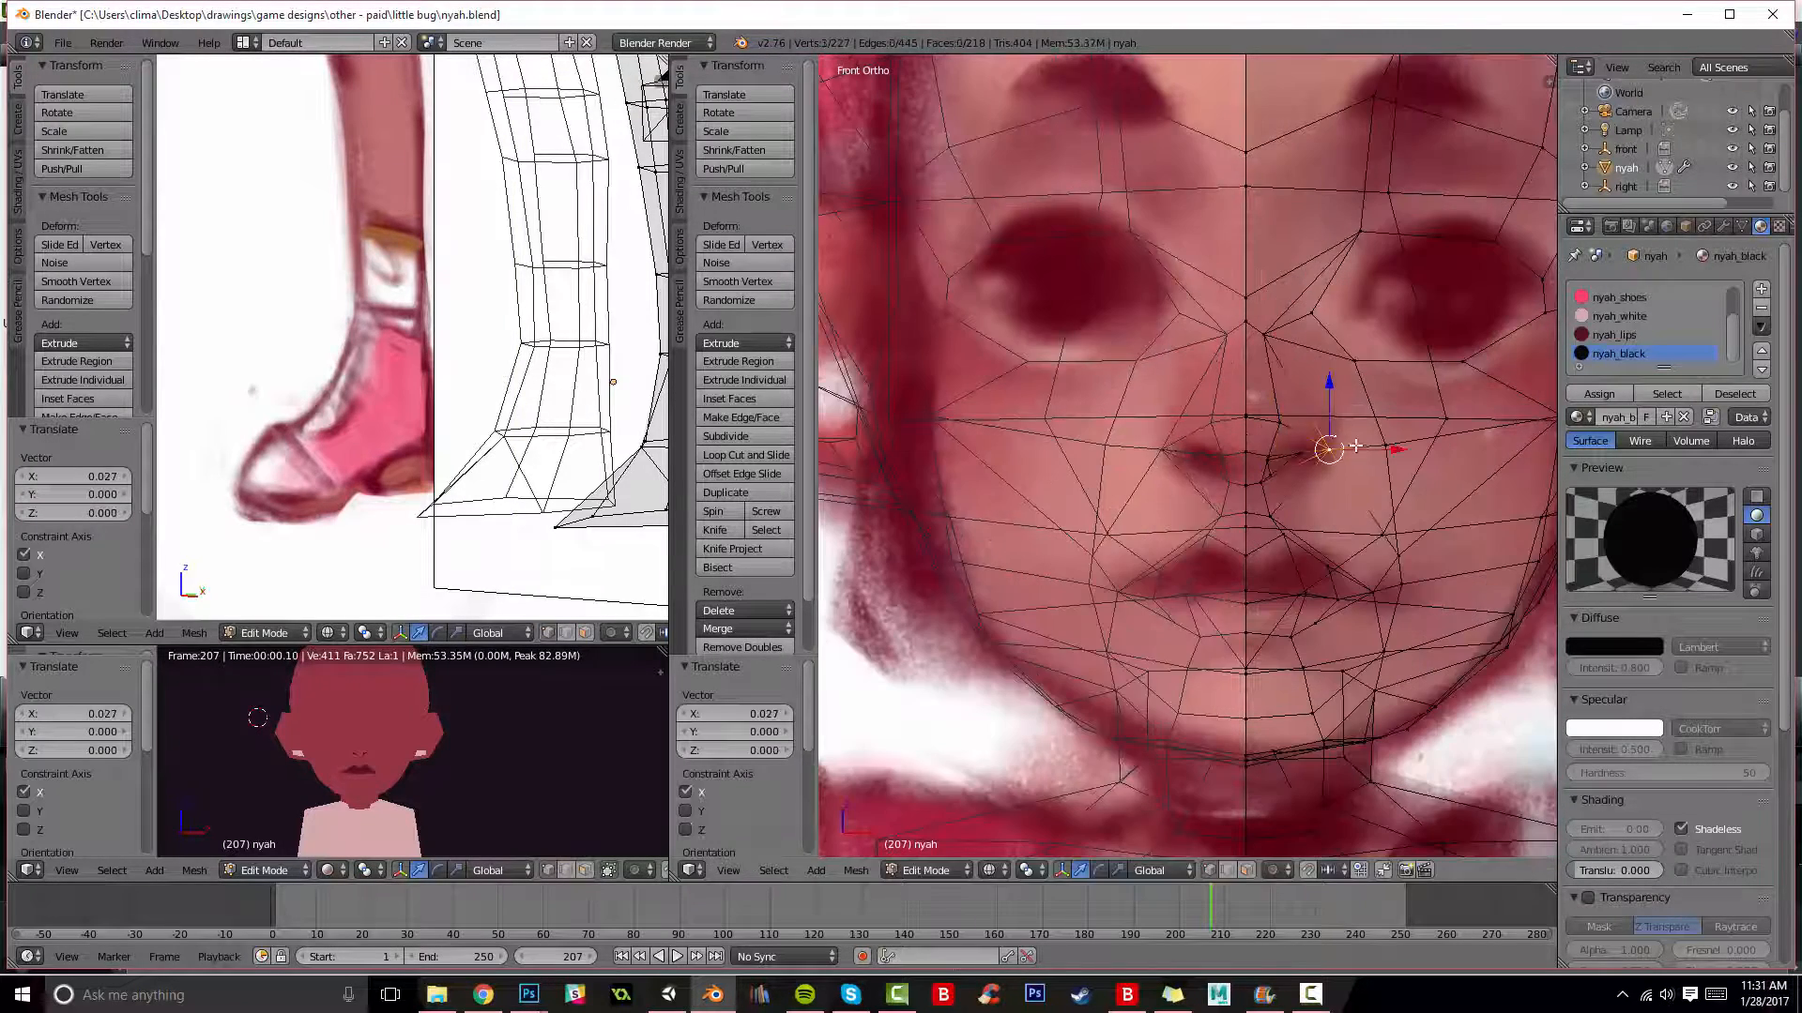
Step: Reshape the cheek and eyelid edge near the nose and make the new nyah_red material shadeless
left_click_drag(1327, 449, 1293, 454)
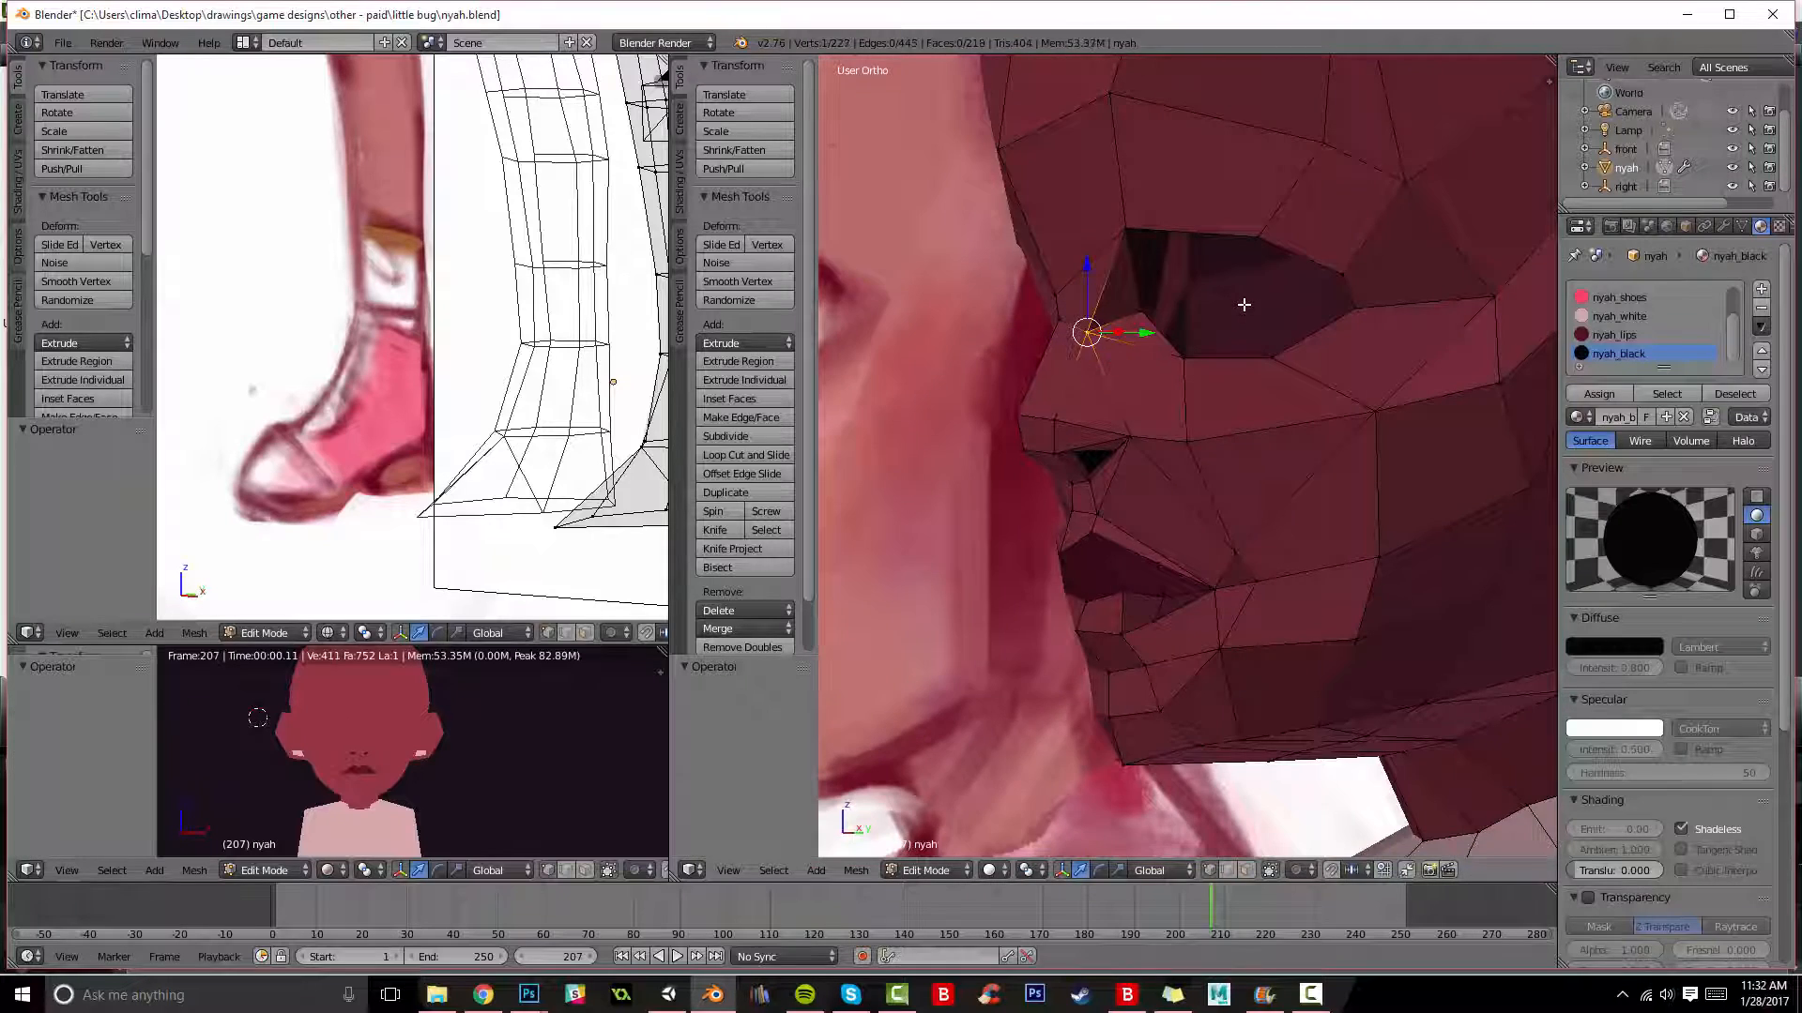
left_click_drag(1087, 334, 1207, 471)
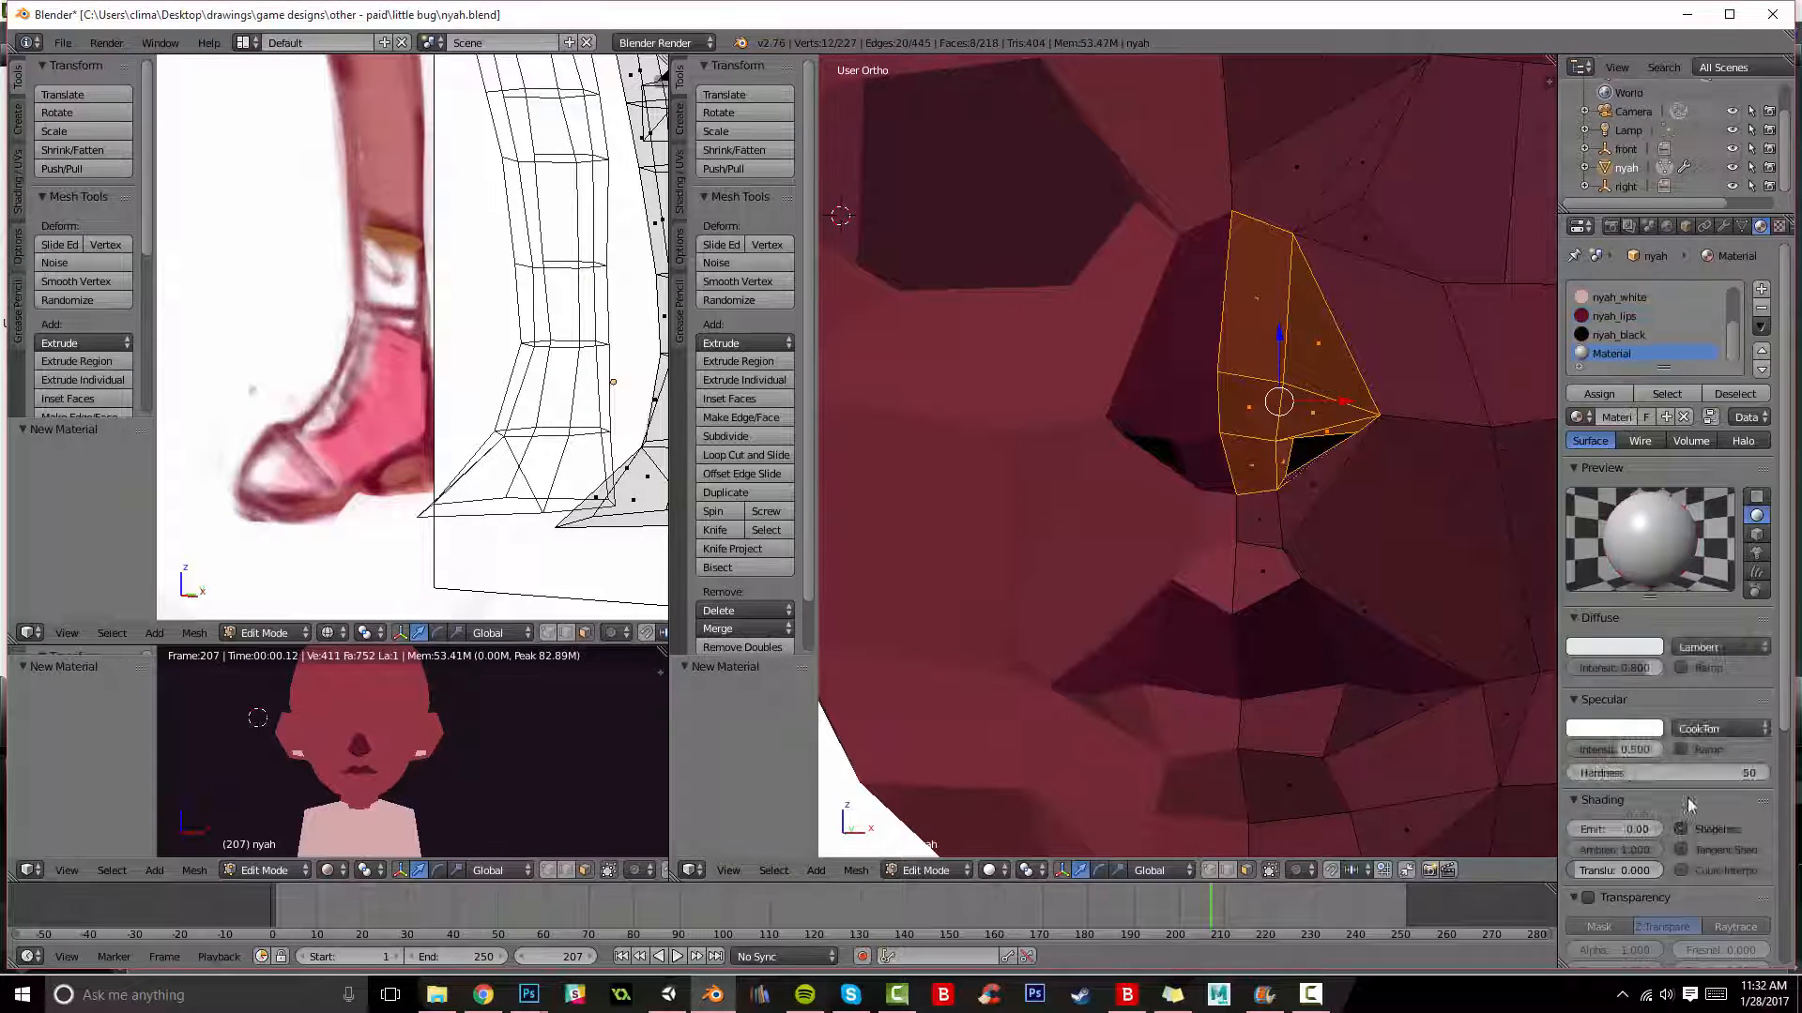
left_click(1614, 645)
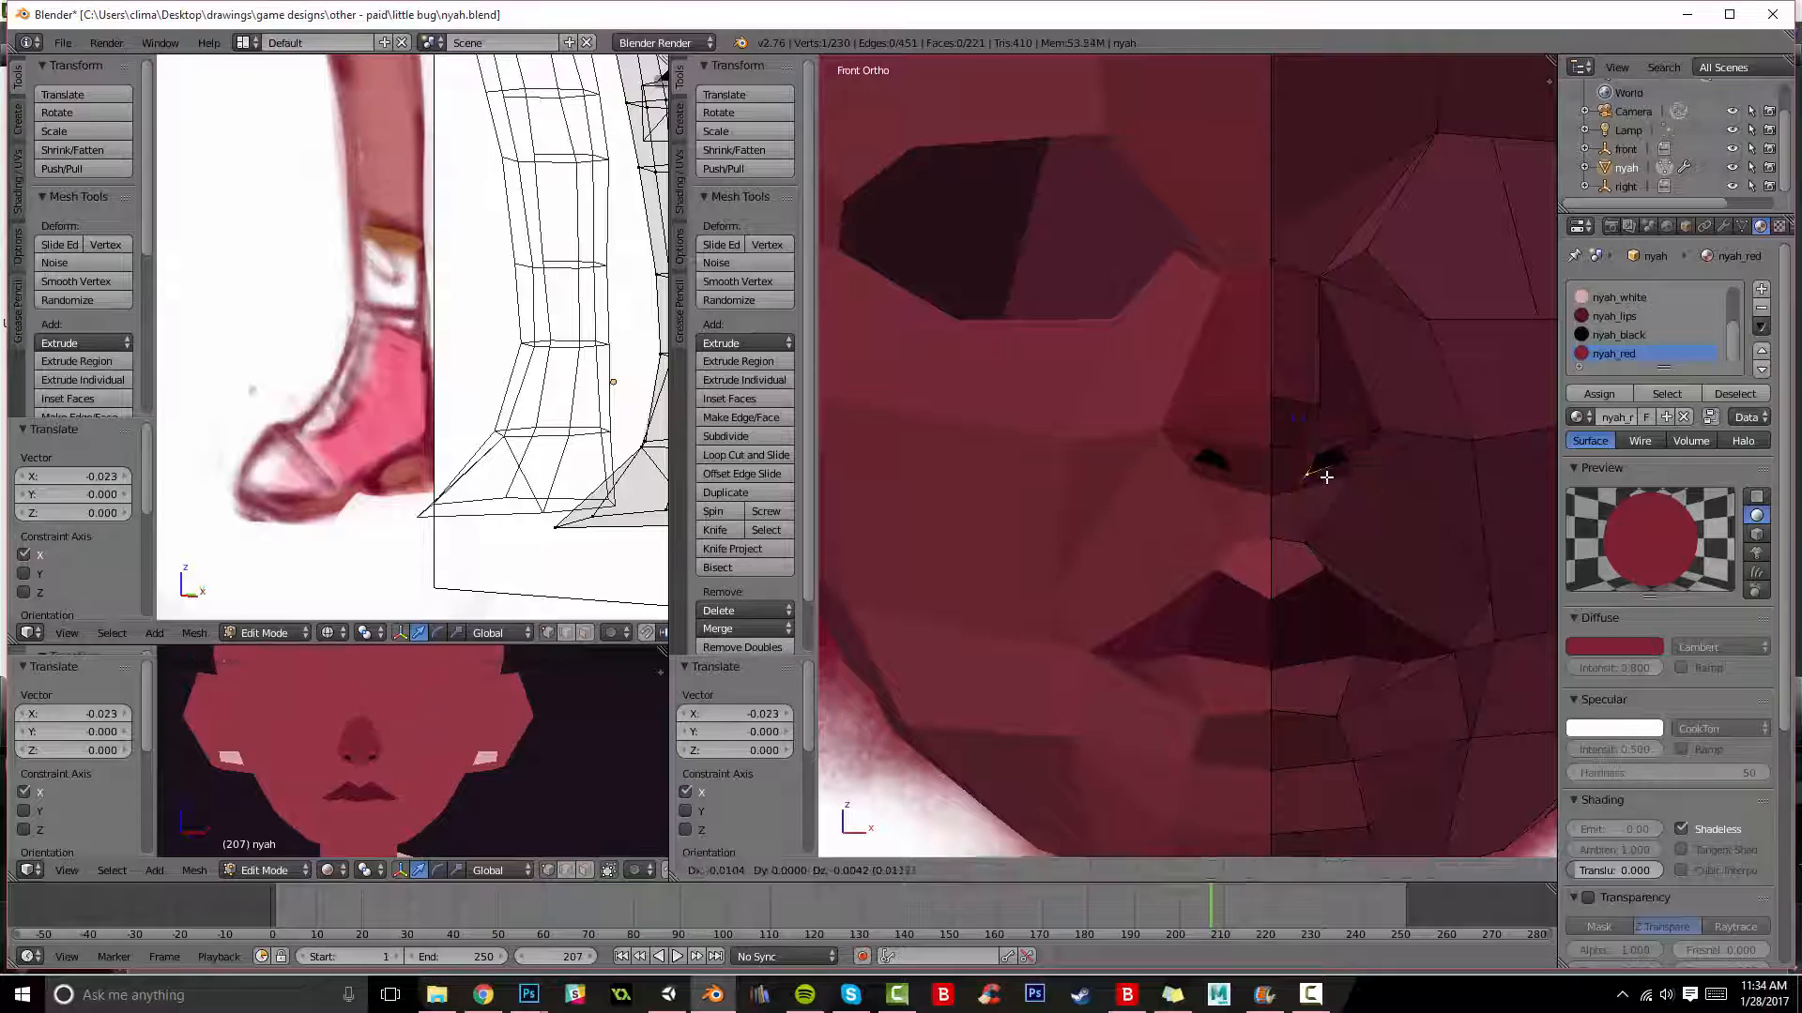
Step: Move the nostril vertex sideways and fine-tune its position
left_click_drag(1327, 477, 1350, 446)
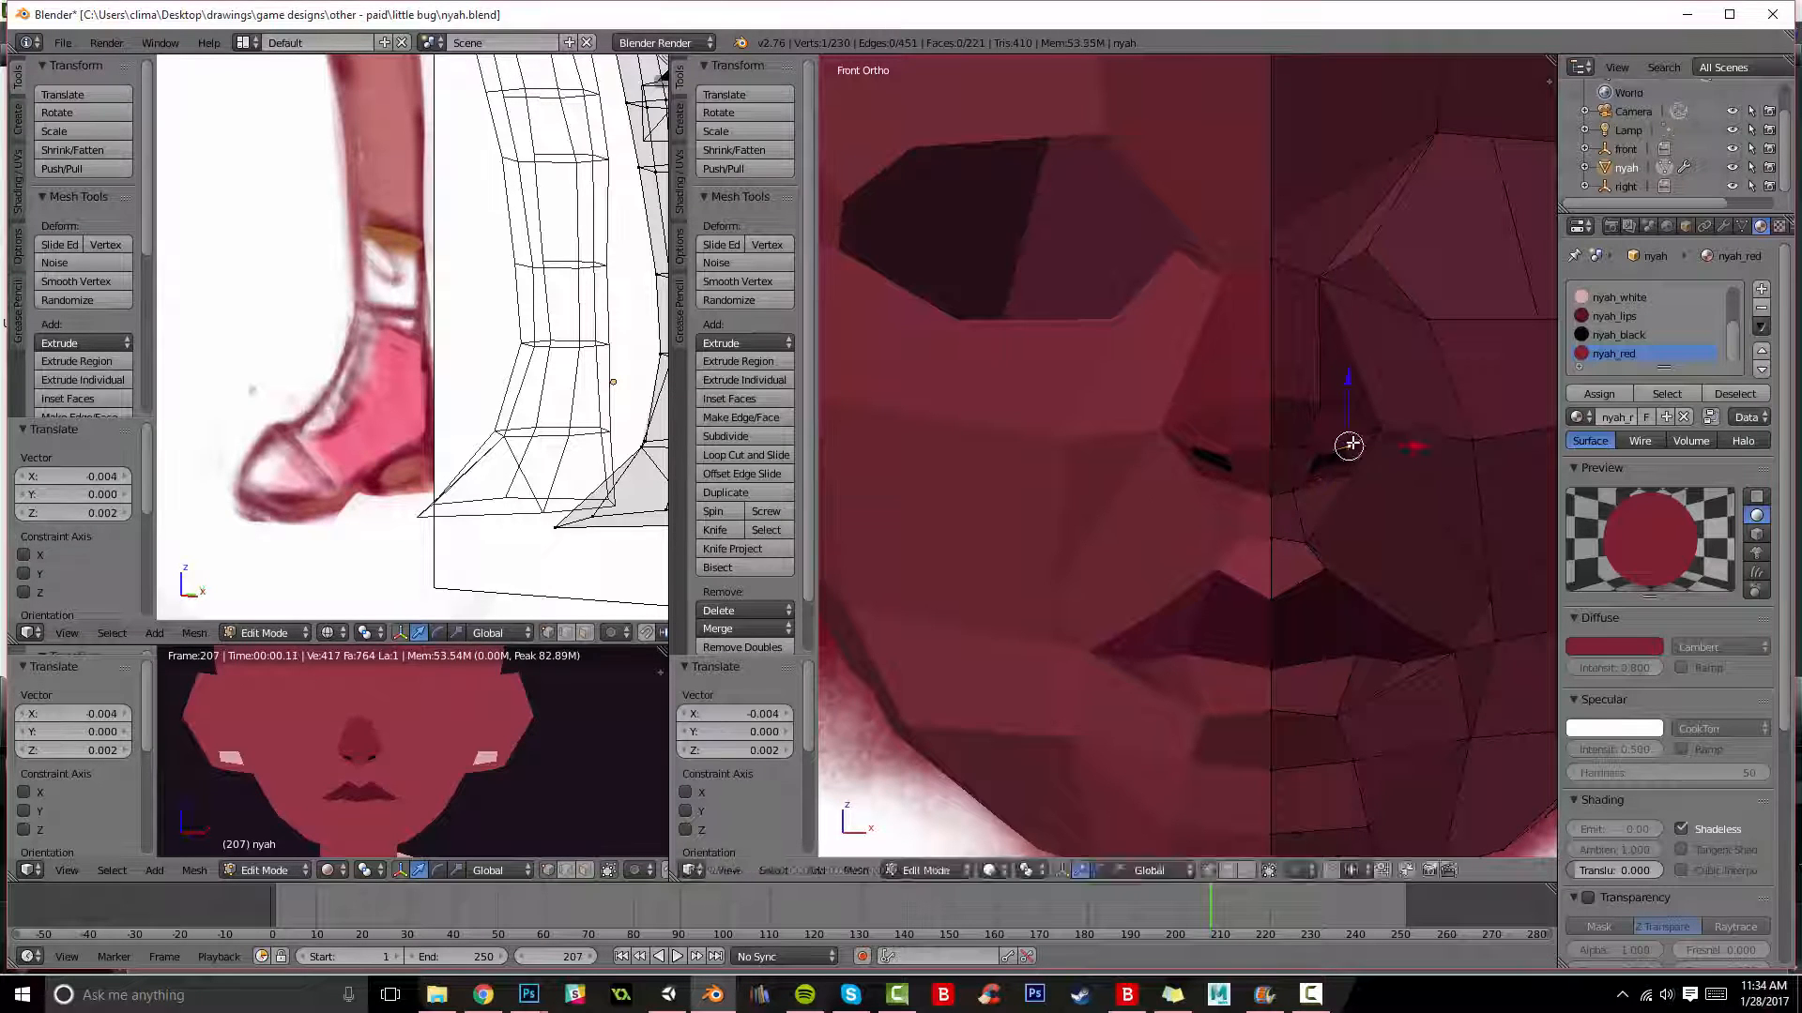
left_click_drag(1350, 447, 1273, 449)
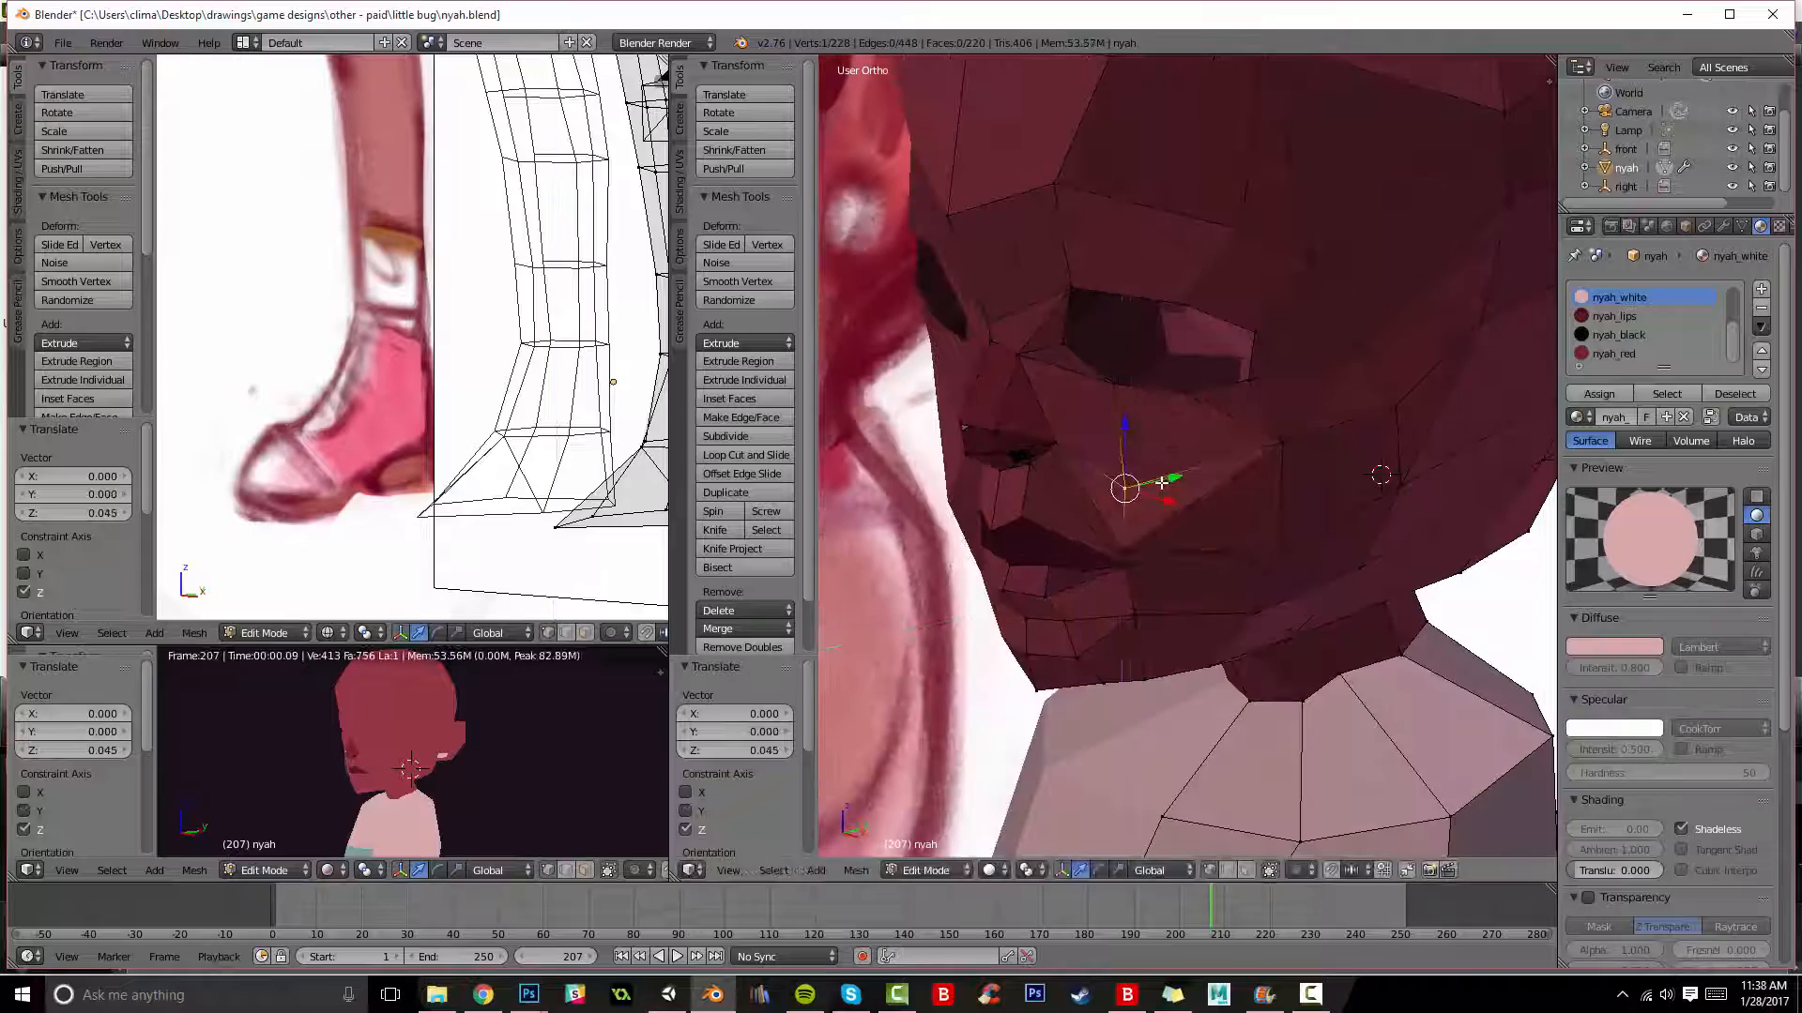
Step: Raise a nose vertex along Z and shift a lip vertex along X to match the profile
left_click_drag(1160, 483, 1154, 552)
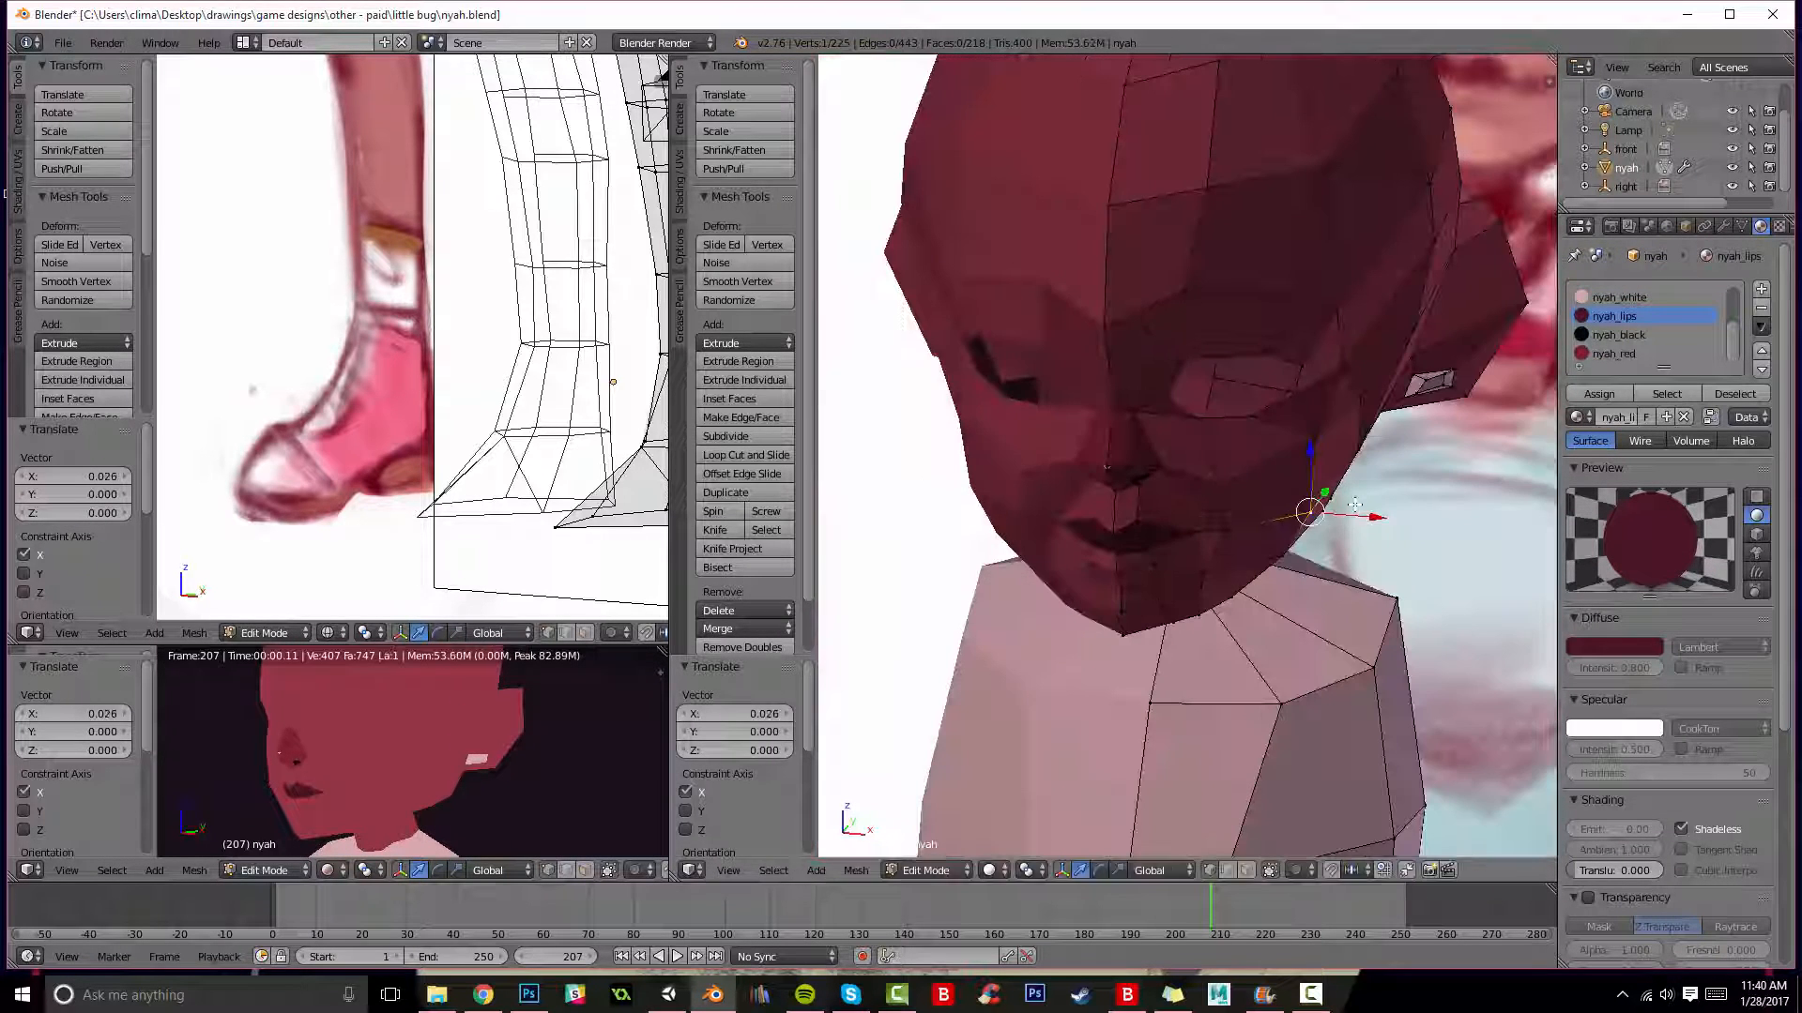
left_click_drag(1316, 510, 1379, 448)
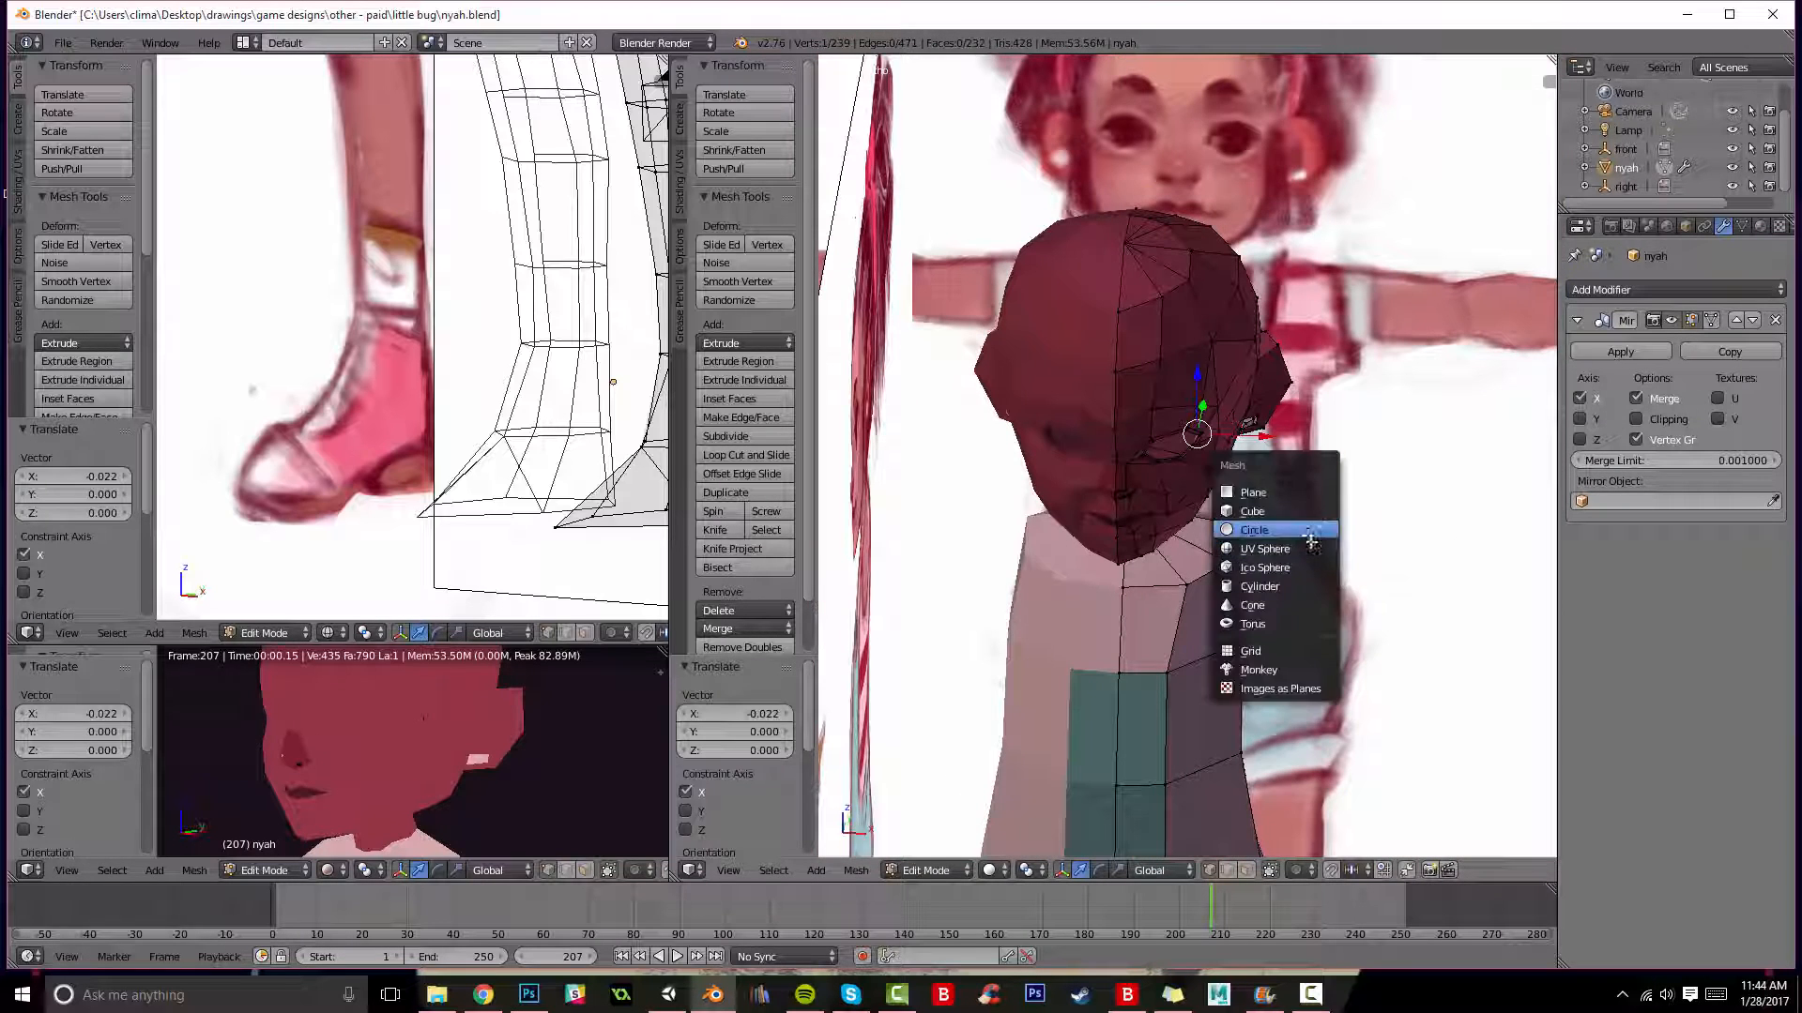
Step: Add a sphere mesh primitive to start the eyeball
left_click(1254, 530)
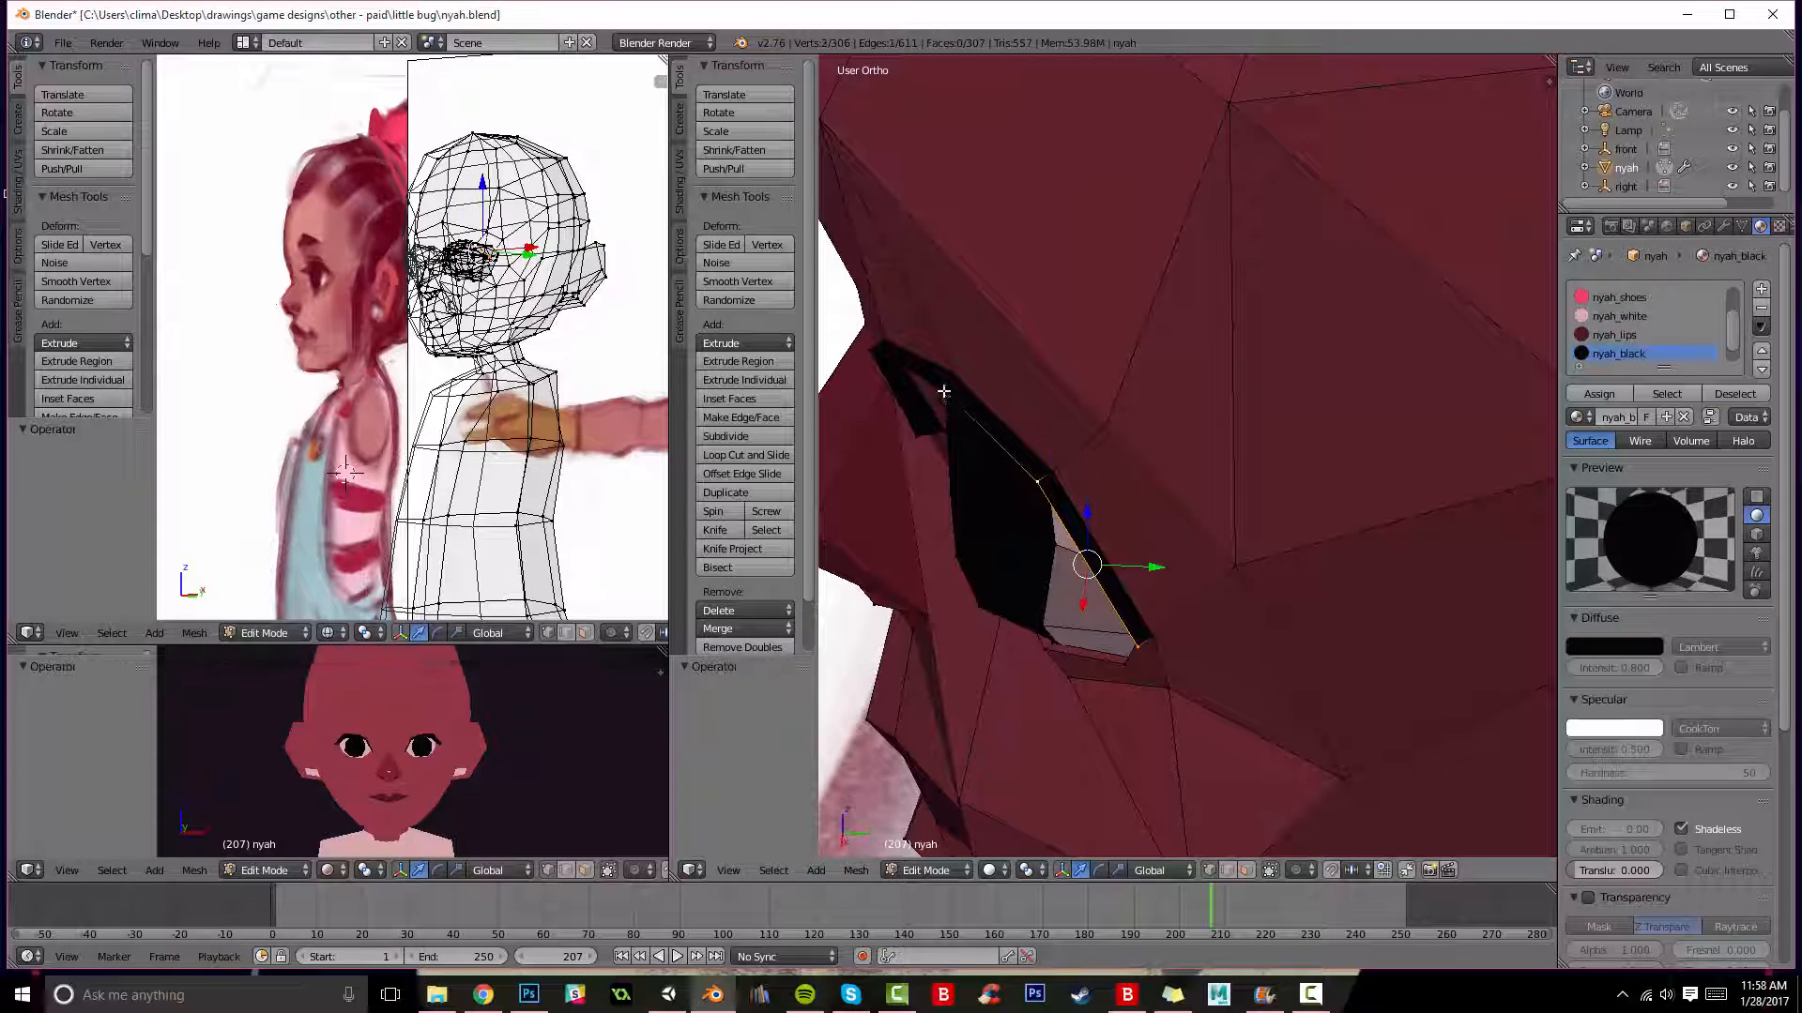
Step: Pull an eyelash vertex into place to shape the black lash faces over the eye
left_click_drag(1087, 565, 974, 462)
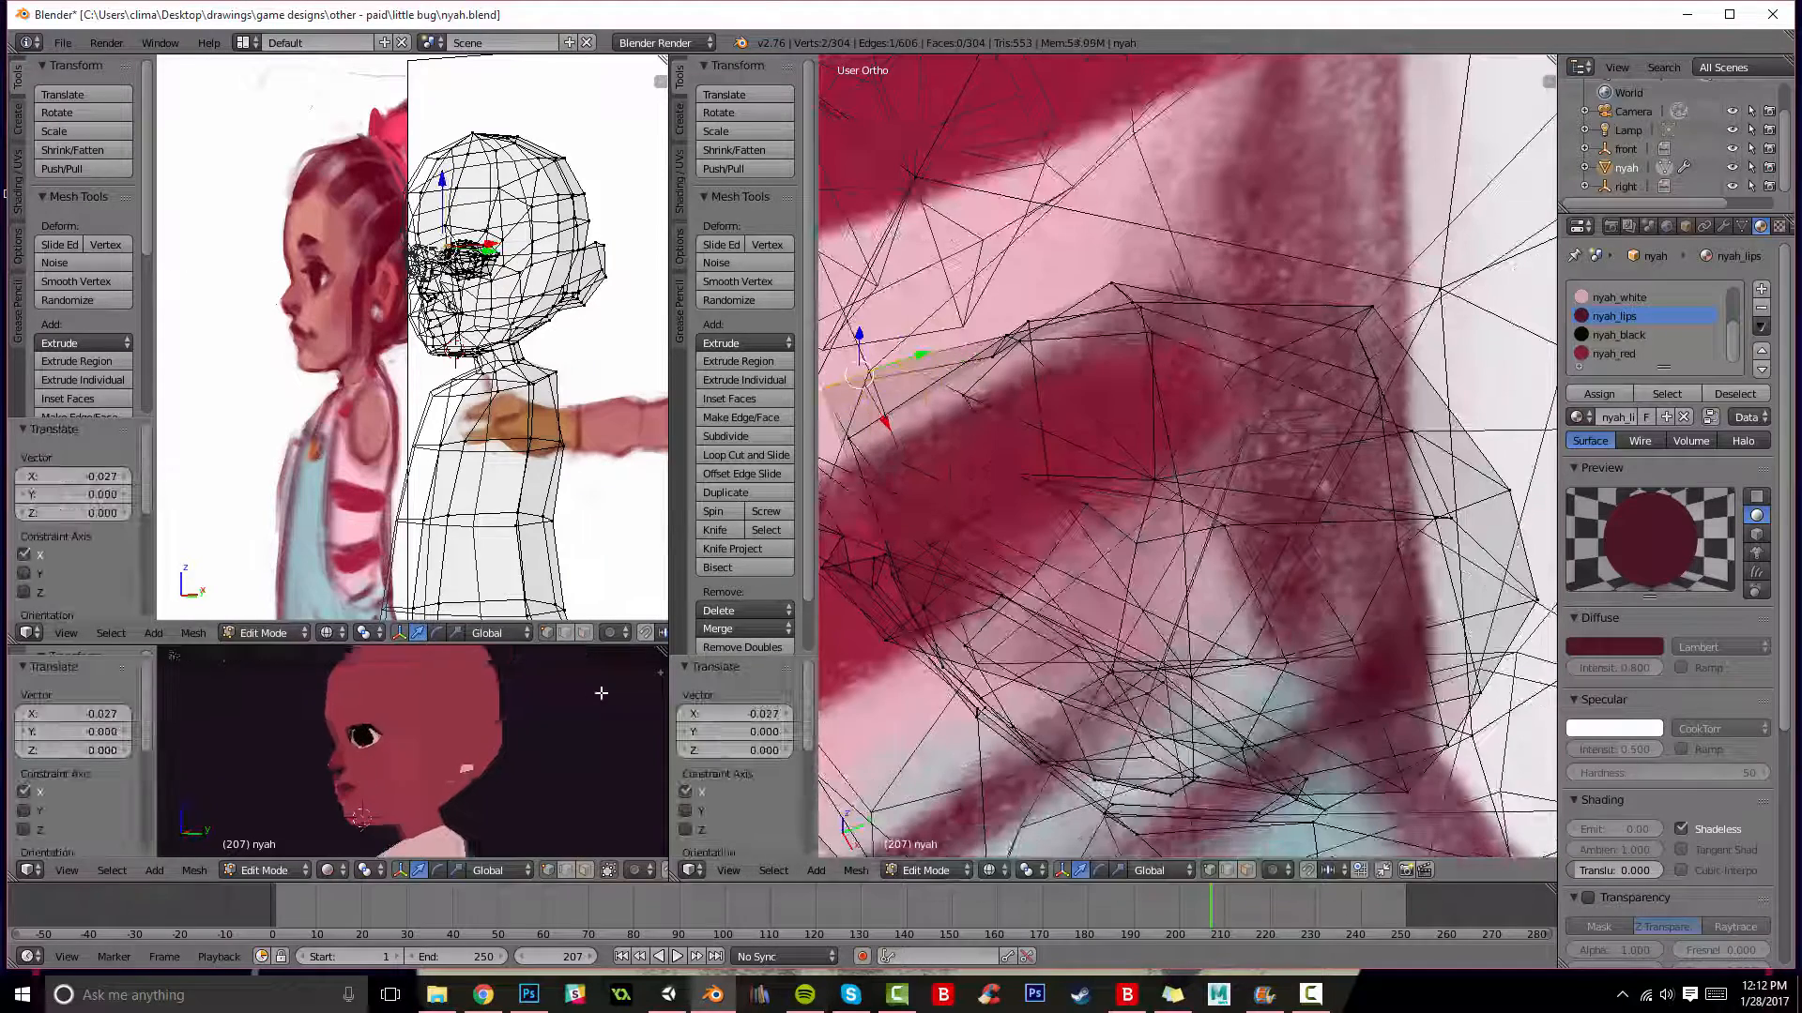
Step: Assign the material to the eye-corner faces and move the eye-corner vertex into place
left_click(1614, 353)
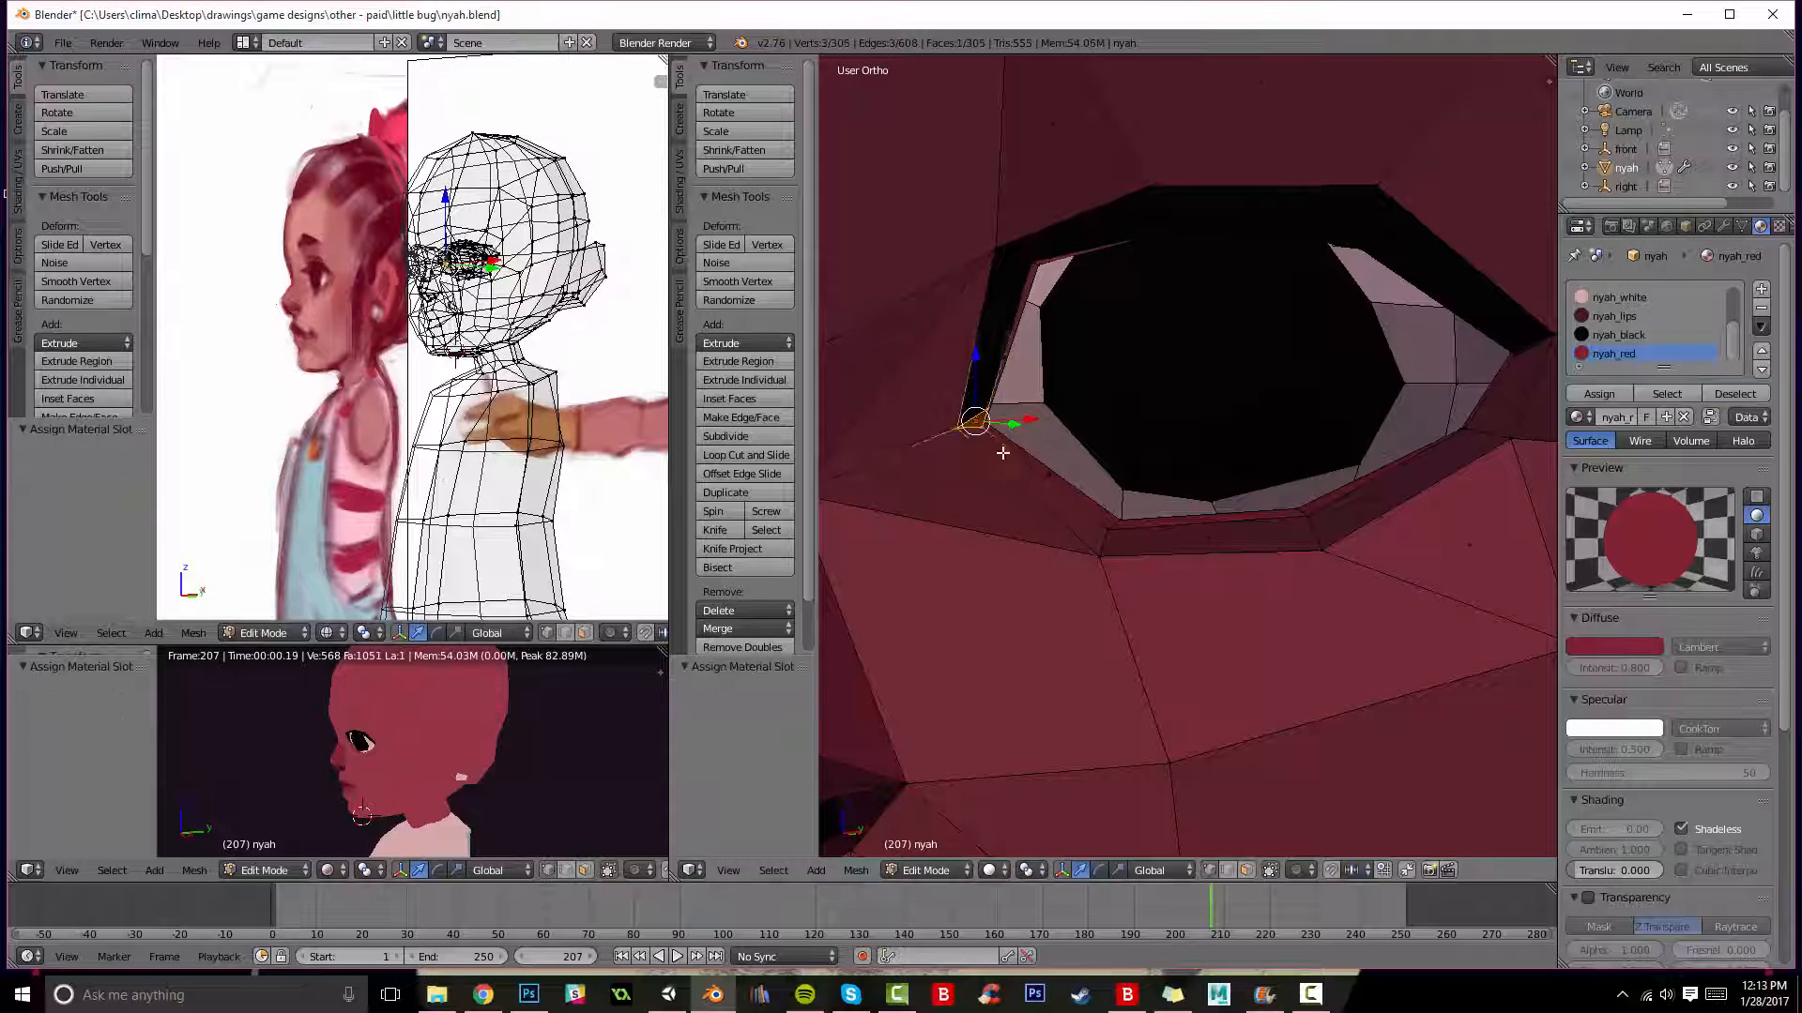
left_click_drag(974, 422, 991, 428)
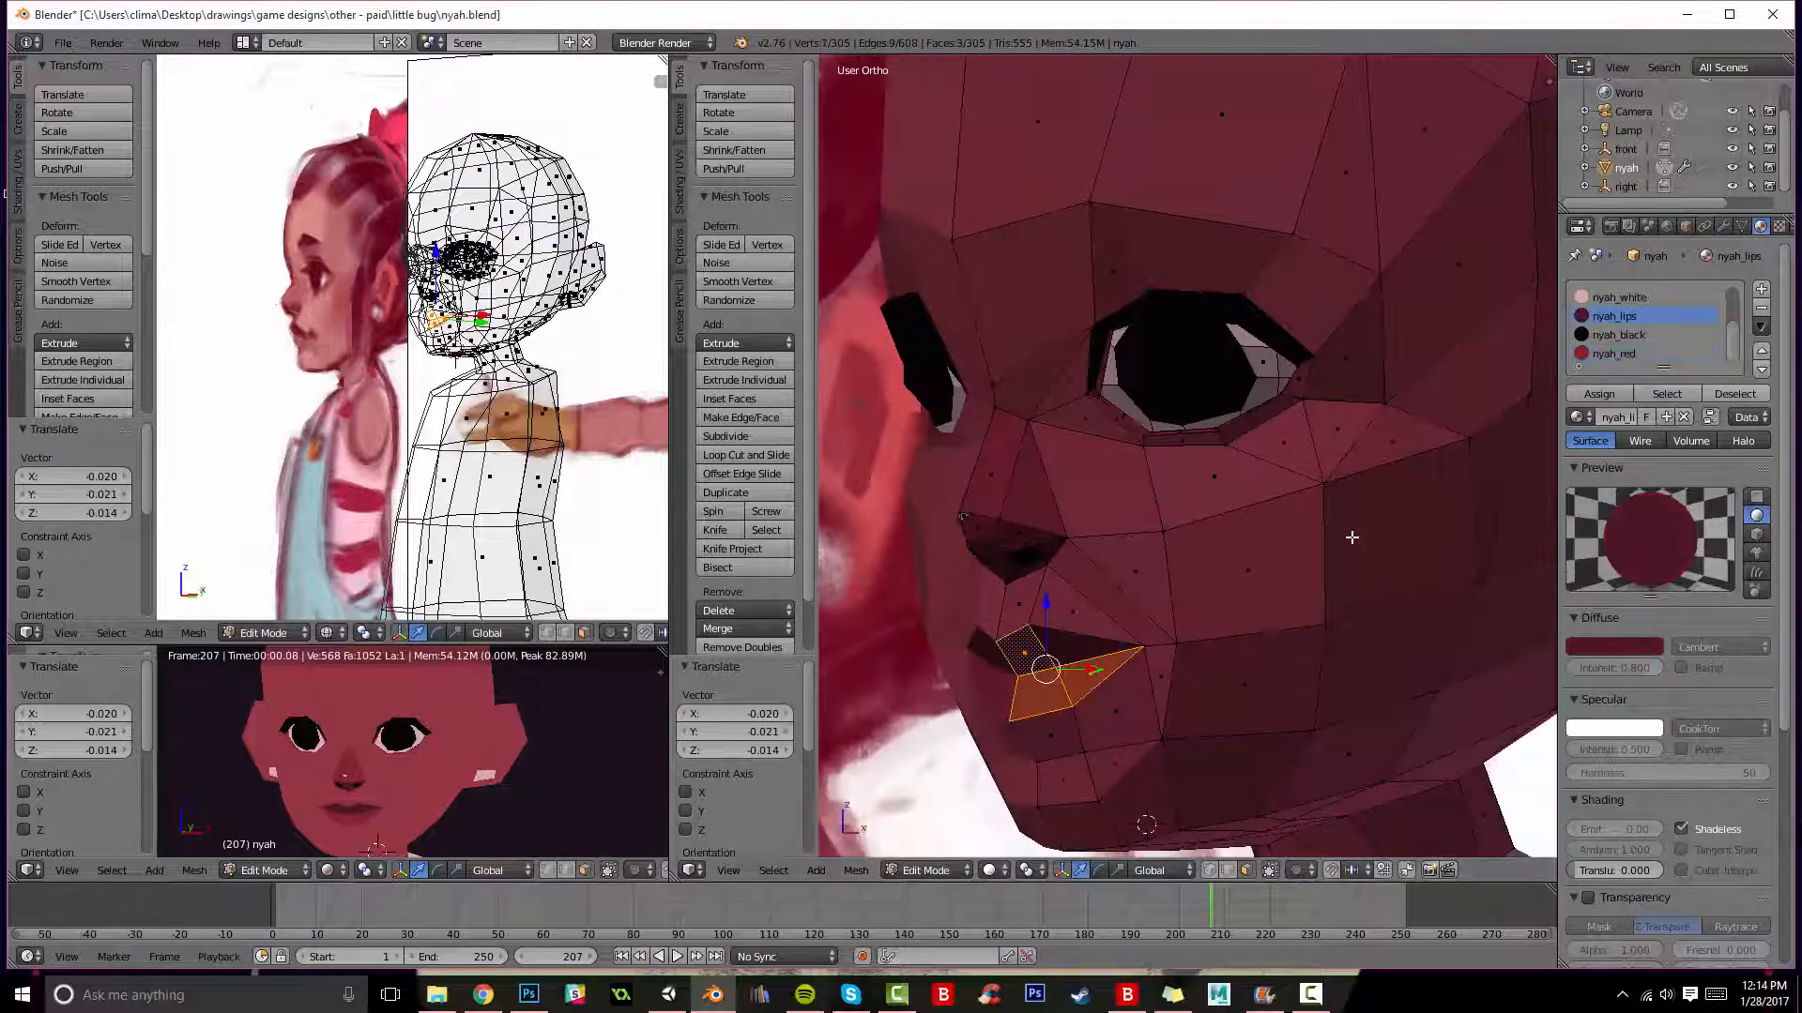
Step: Assign the nyah_red material to the selected cheek faces
left_click(1637, 353)
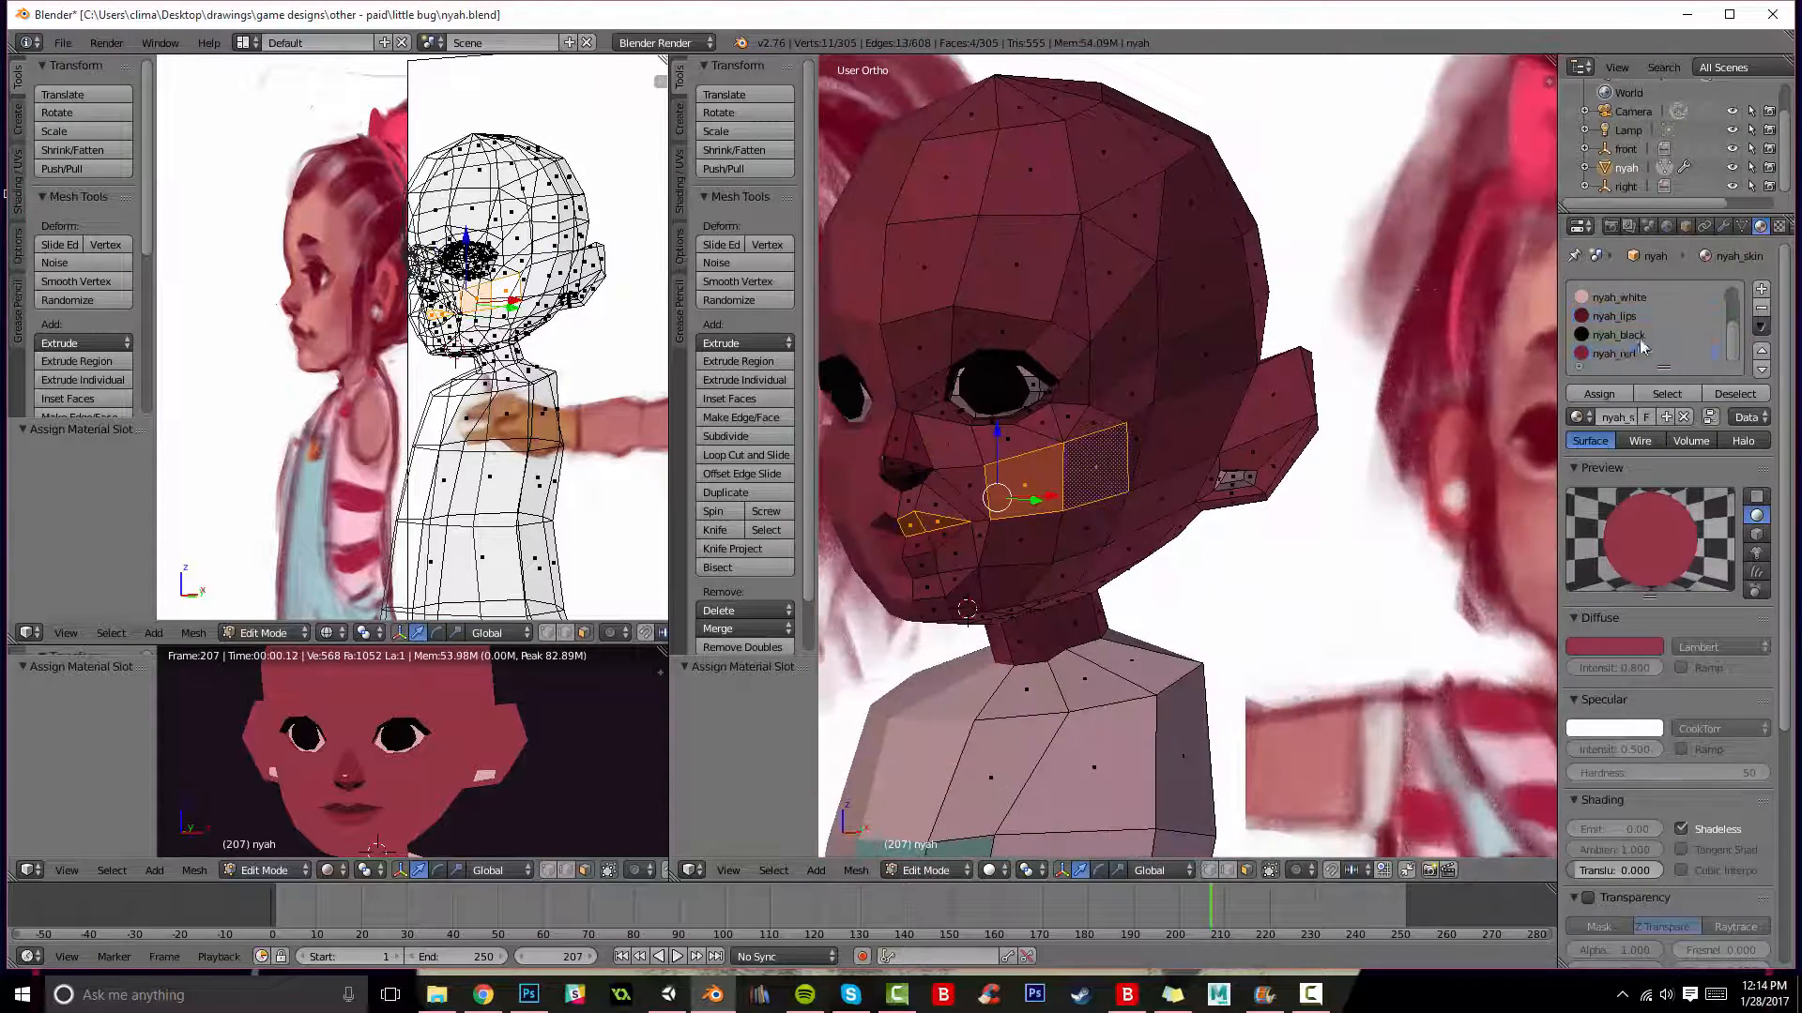
left_click(1614, 353)
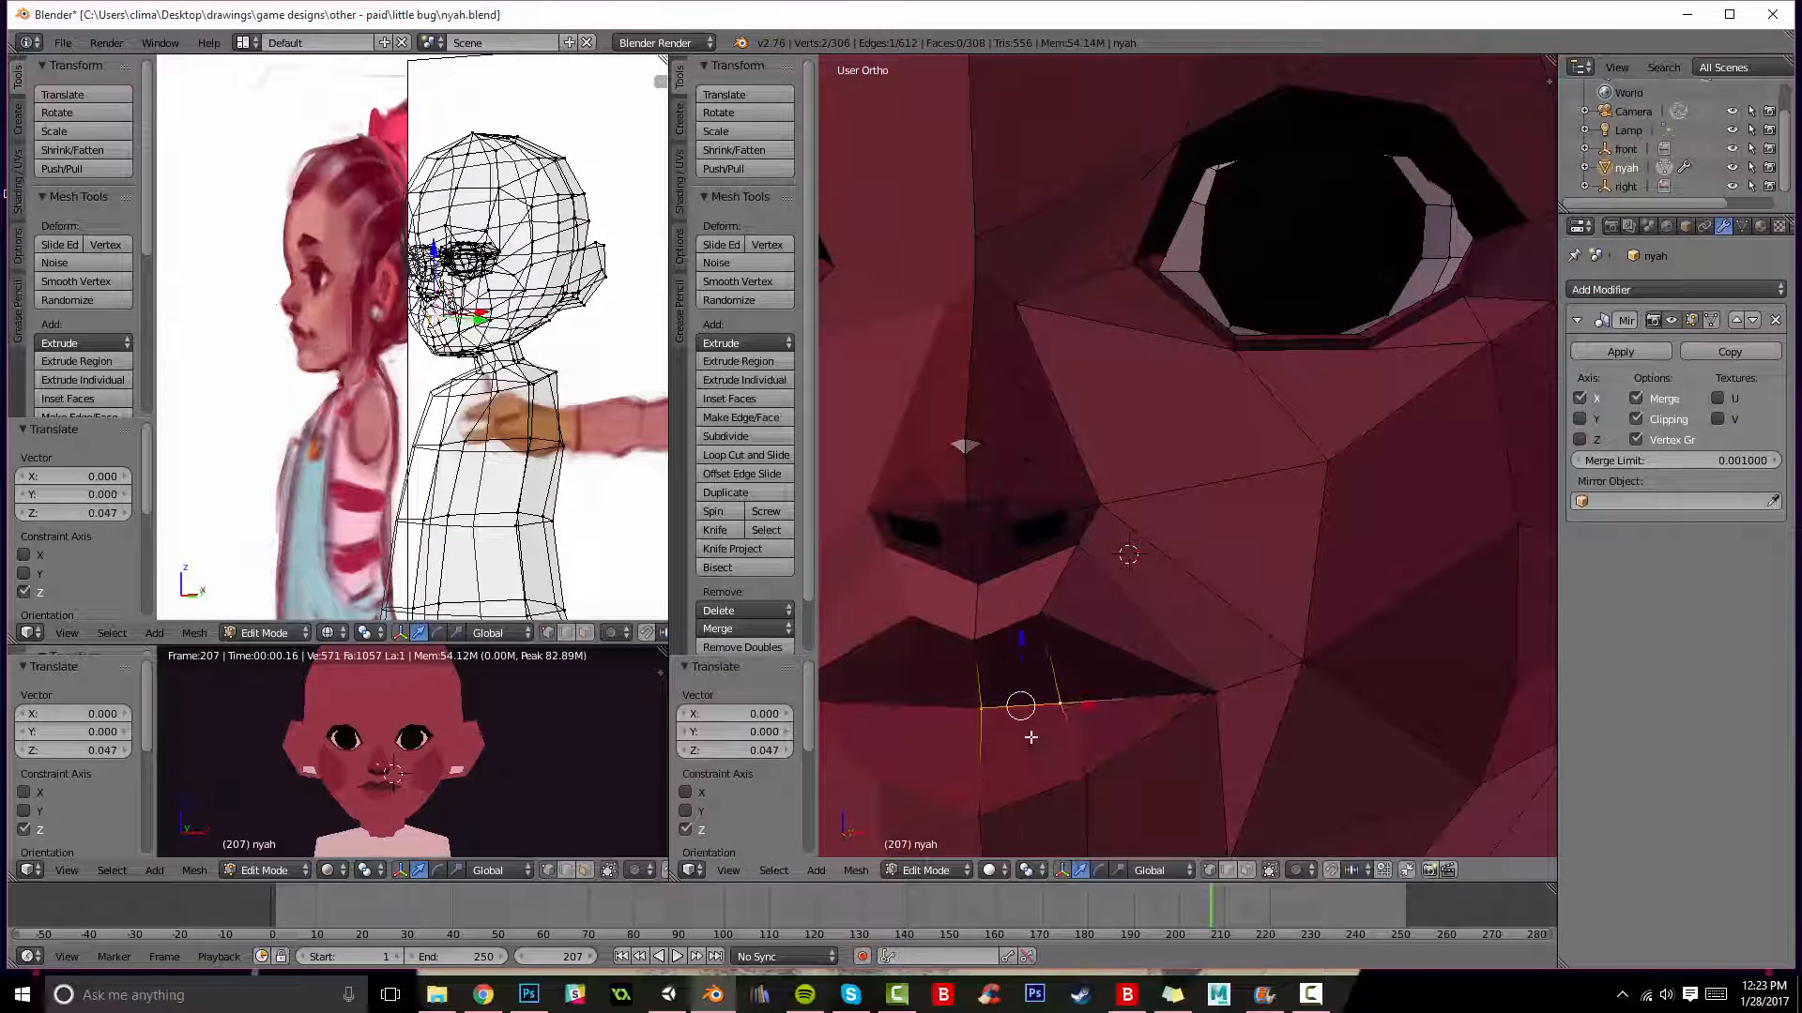
Step: Move the mouth-corner vertices vertically and nudge the vertex under the nostril upward
left_click_drag(1021, 706, 1077, 646)
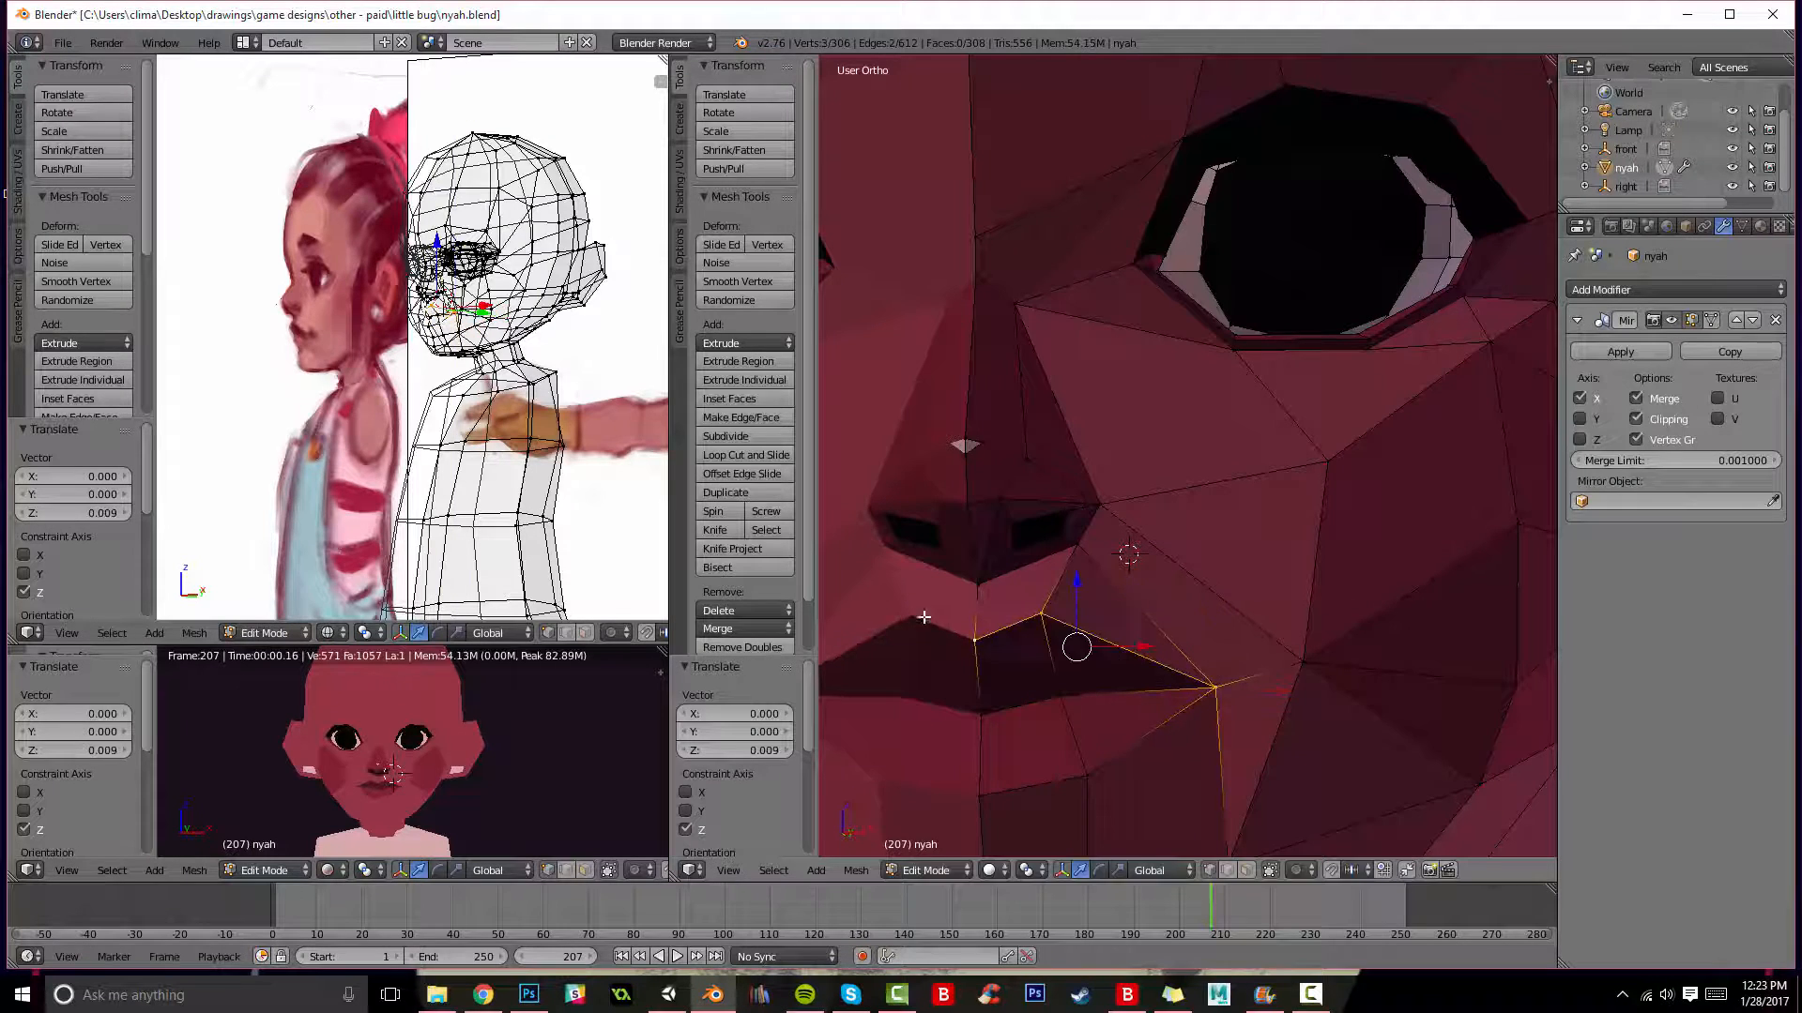
left_click_drag(1074, 648, 1057, 621)
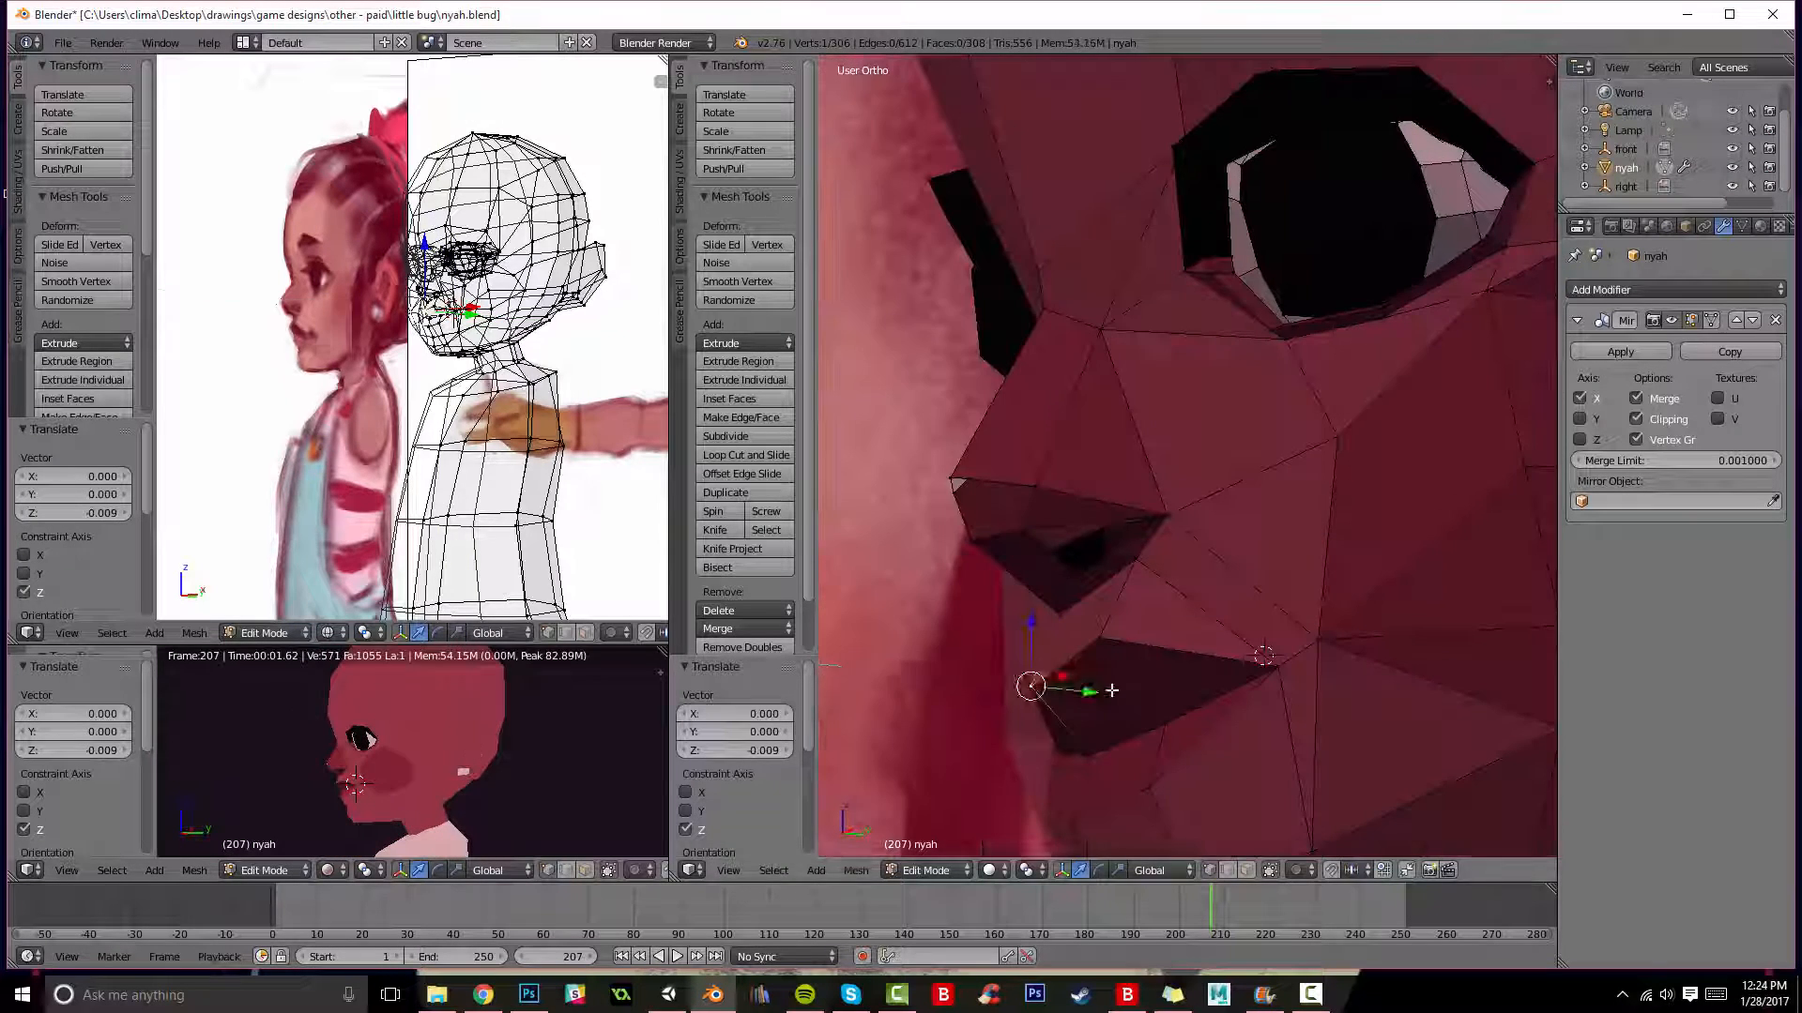
left_click_drag(1034, 687, 995, 557)
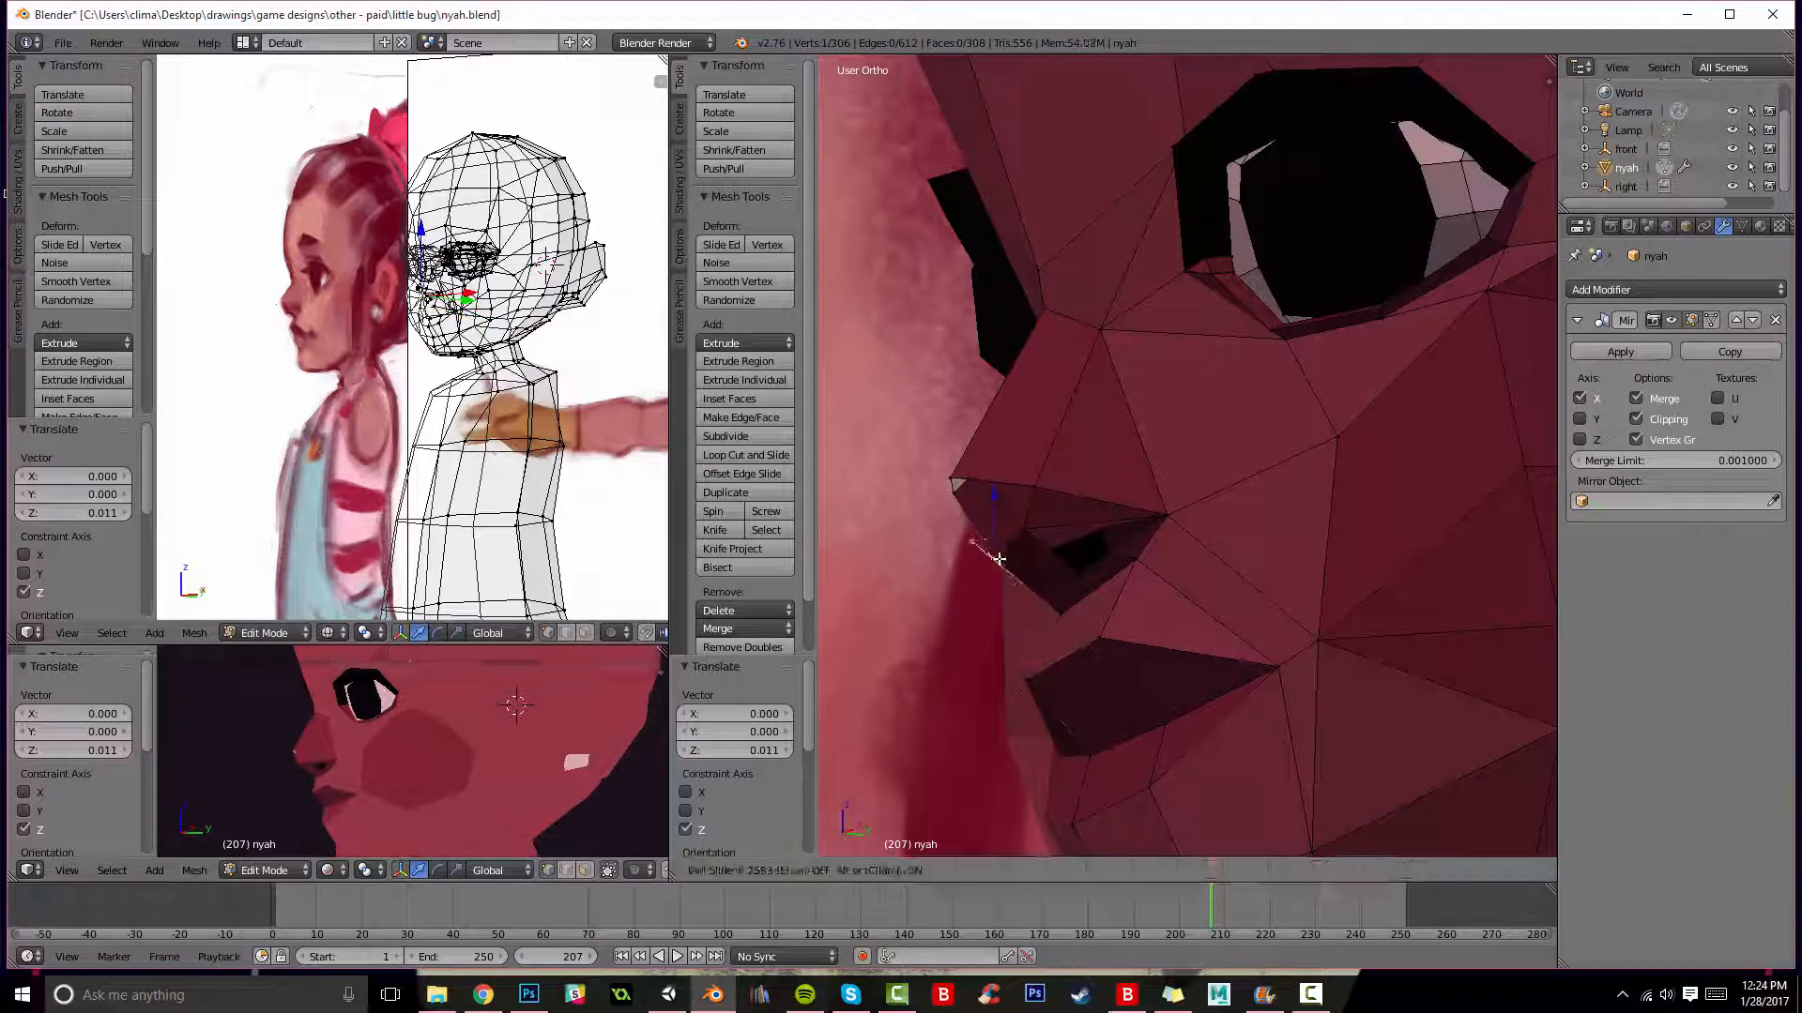